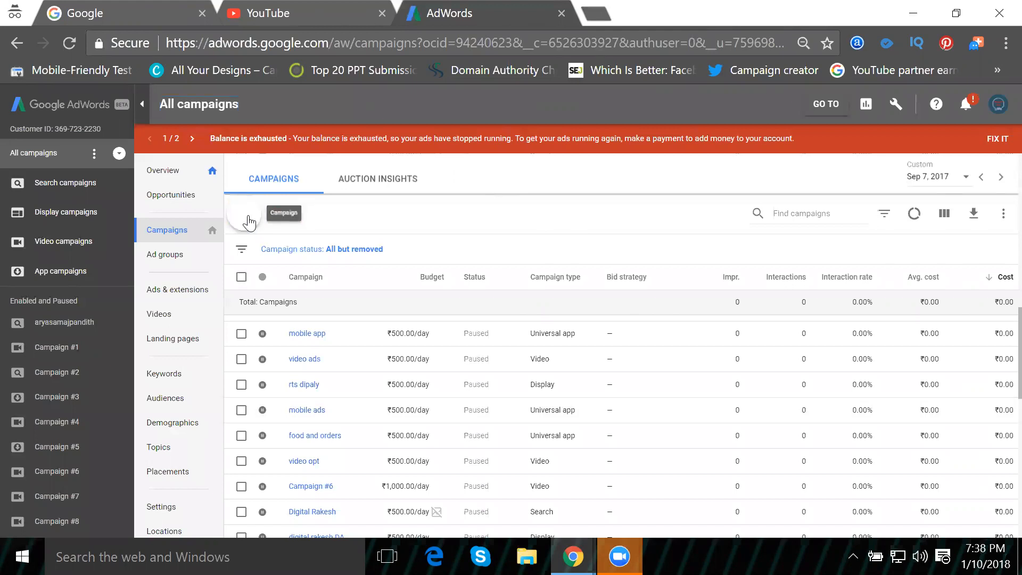
Step: Start a new campaign from the + menu and pick the Universal App type
{"action": "left_click", "coordinate": [249, 220]}
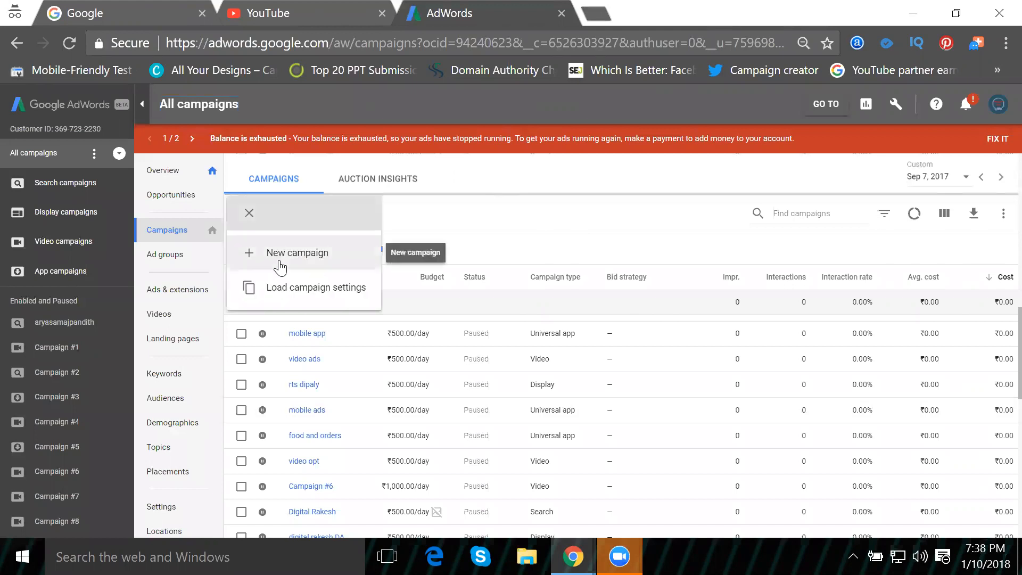
{"action": "left_click", "coordinate": [297, 253]}
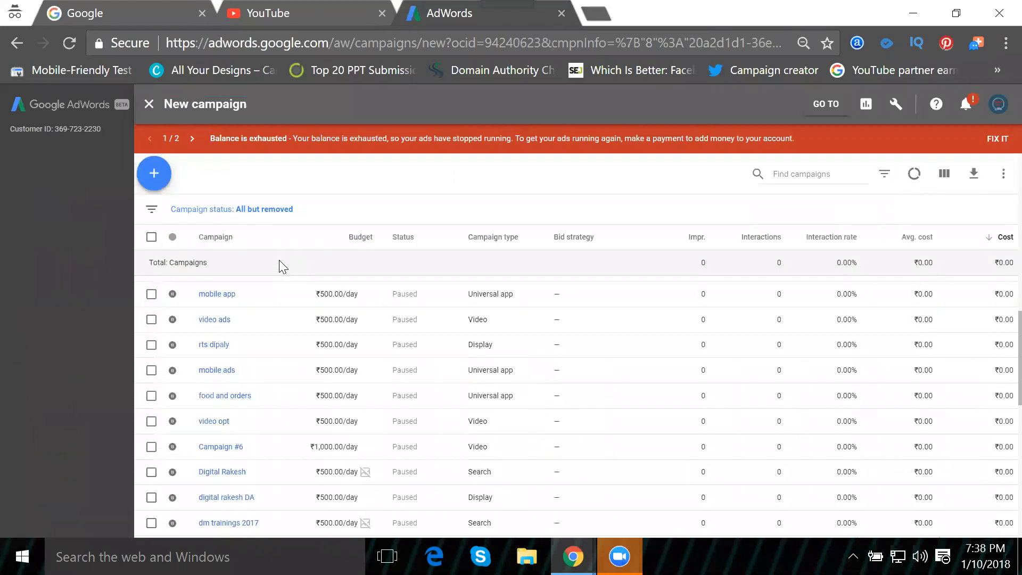
{"action": "left_click", "coordinate": [153, 172]}
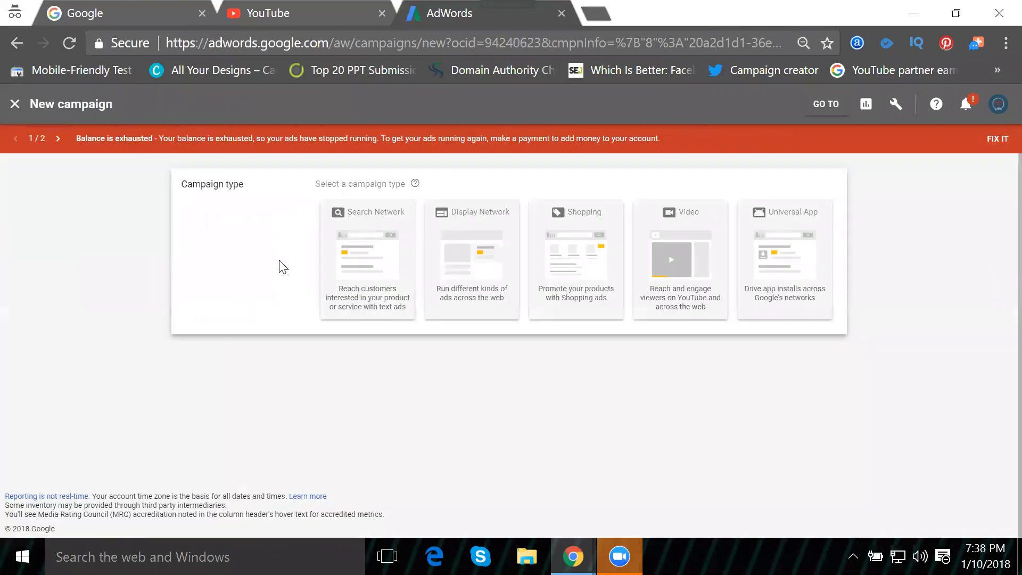
{"action": "mouse_move", "coordinate": [789, 249]}
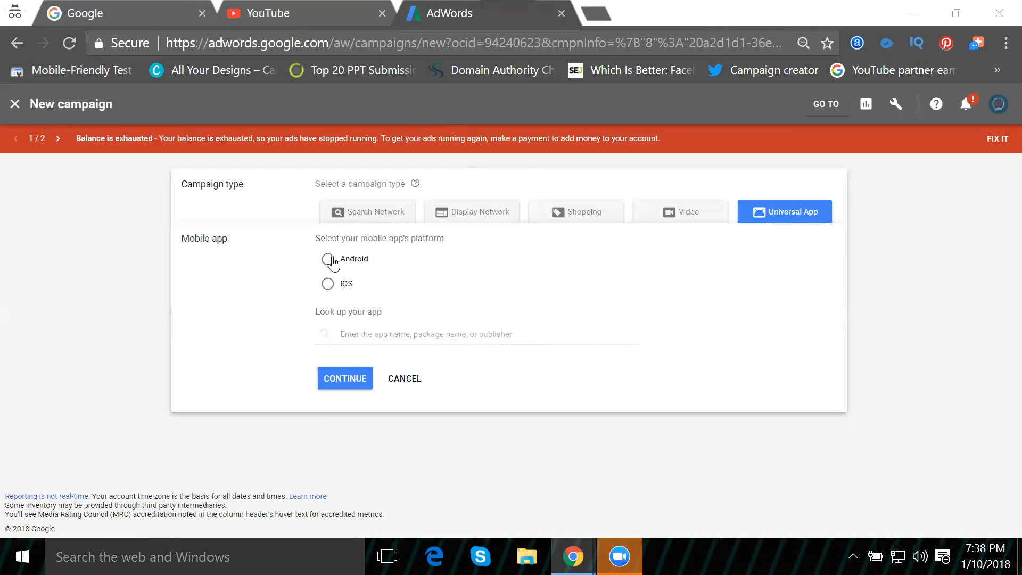
Step: Choose Android as the platform and search the app lookup for 'uber'
{"action": "left_click", "coordinate": [328, 258]}
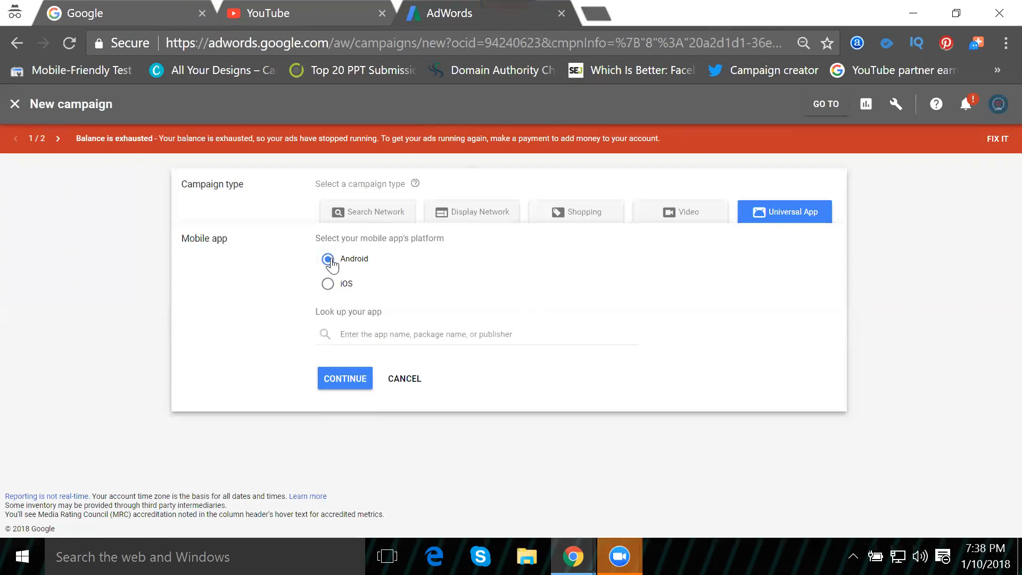
{"action": "left_click", "coordinate": [477, 333]}
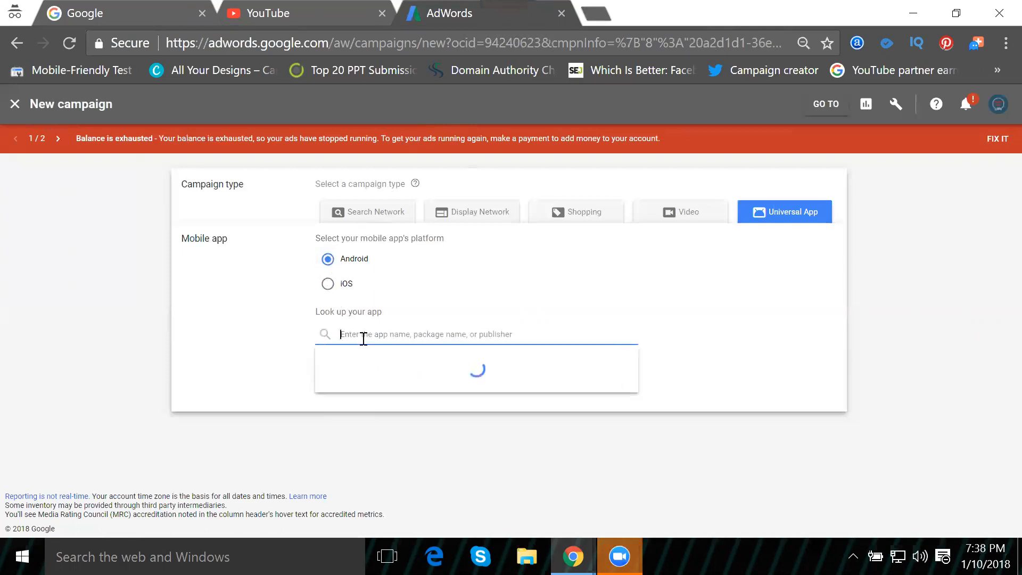
{"action": "type", "text": "uber"}
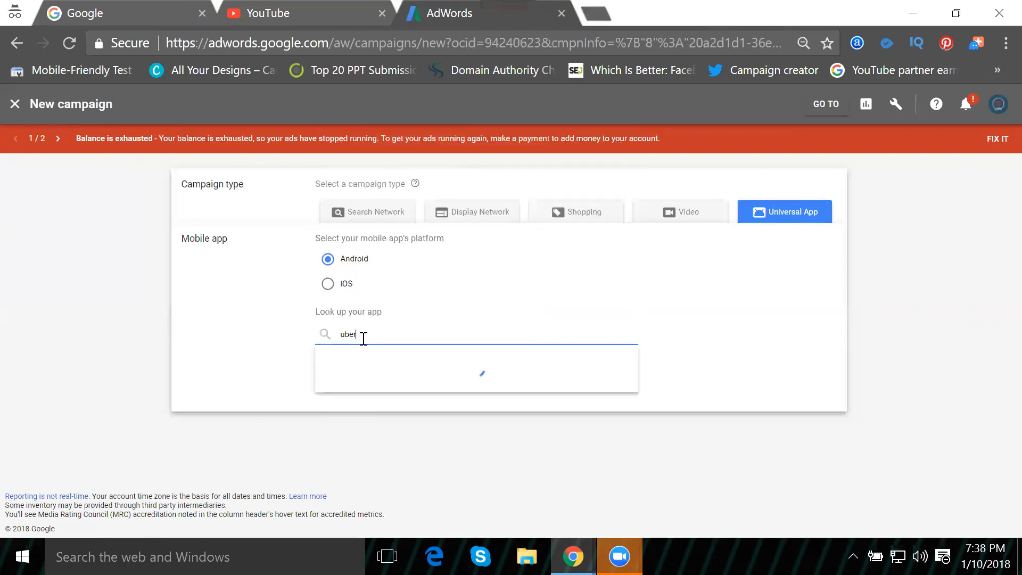
{"action": "mouse_move", "coordinate": [649, 258]}
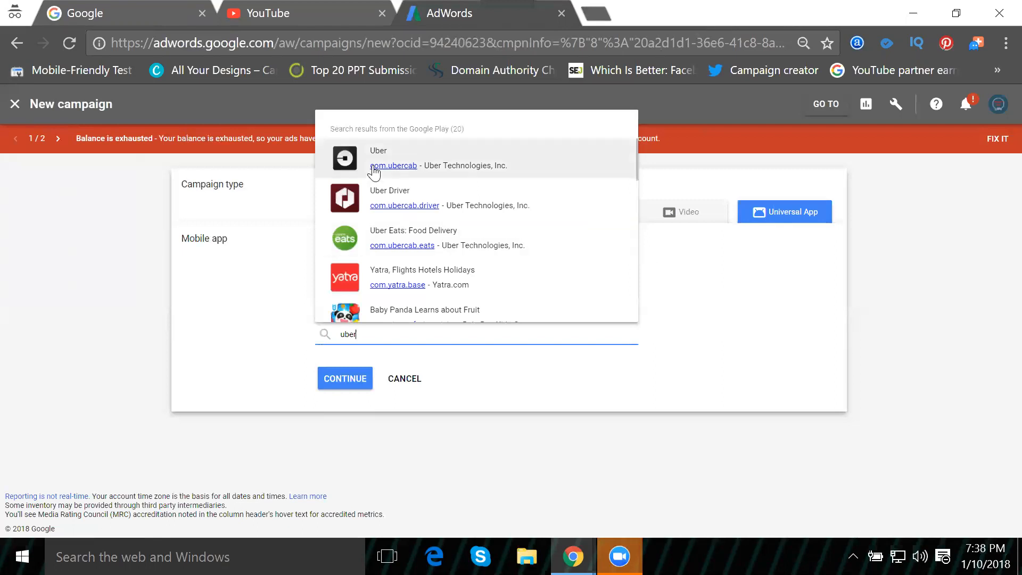
{"action": "mouse_move", "coordinate": [343, 162]}
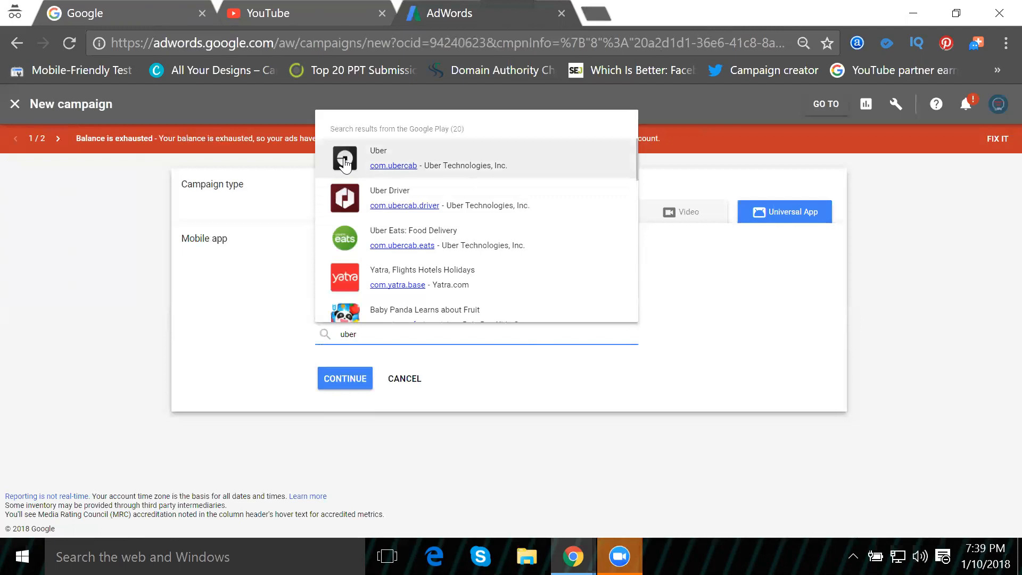
{"action": "mouse_move", "coordinate": [362, 160]}
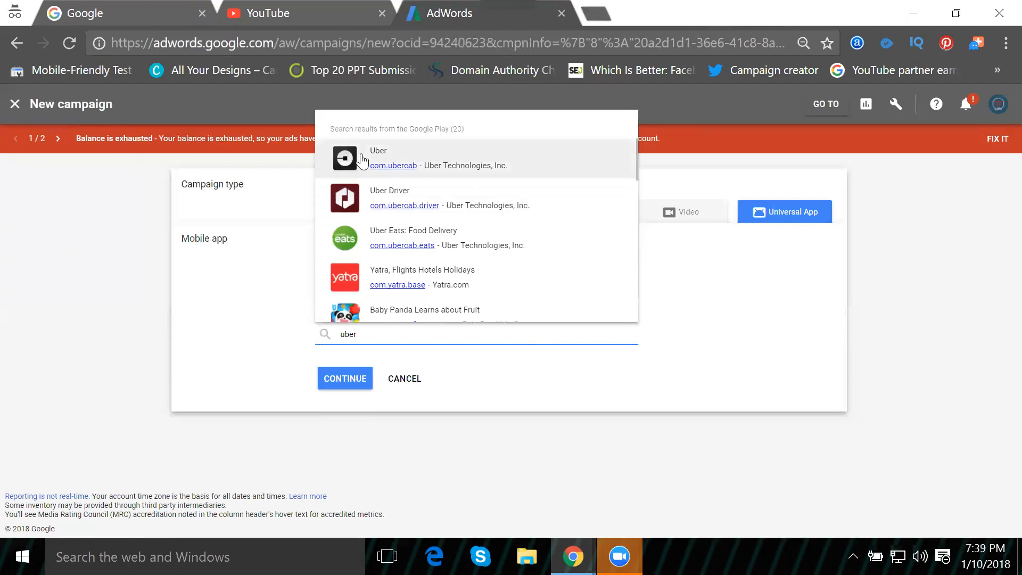
Step: Select the Uber (com.ubercab) app and continue to the campaign settings
{"action": "left_click", "coordinate": [378, 158]}
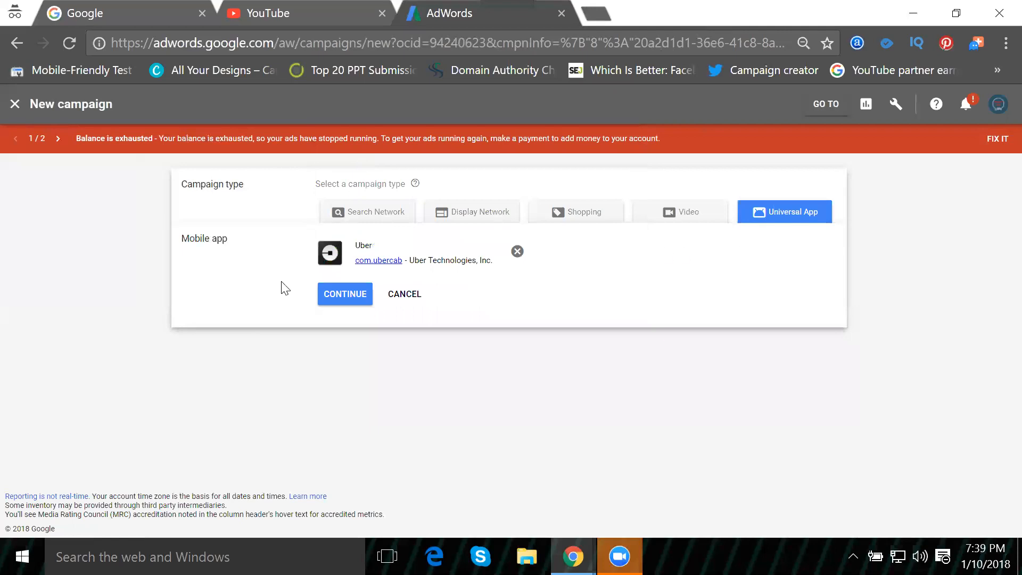
{"action": "mouse_move", "coordinate": [344, 294]}
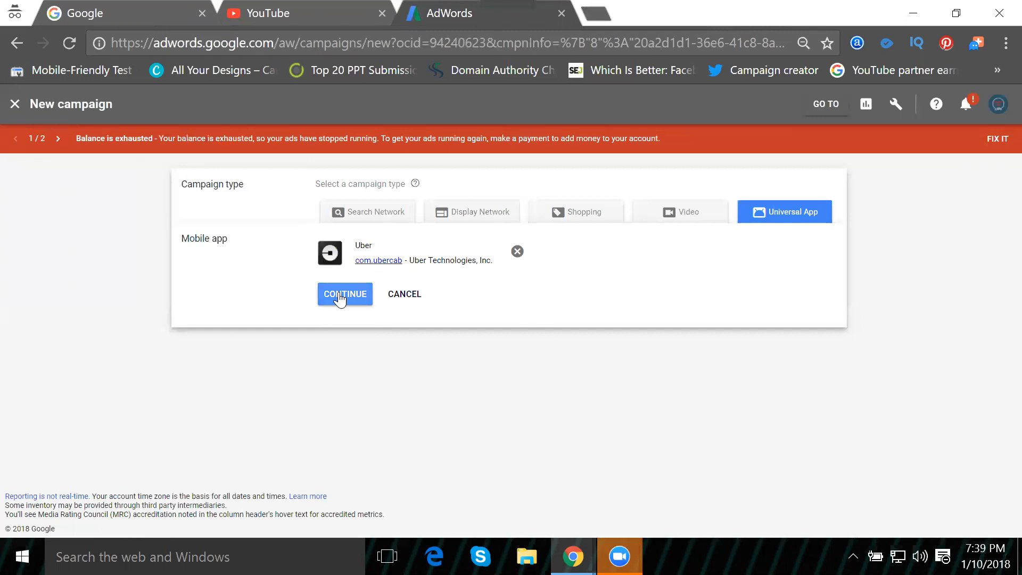
{"action": "mouse_move", "coordinate": [310, 299]}
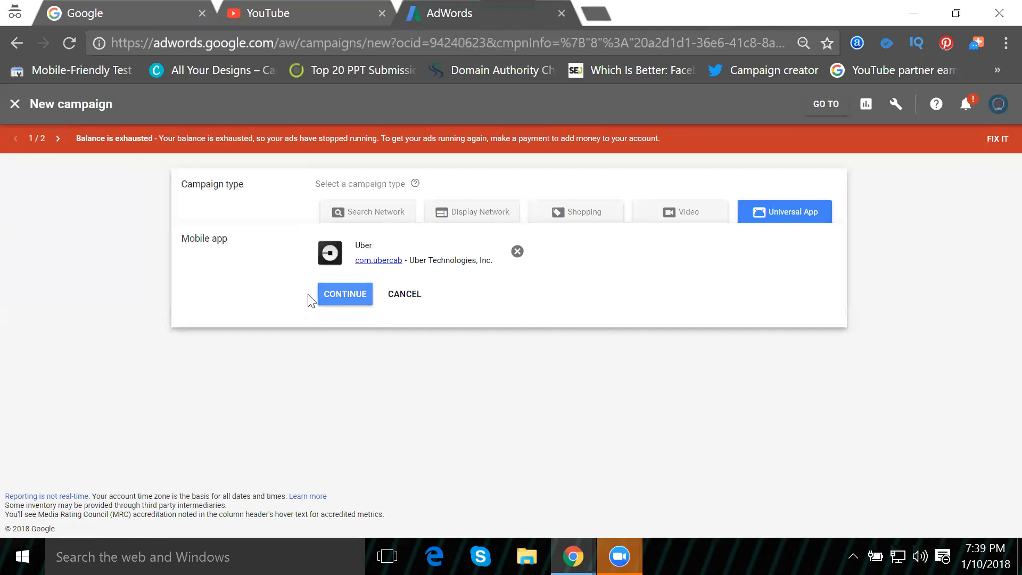
{"action": "mouse_move", "coordinate": [378, 259]}
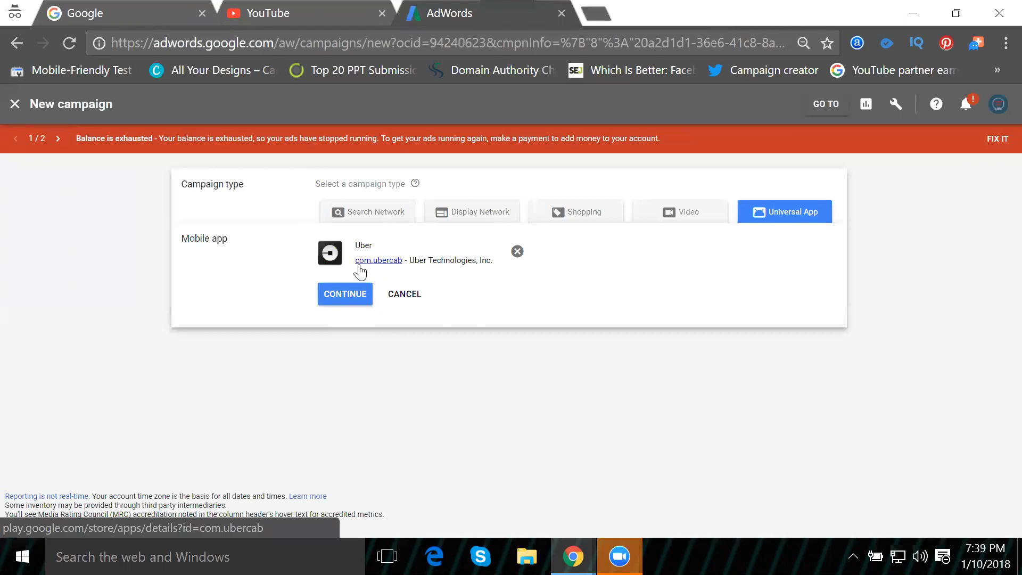
{"action": "mouse_move", "coordinate": [388, 272]}
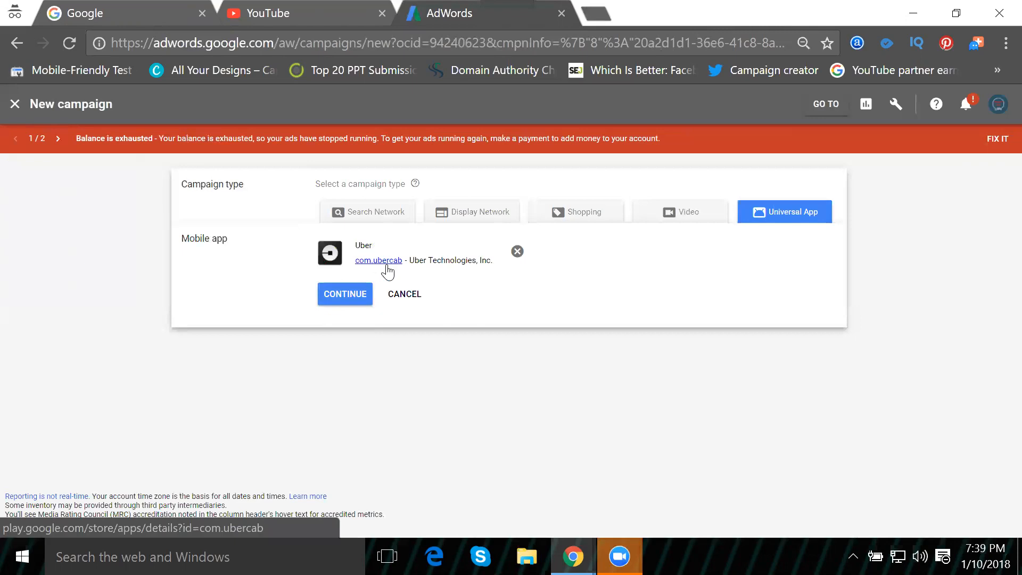
{"action": "mouse_move", "coordinate": [396, 270]}
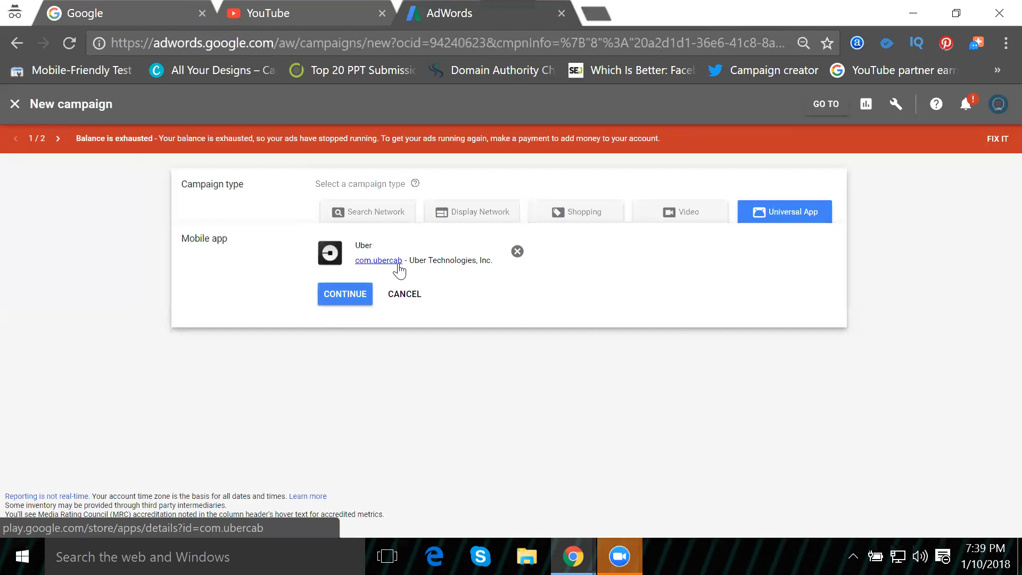
{"action": "left_click", "coordinate": [345, 294]}
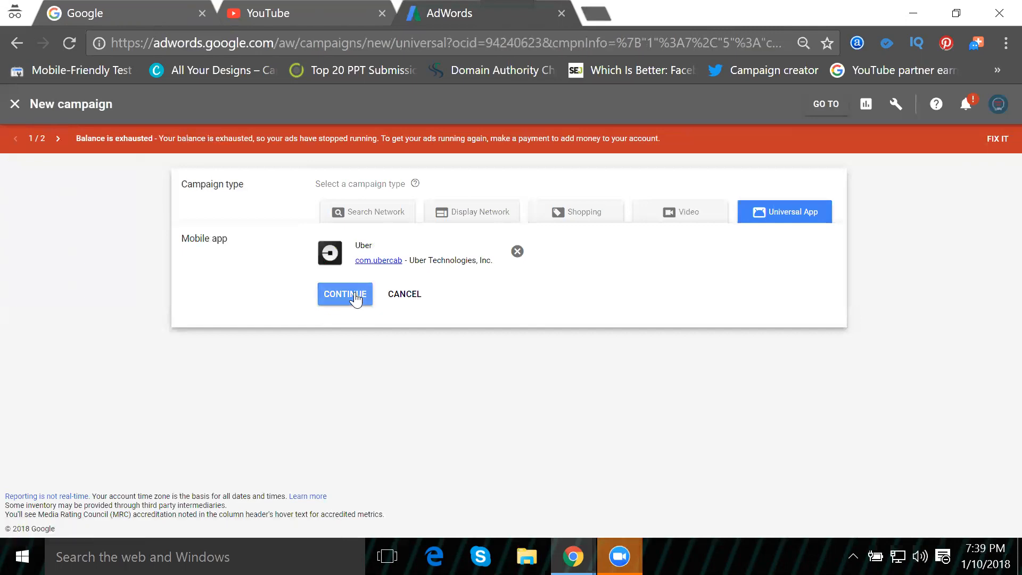
Step: Name the campaign 'uber traffic' and move down to the ad text ideas
{"action": "left_click", "coordinate": [345, 294]}
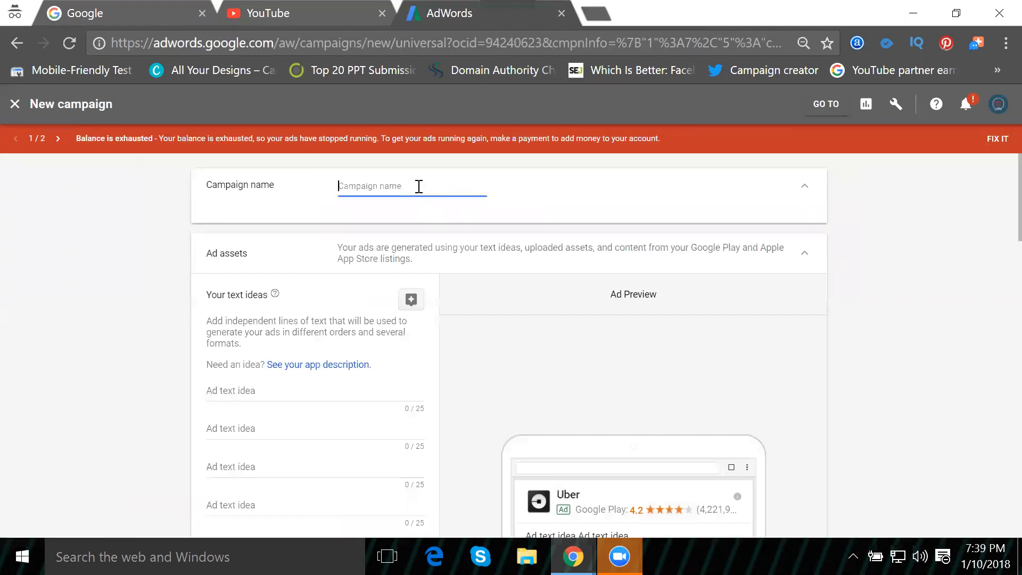
{"action": "type", "text": "uber traff"}
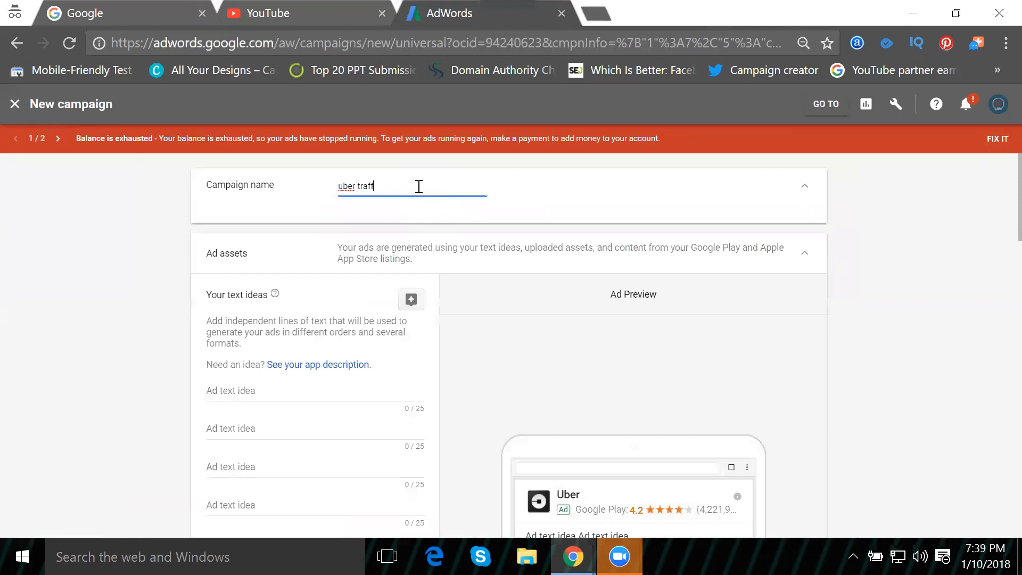
{"action": "type", "text": "ic"}
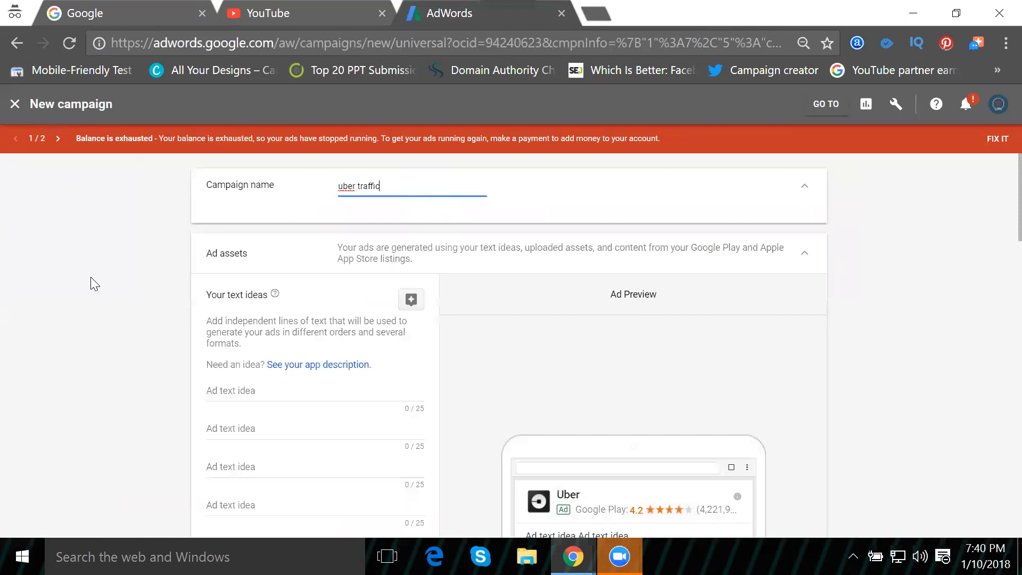
{"action": "scroll", "scroll_direction": "down", "scroll_amount": 3}
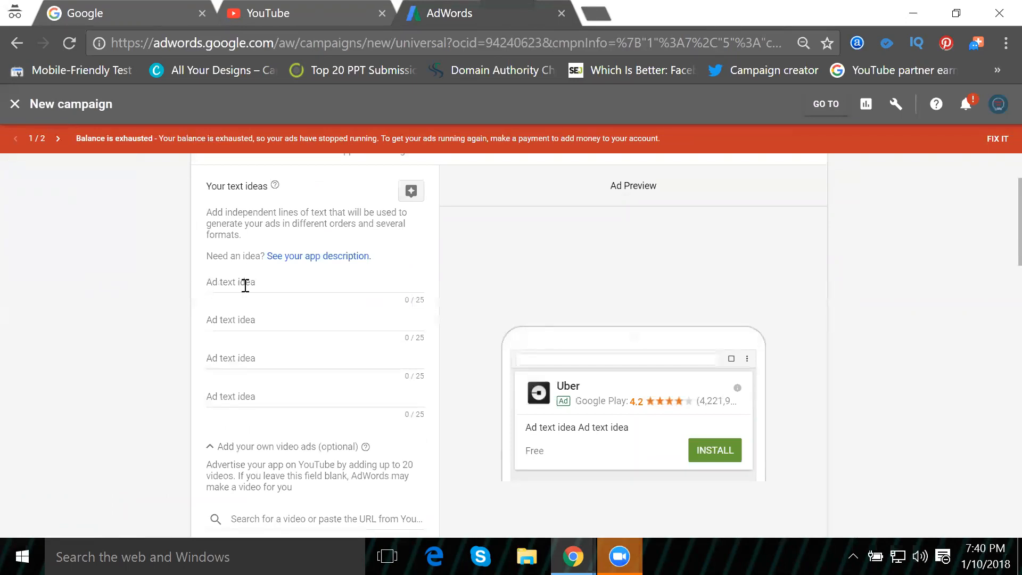
{"action": "mouse_move", "coordinate": [241, 373]}
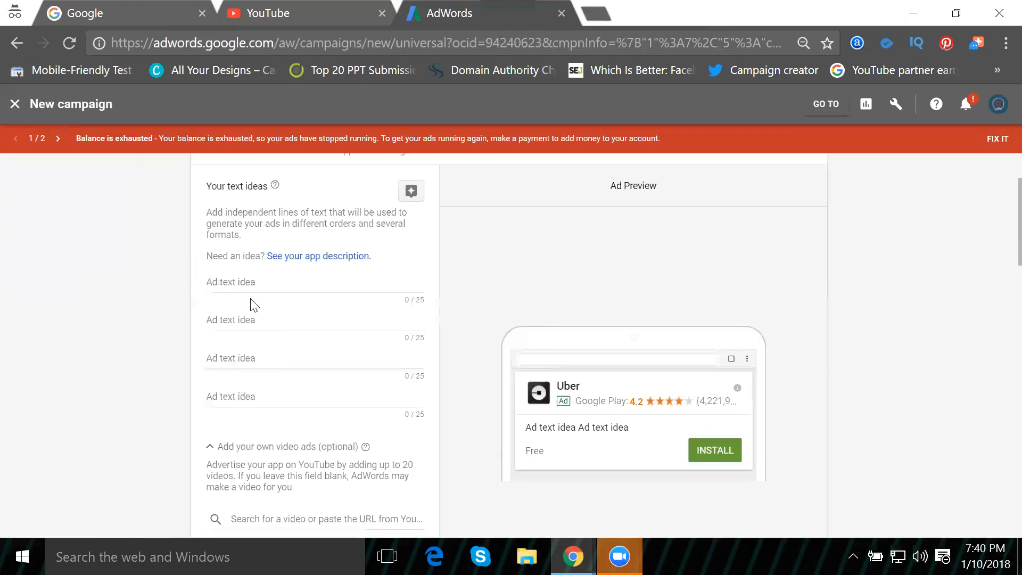
{"action": "mouse_move", "coordinate": [253, 359]}
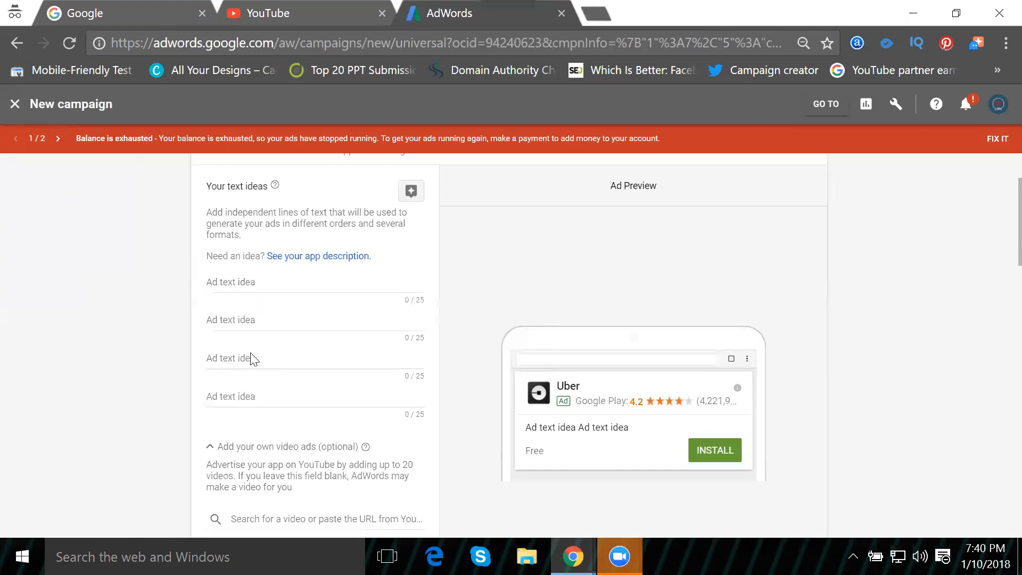
{"action": "mouse_move", "coordinate": [628, 405]}
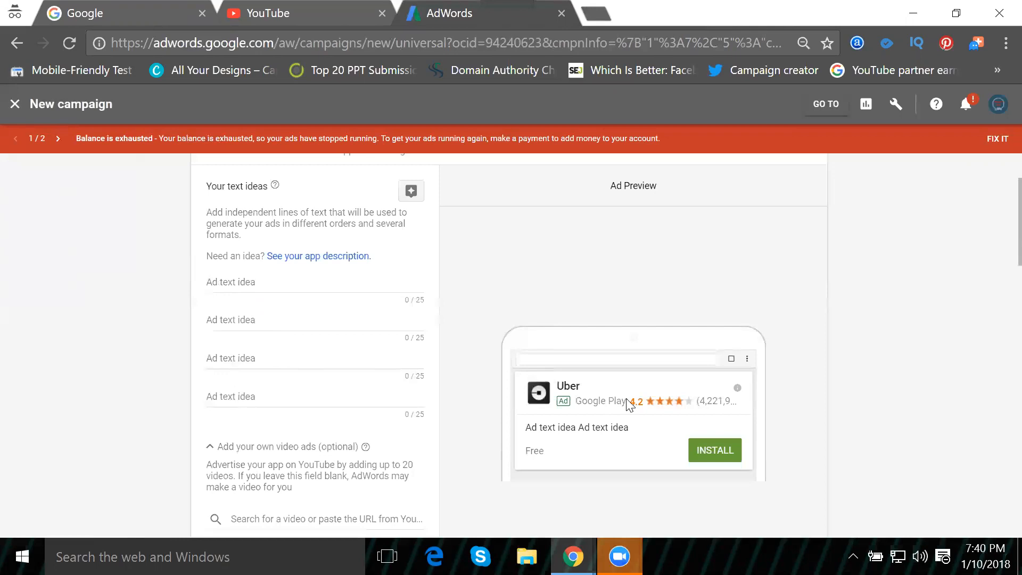
Step: Replace the first two ad text ideas with 'Uber Cabs' and 'Free Registartion -'
{"action": "scroll", "scroll_direction": "down", "scroll_amount": 3}
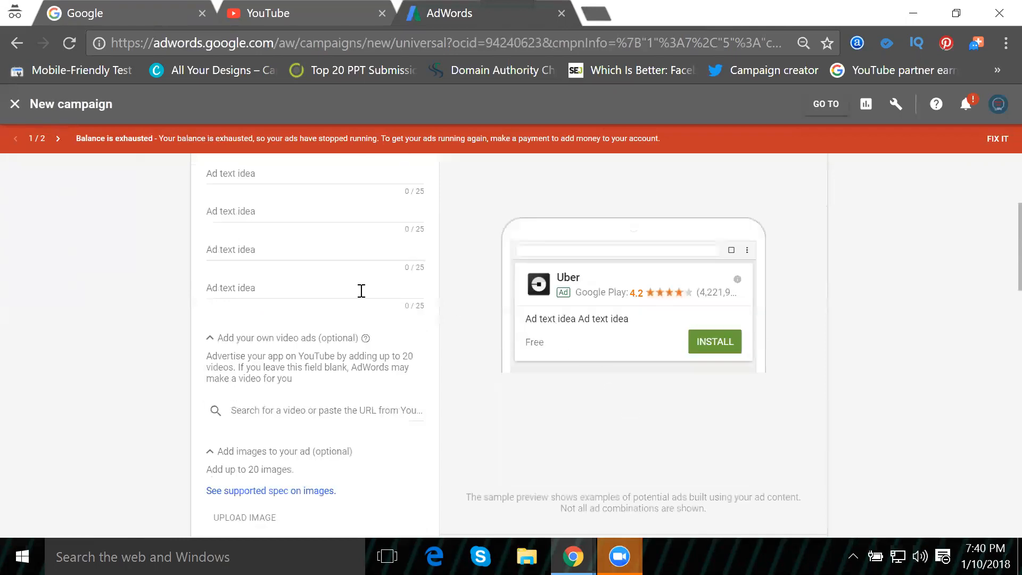
{"action": "mouse_move", "coordinate": [576, 323]}
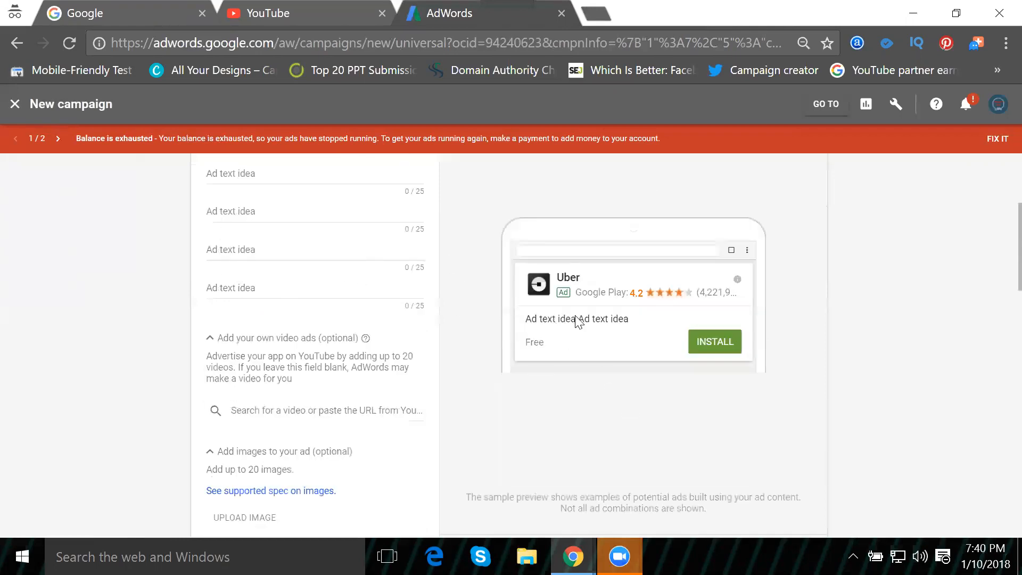
{"action": "mouse_move", "coordinate": [552, 321]}
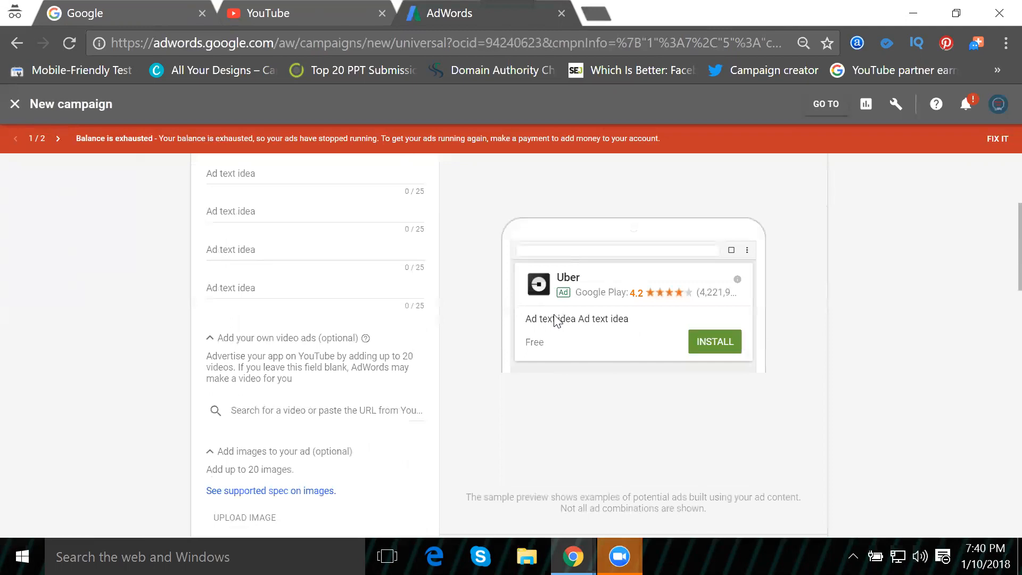
{"action": "mouse_move", "coordinate": [253, 288]}
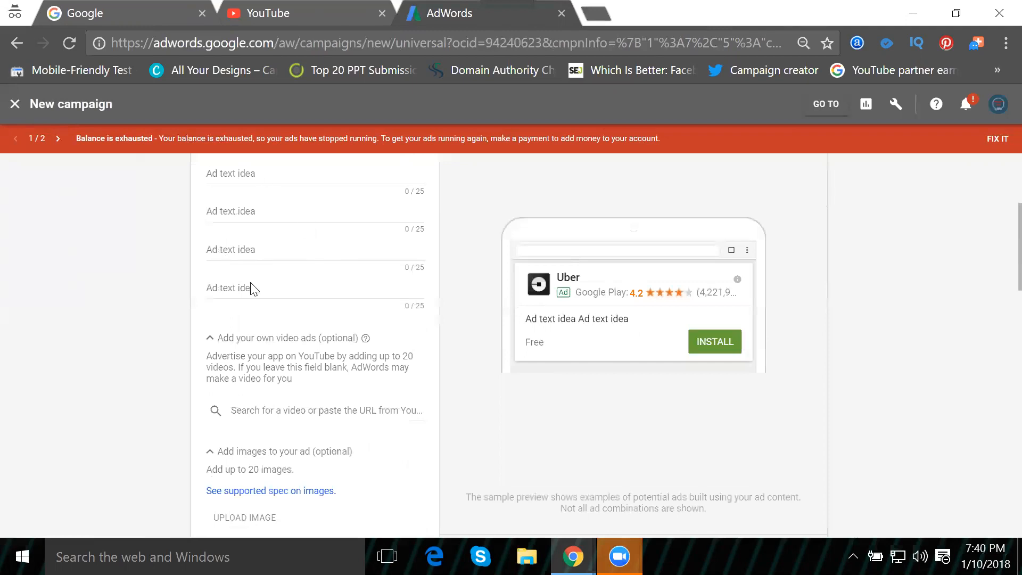
{"action": "mouse_move", "coordinate": [258, 242]}
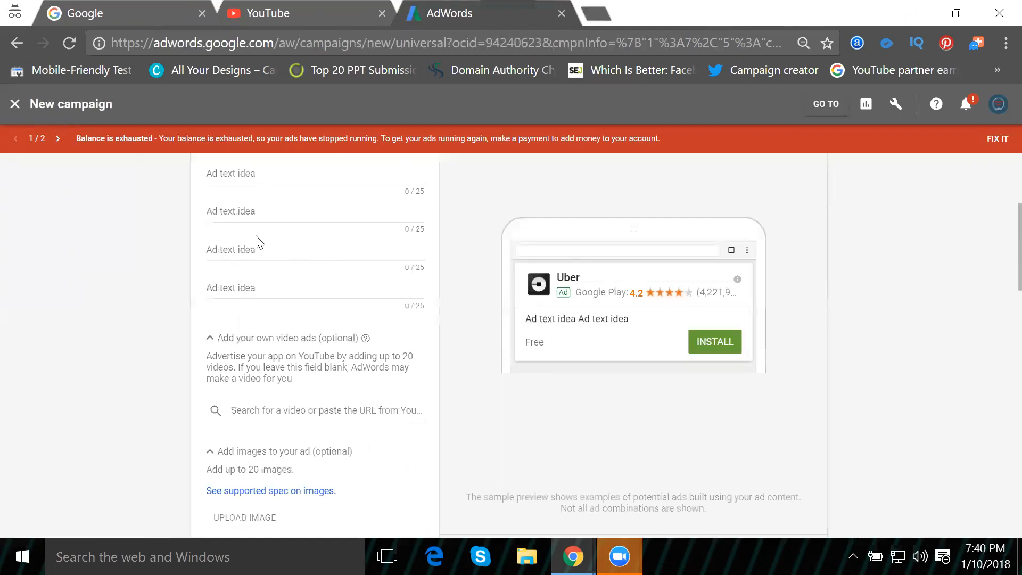
{"action": "mouse_move", "coordinate": [262, 302]}
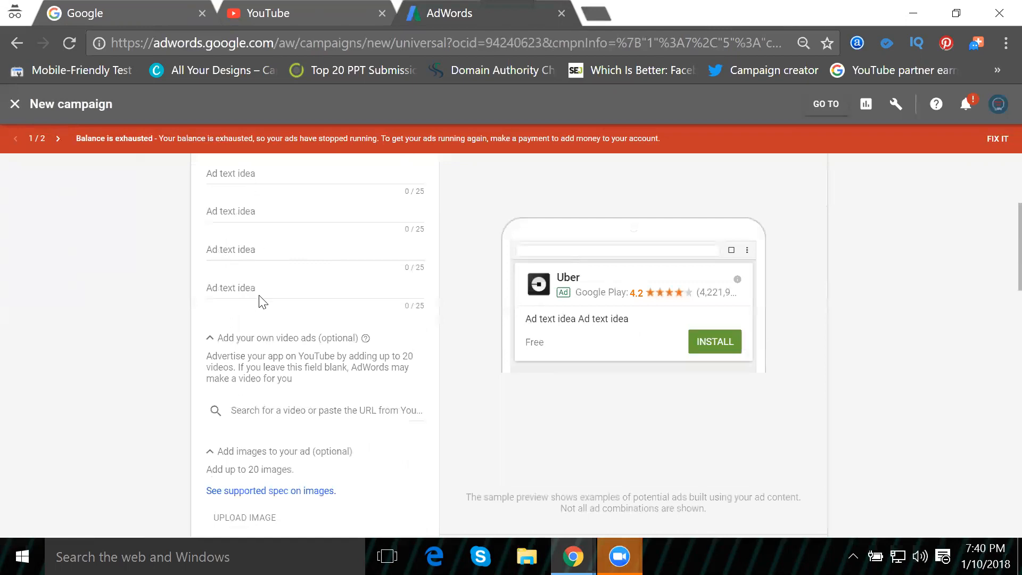
{"action": "mouse_move", "coordinate": [245, 216]}
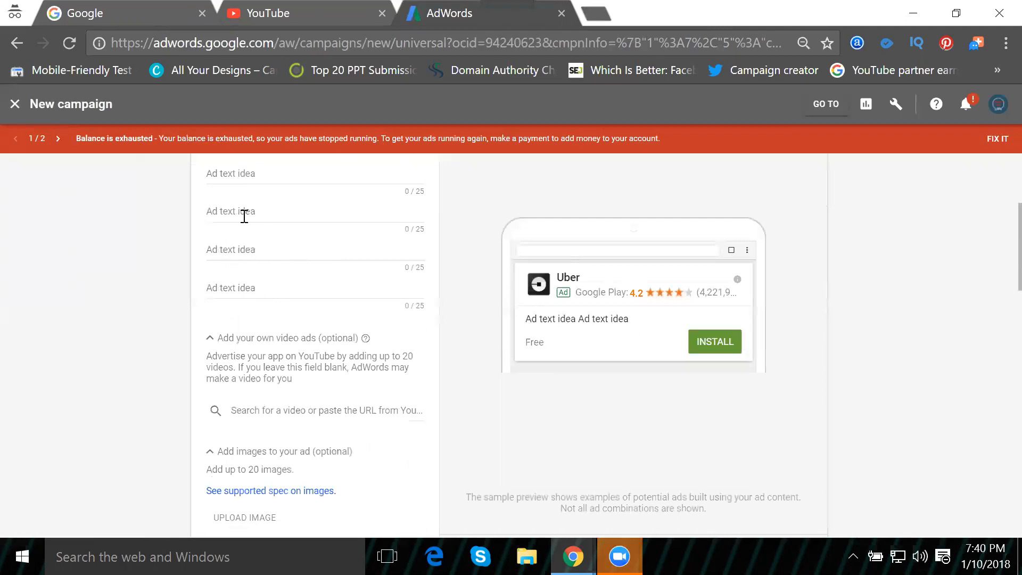
{"action": "mouse_move", "coordinate": [628, 307]}
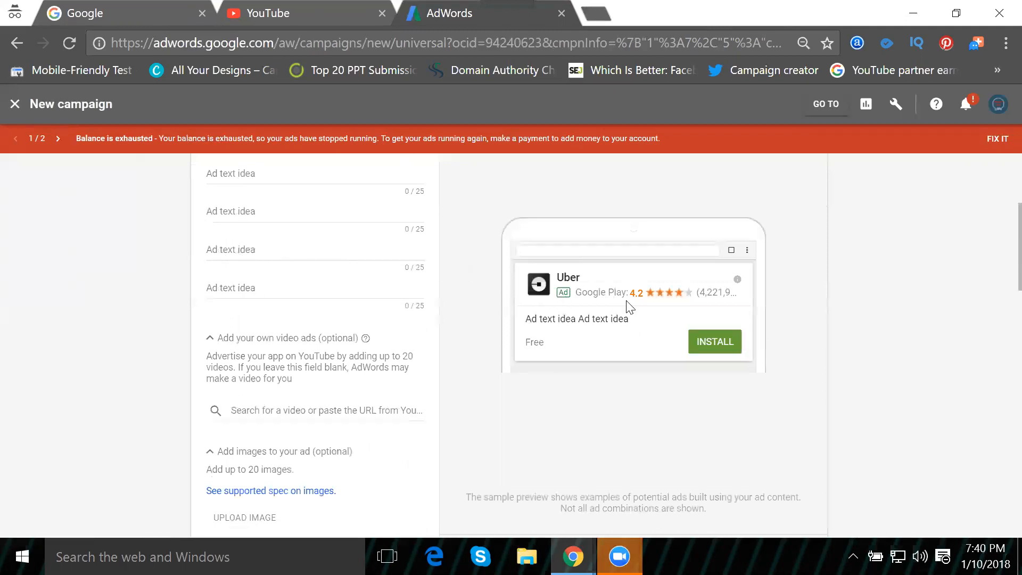
{"action": "mouse_move", "coordinate": [277, 211]}
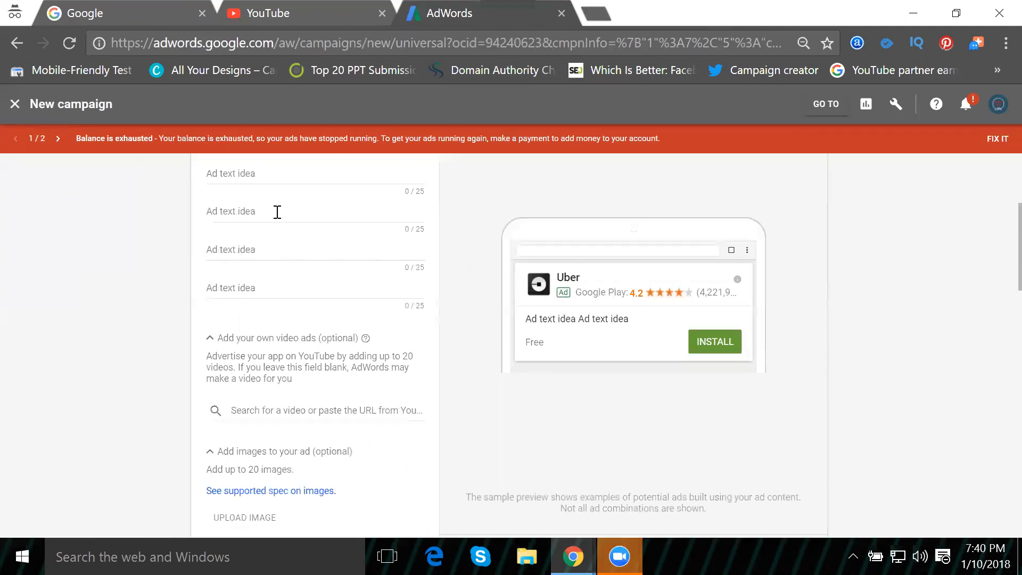
{"action": "type", "text": "ddd"}
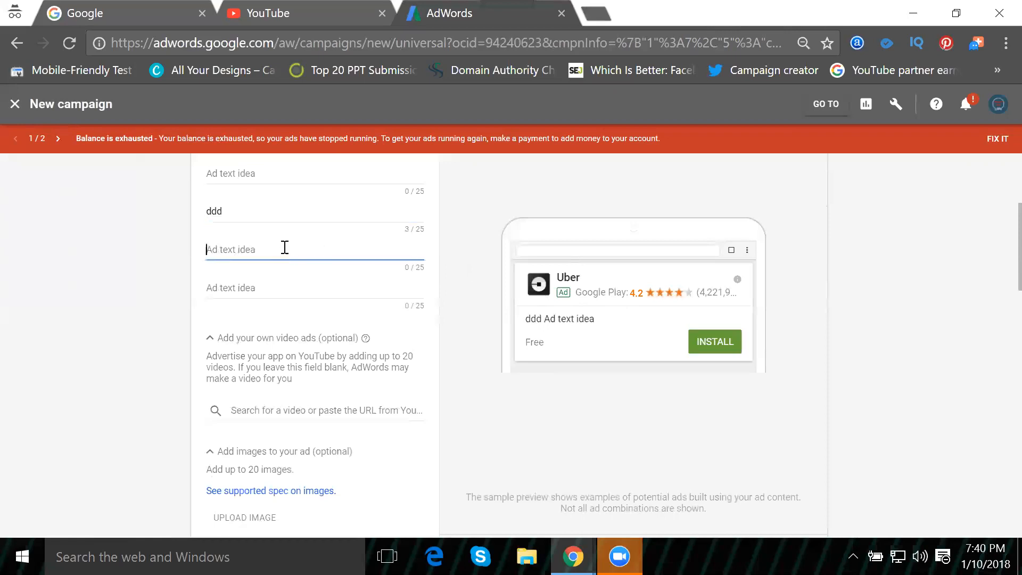
{"action": "type", "text": "dddd"}
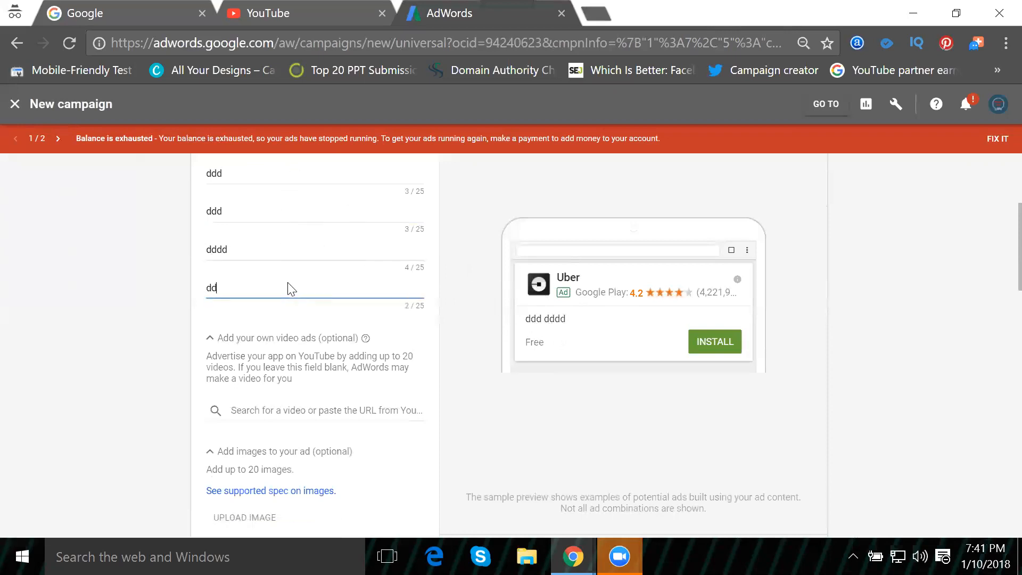
{"action": "type", "text": "d"}
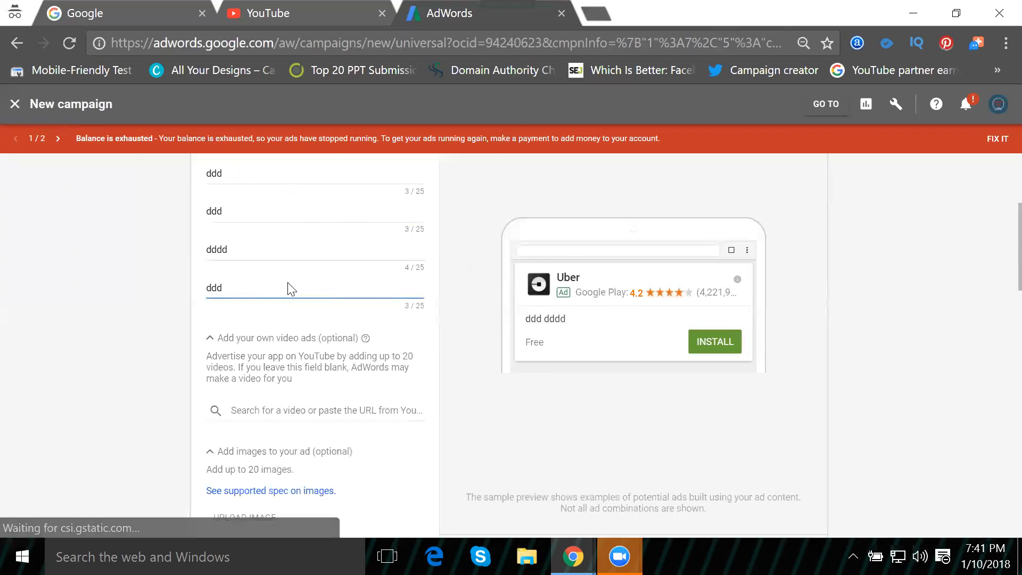
{"action": "double_click", "coordinate": [214, 172]}
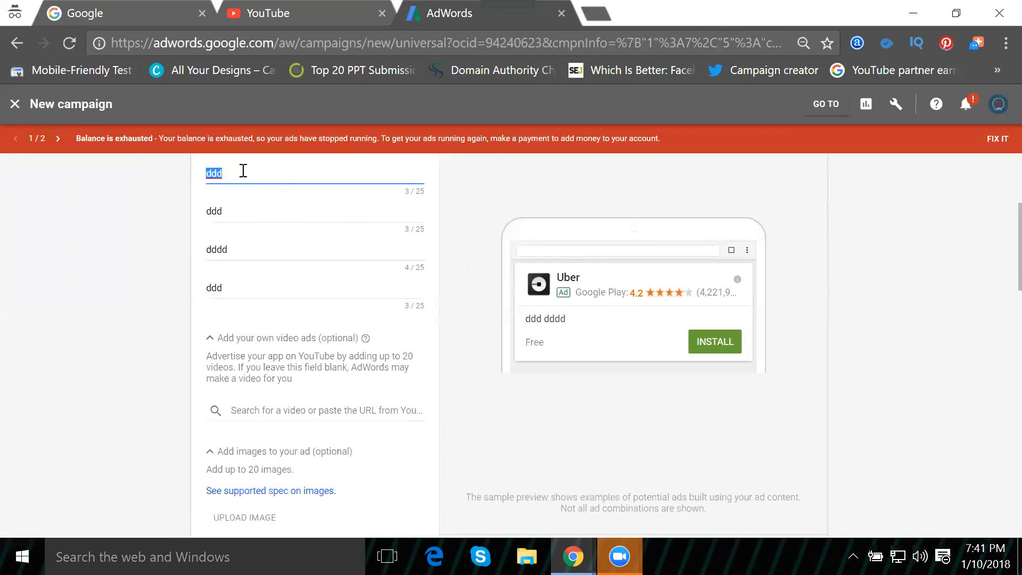
{"action": "type", "text": "Ub"}
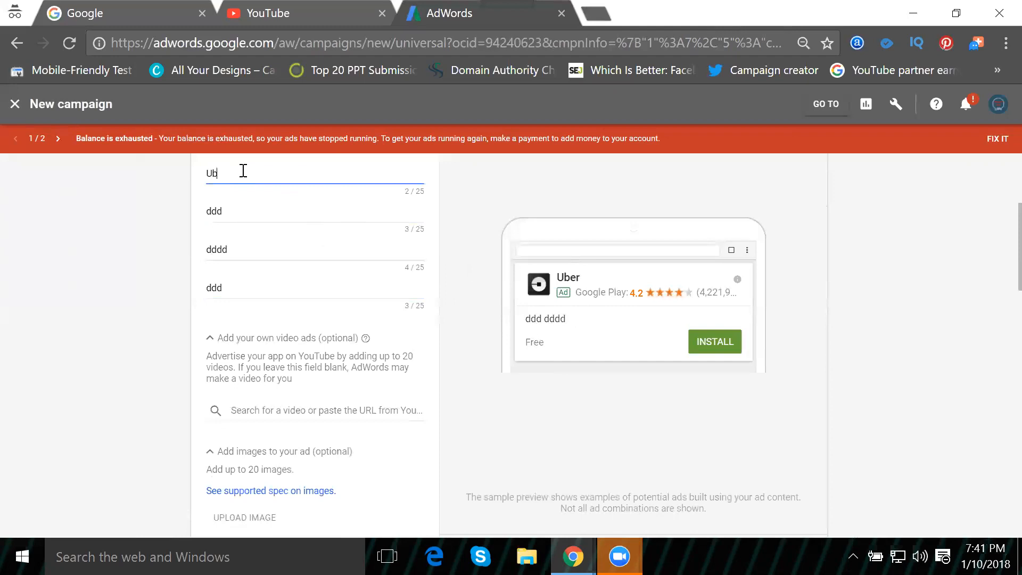
{"action": "type", "text": "er Cabs"}
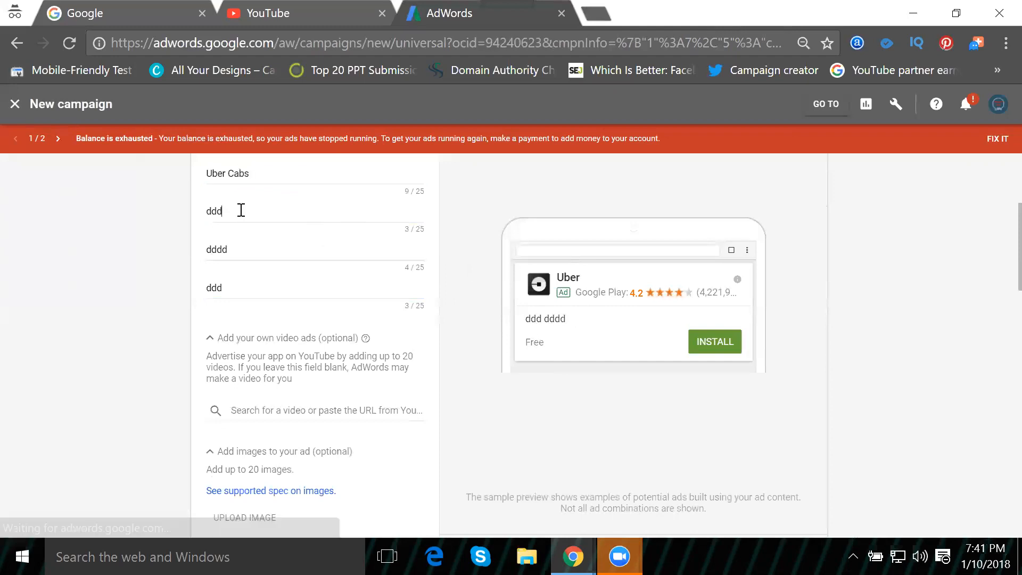
{"action": "triple_click", "coordinate": [214, 210]}
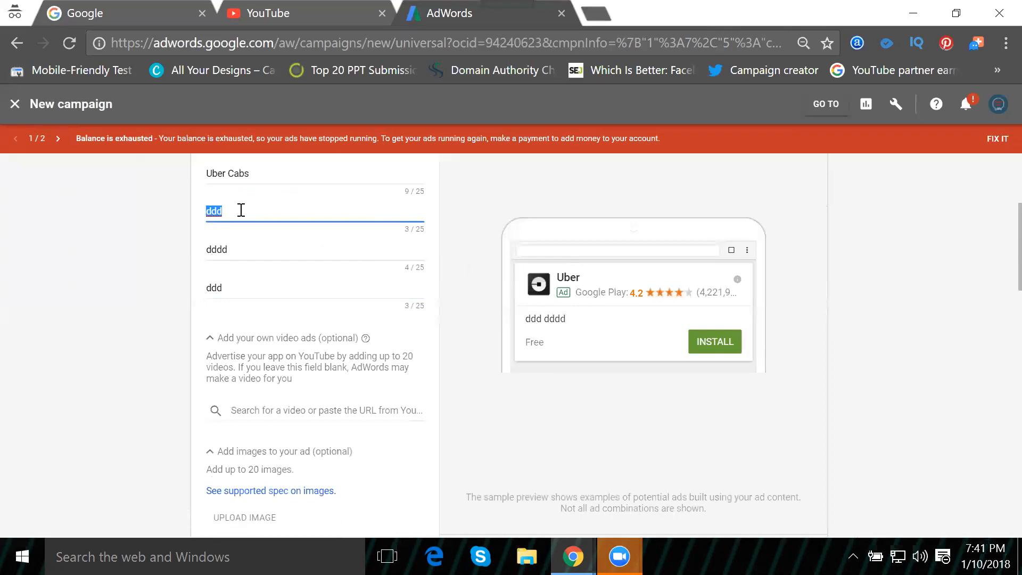
{"action": "type", "text": "Free R"}
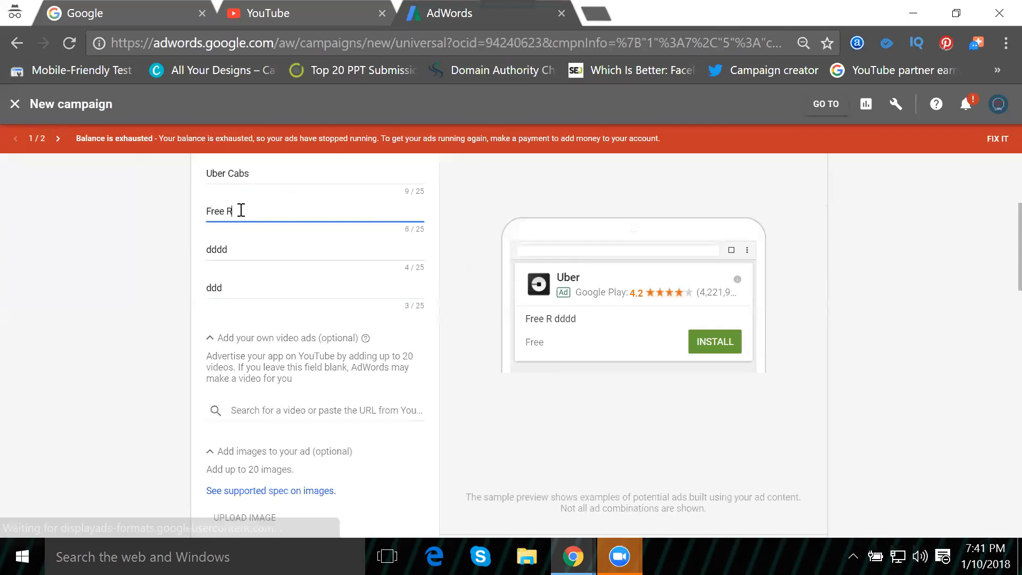
{"action": "type", "text": "egistart"}
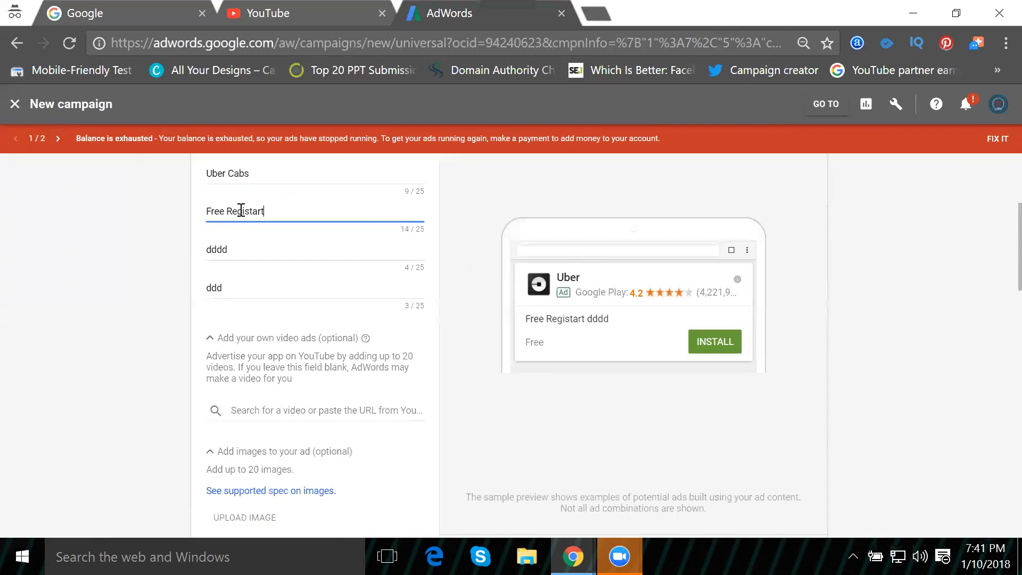
{"action": "type", "text": "ion"}
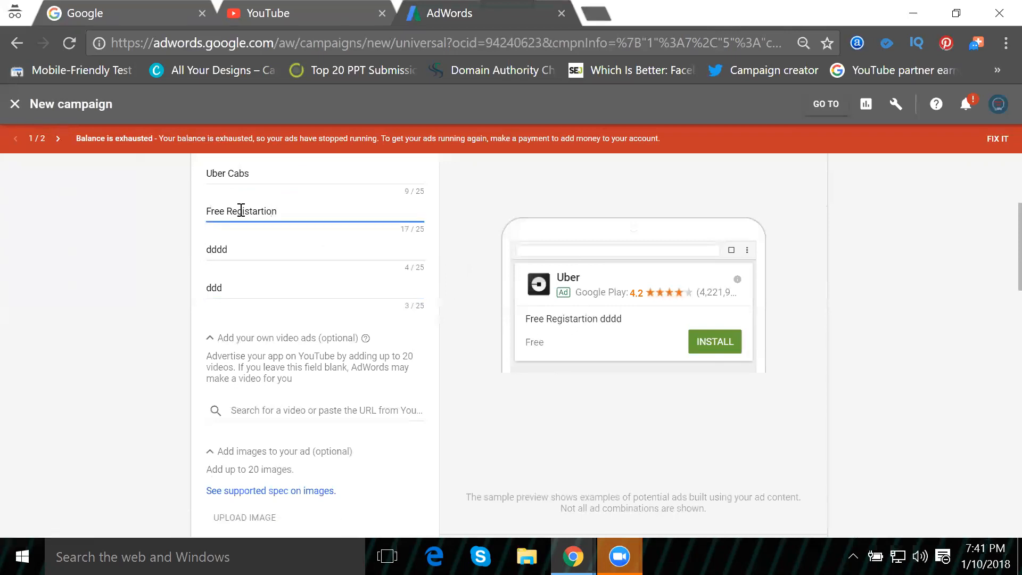
Step: Fill the remaining ad text ideas with 'First Free Ride' and 'Share Uber Ride'
{"action": "double_click", "coordinate": [216, 249]}
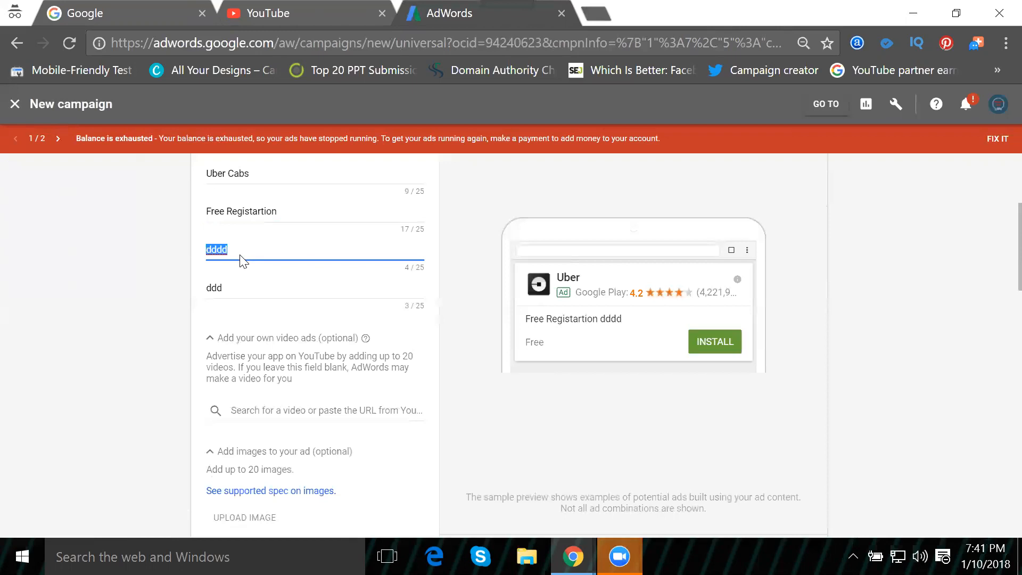
{"action": "type", "text": "Fir"}
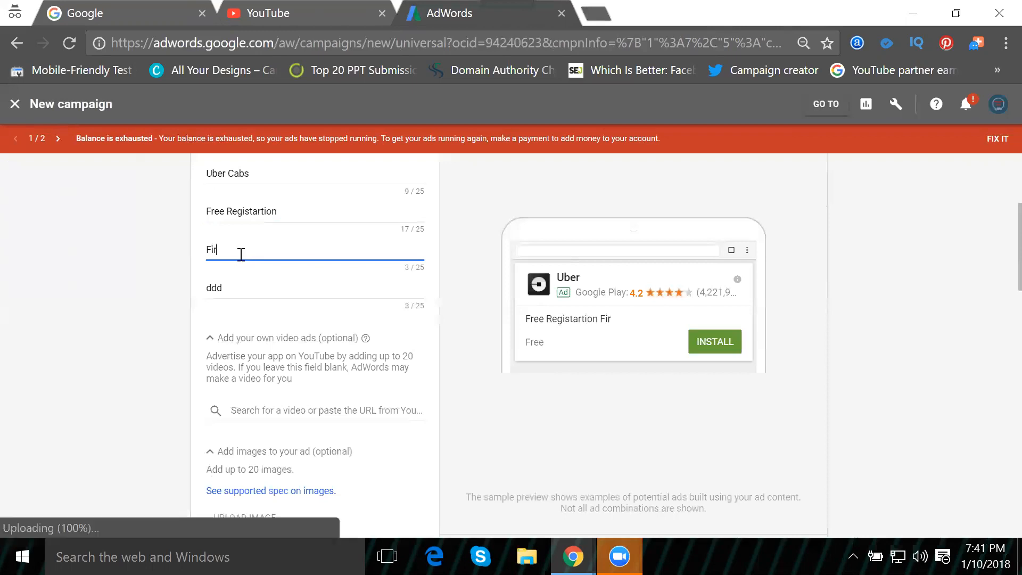
{"action": "type", "text": "st Free"}
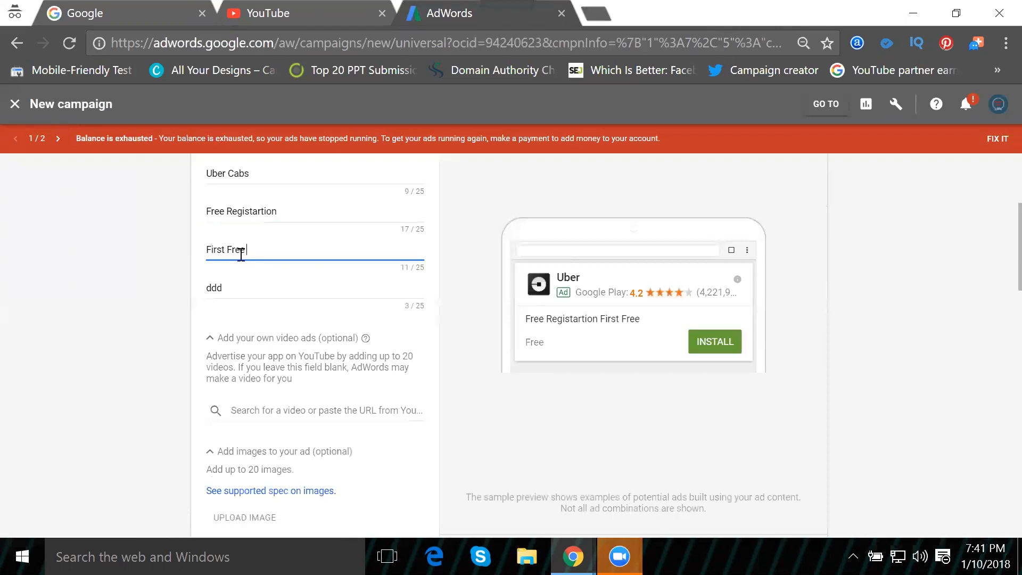
{"action": "type", "text": "Ride"}
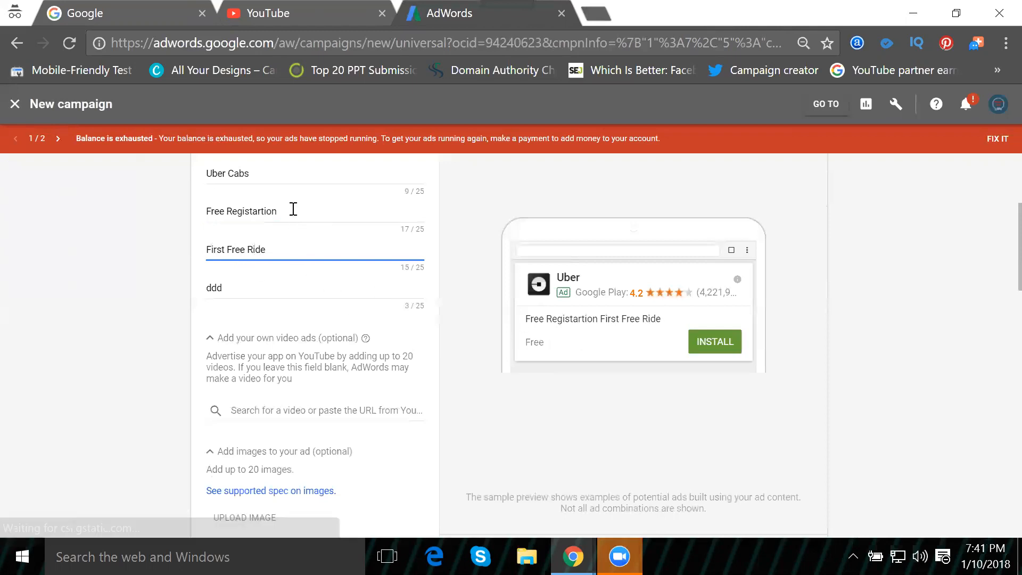
{"action": "type", "text": "-"}
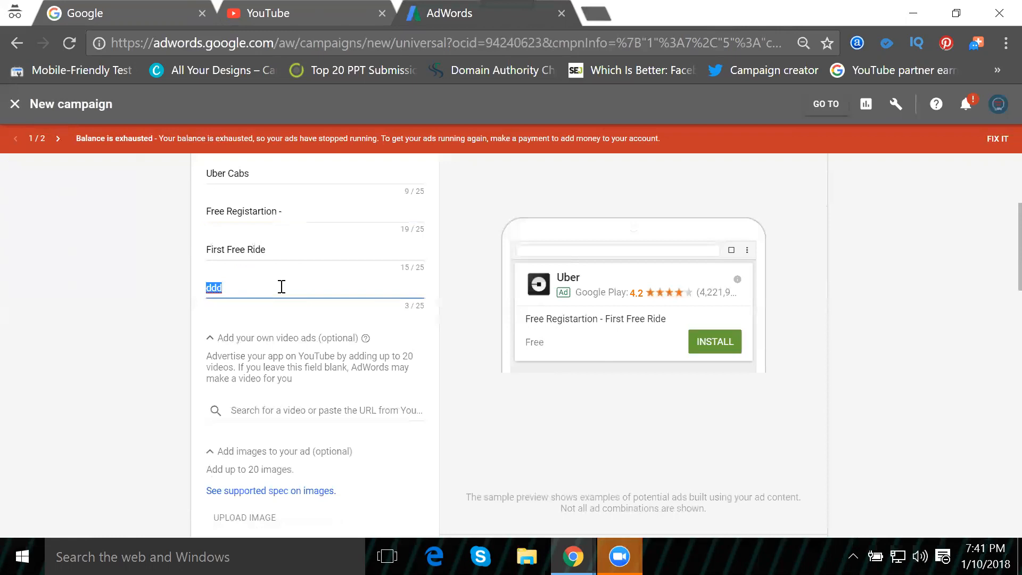
{"action": "type", "text": "Share R"}
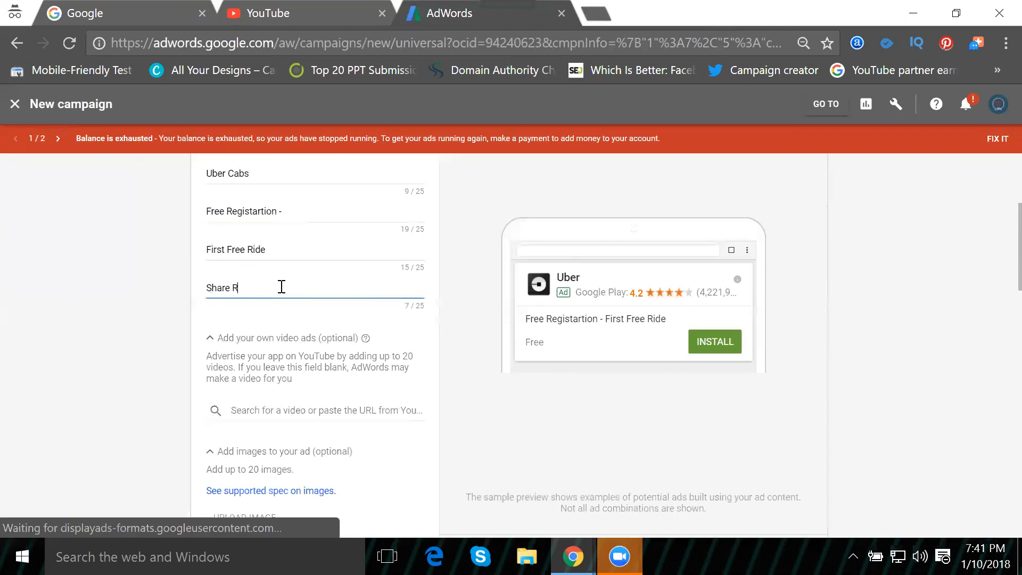
{"action": "type", "text": "ide"}
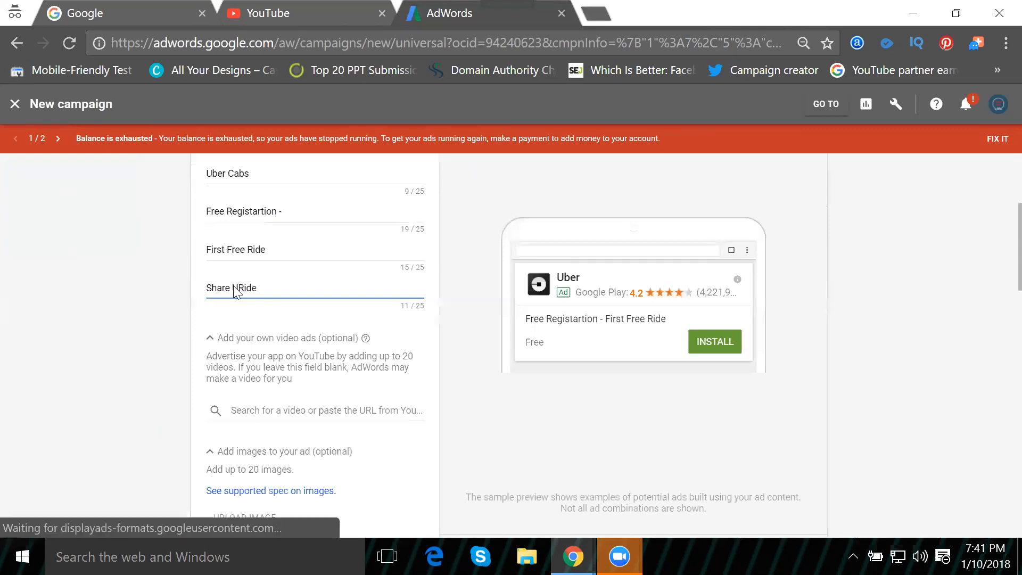
{"action": "type", "text": "Uber"}
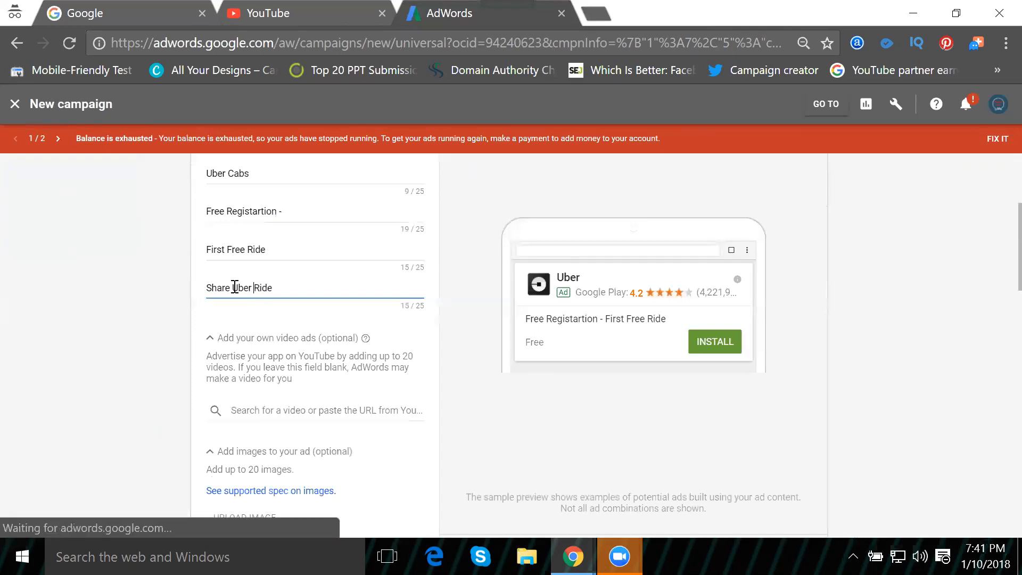
{"action": "scroll", "scroll_direction": "down", "scroll_amount": 3}
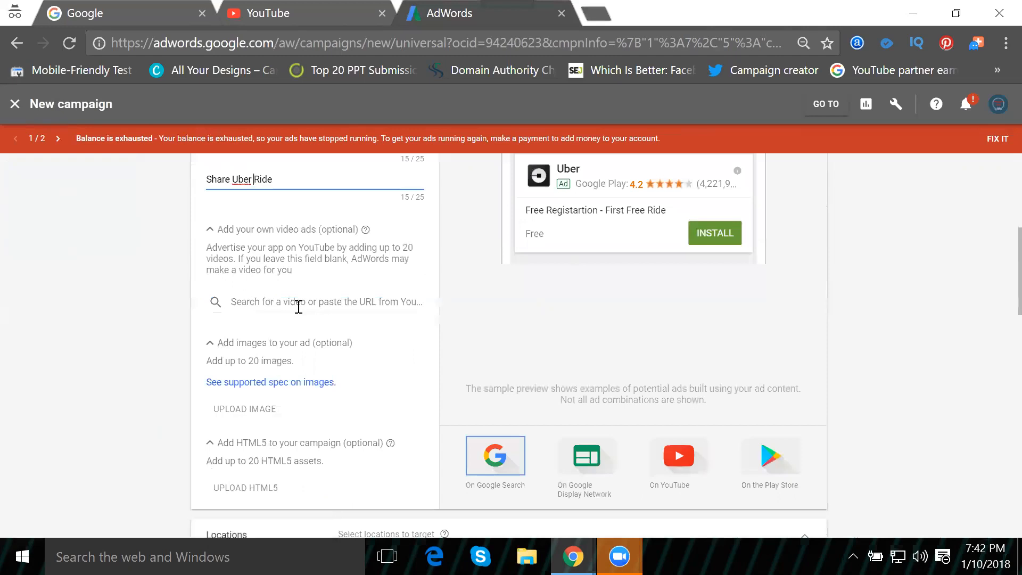
Step: Search the video ads box for 'ube', then switch over to YouTube
{"action": "type", "text": "ube"}
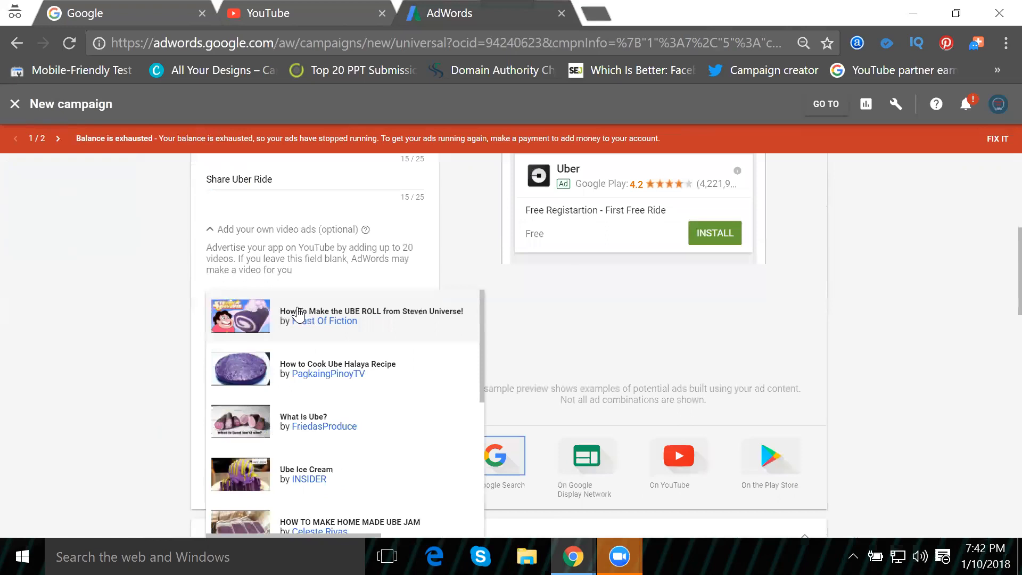
{"action": "mouse_move", "coordinate": [261, 450]}
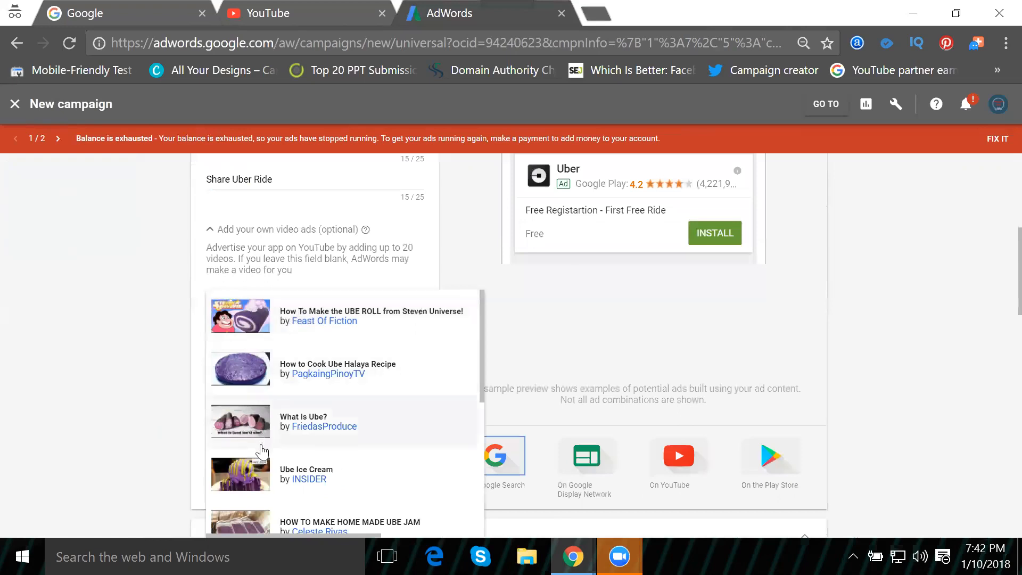
{"action": "left_click", "coordinate": [268, 13]}
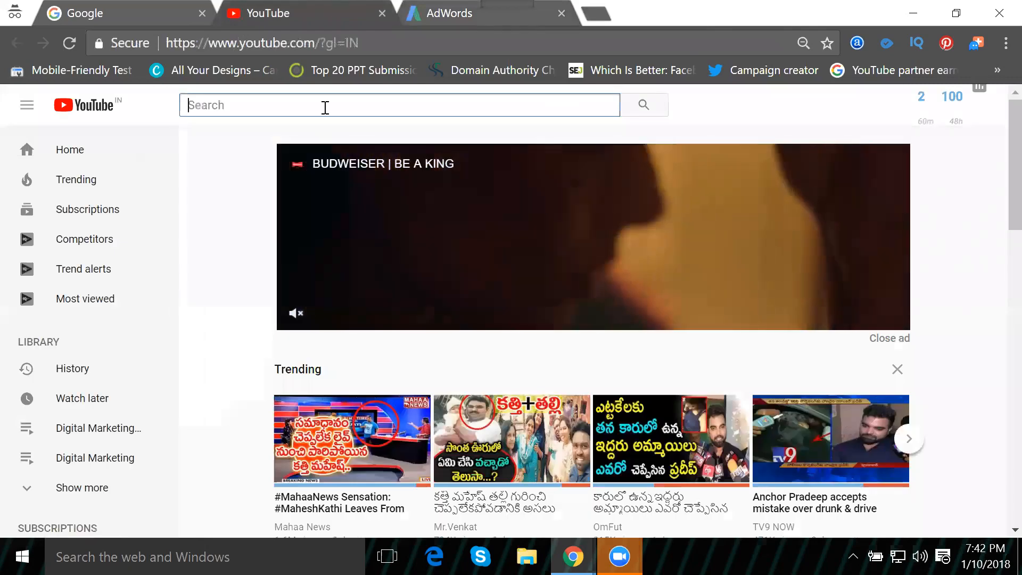
Step: Run a YouTube search for 'uber cab'
{"action": "type", "text": "uber cab"}
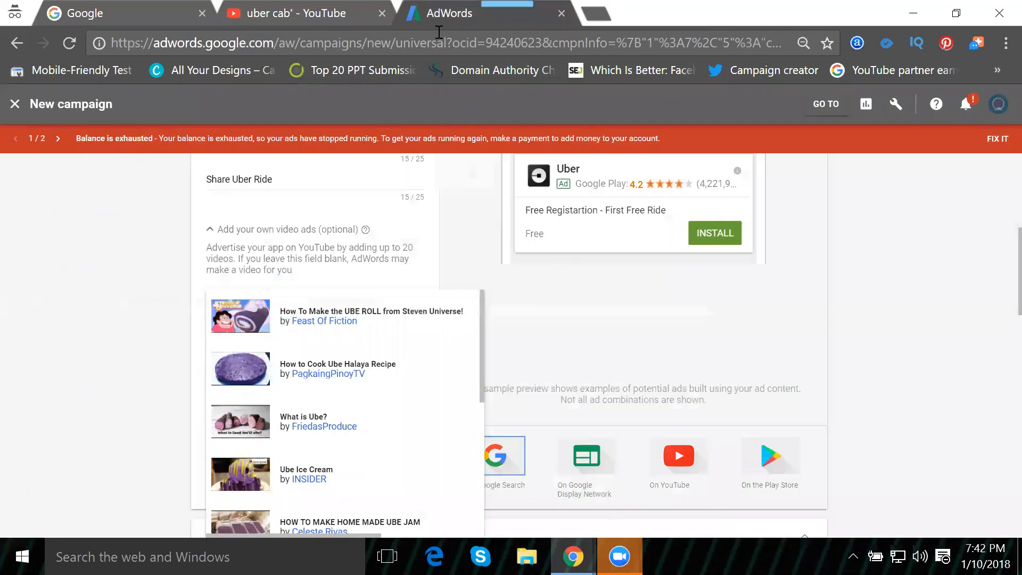
{"action": "mouse_move", "coordinate": [467, 228]}
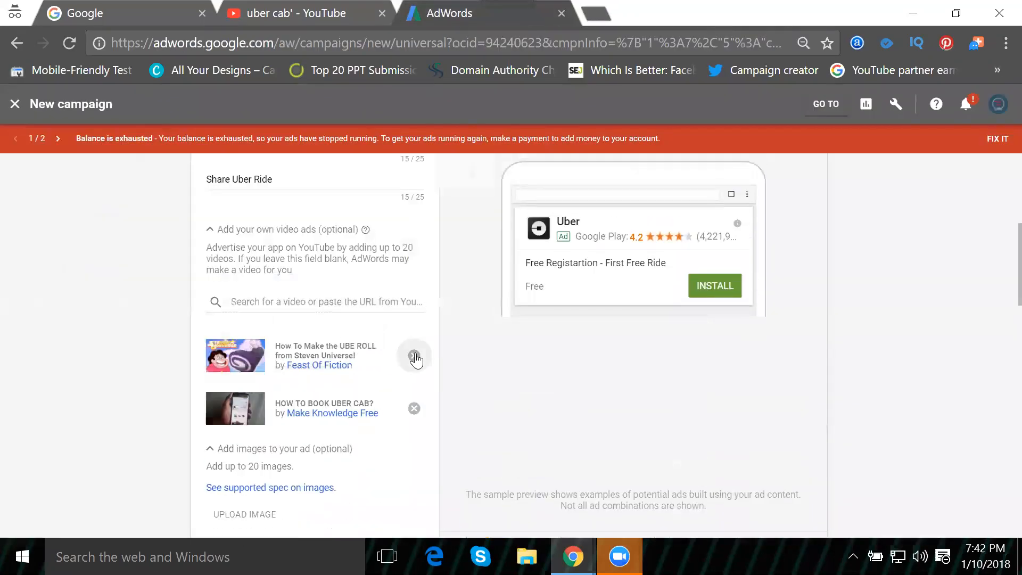
Step: Remove the UBE ROLL video, keeping only 'HOW TO BOOK UBER CAB?', and return to YouTube
{"action": "left_click", "coordinate": [415, 356]}
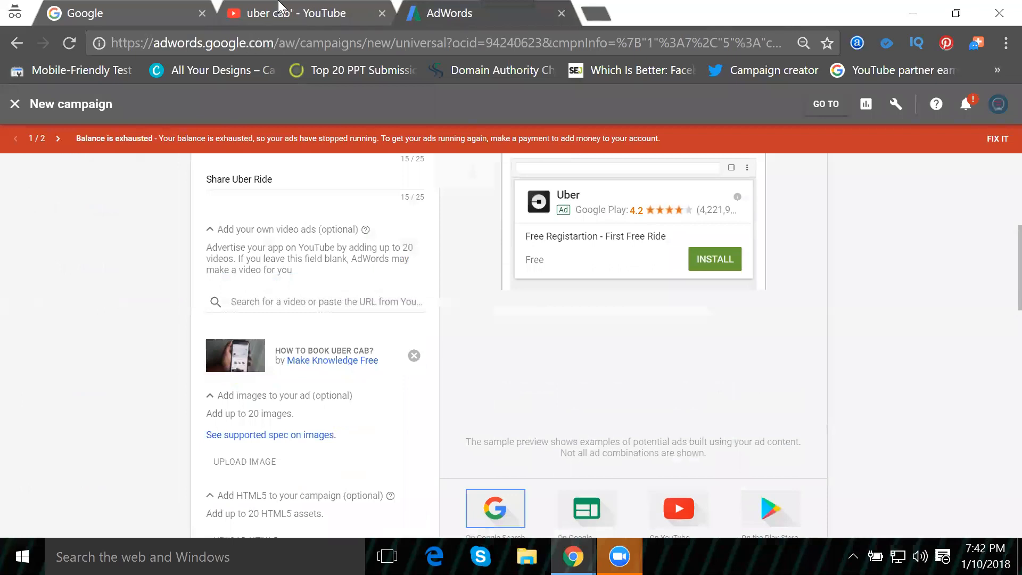
{"action": "left_click", "coordinate": [300, 12]}
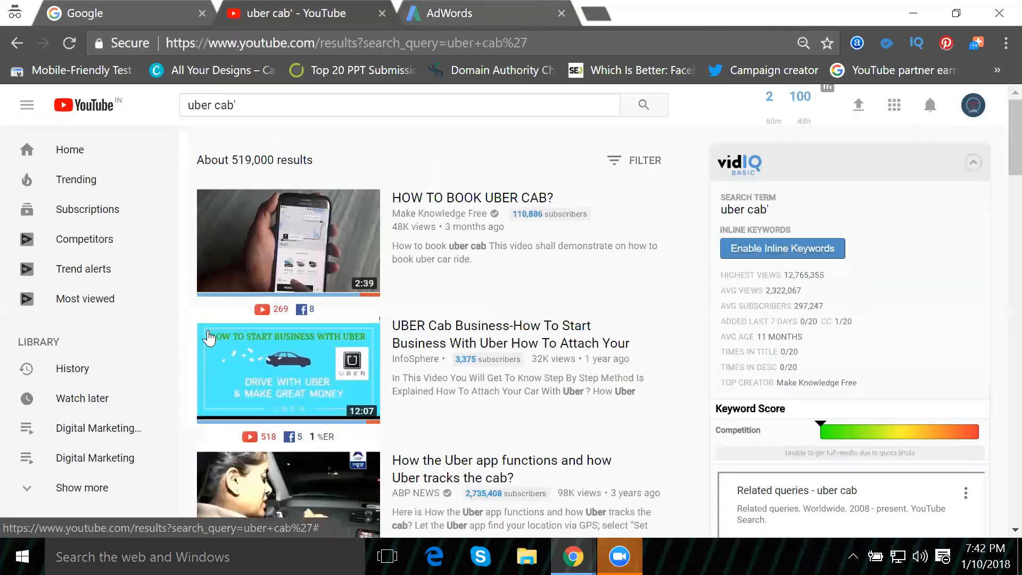
Step: Find the ABP News Uber app video and bring its link back to the campaign's video search
{"action": "scroll", "scroll_direction": "down", "scroll_amount": 3}
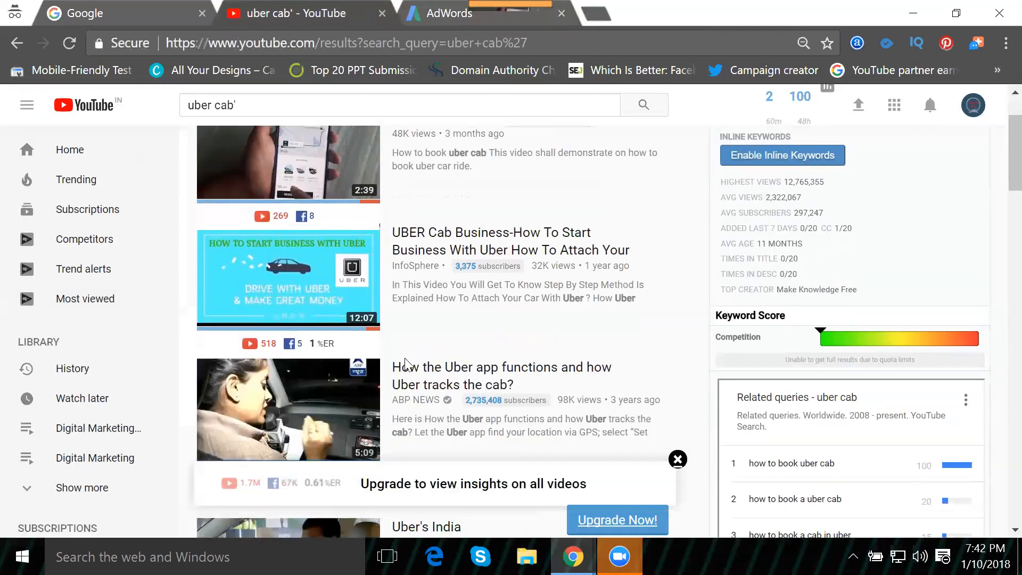
{"action": "scroll", "scroll_direction": "down", "scroll_amount": 3}
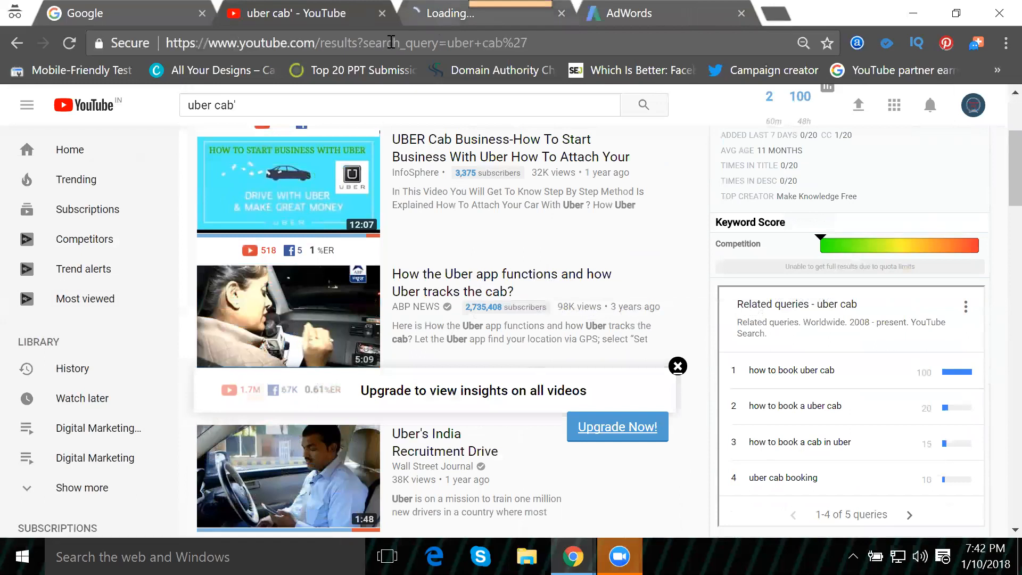
{"action": "left_click", "coordinate": [559, 13]}
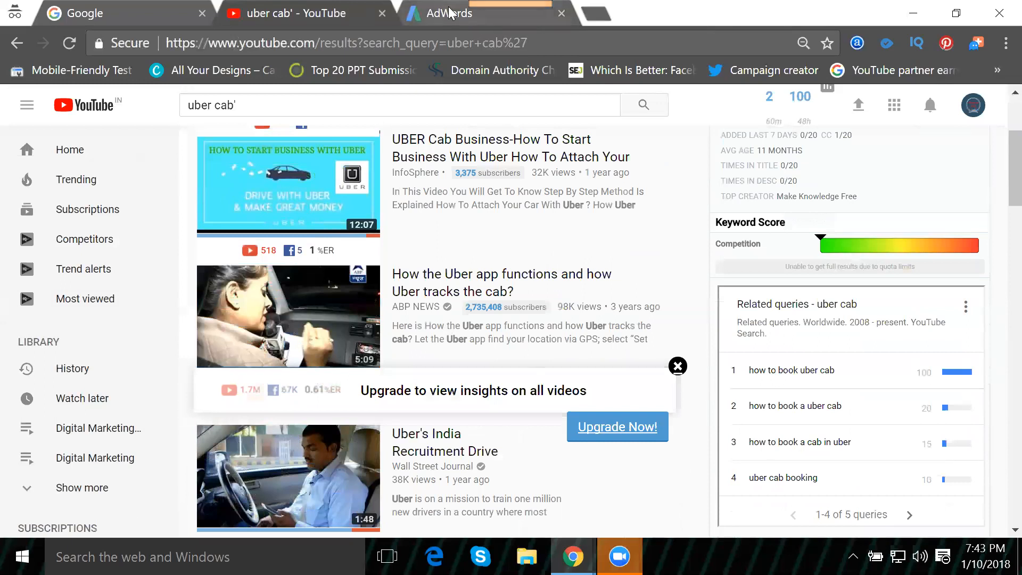
{"action": "left_click", "coordinate": [449, 13]}
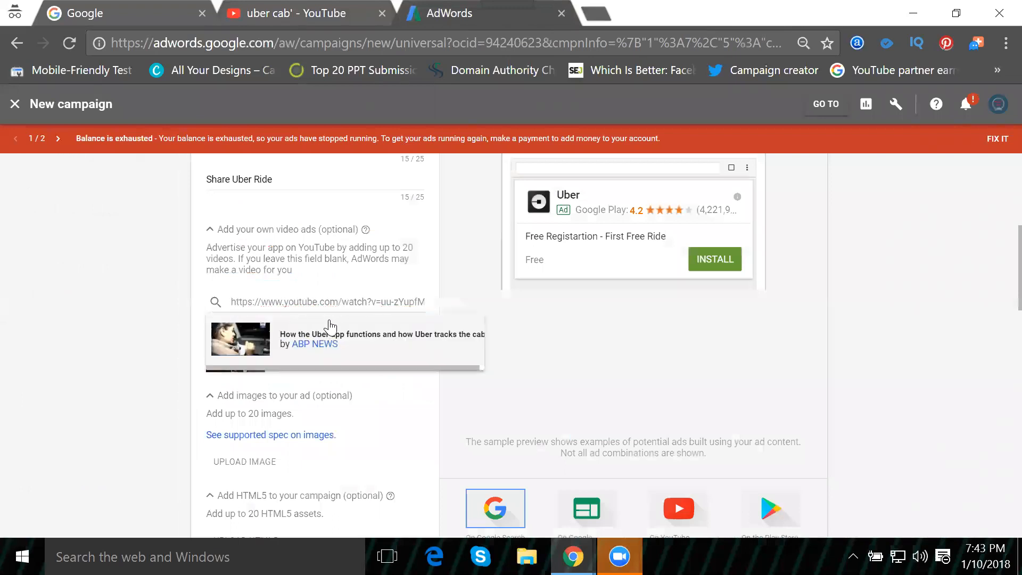
Step: Add the ABP NEWS video as a second video ad, then switch to the Google search page
{"action": "left_click", "coordinate": [345, 339]}
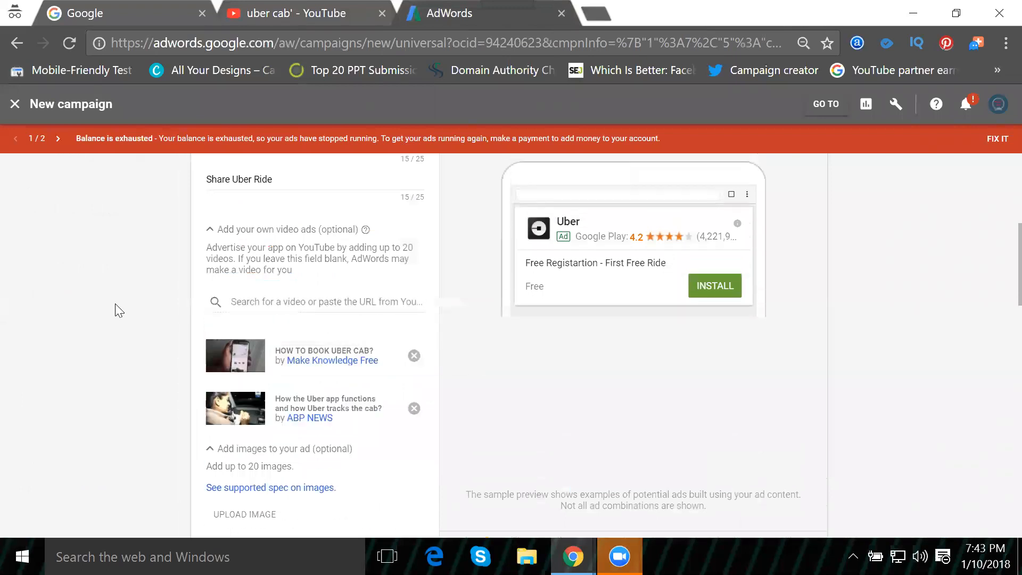
{"action": "scroll", "scroll_direction": "down", "scroll_amount": 3}
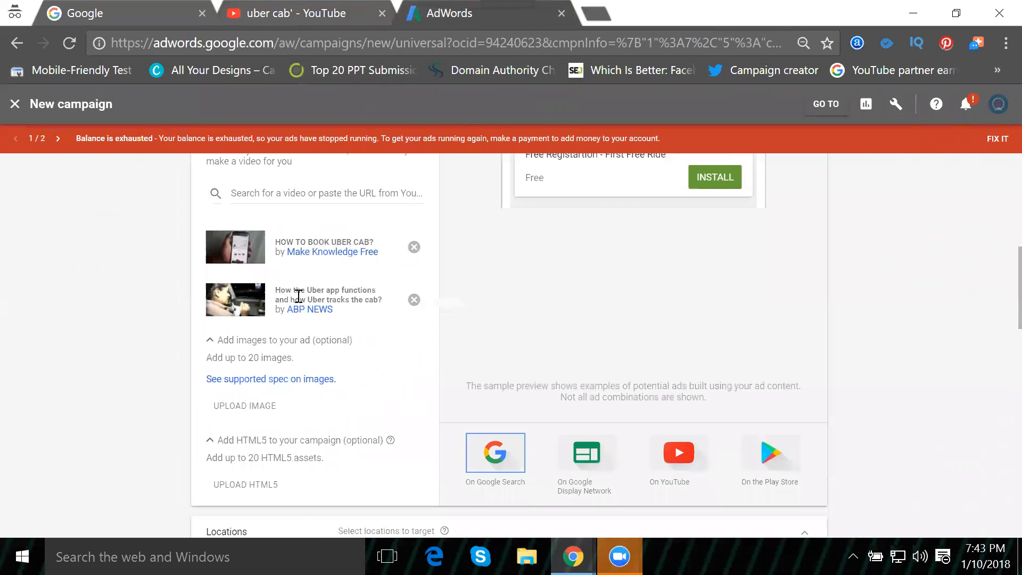
{"action": "mouse_move", "coordinate": [260, 248]}
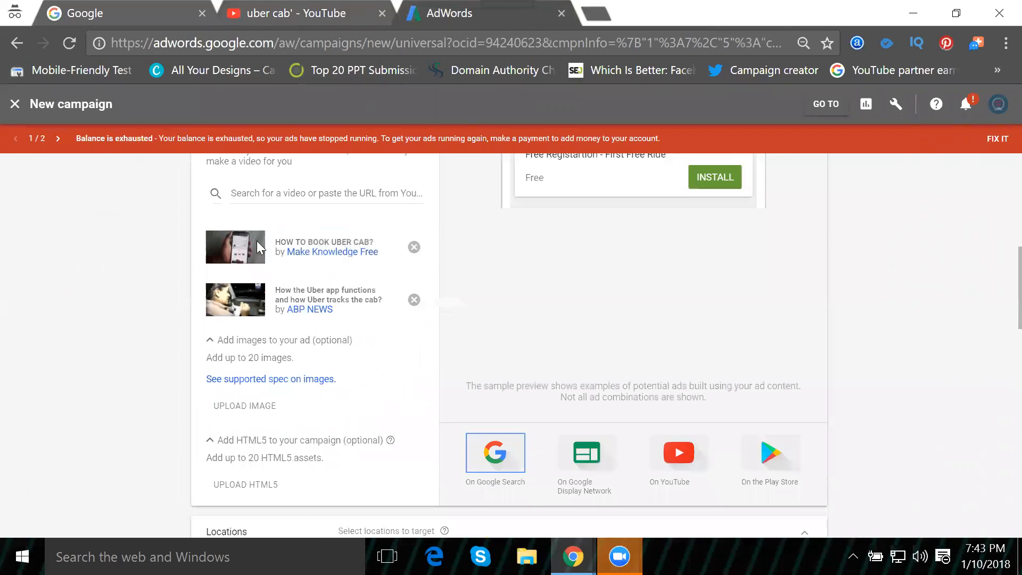
{"action": "mouse_move", "coordinate": [271, 252]}
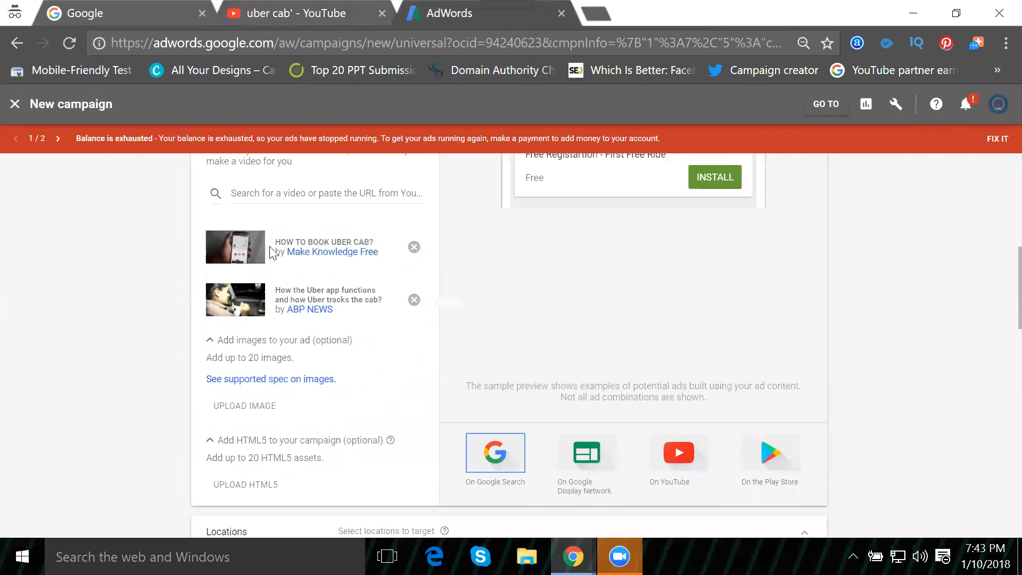
{"action": "mouse_move", "coordinate": [315, 302]}
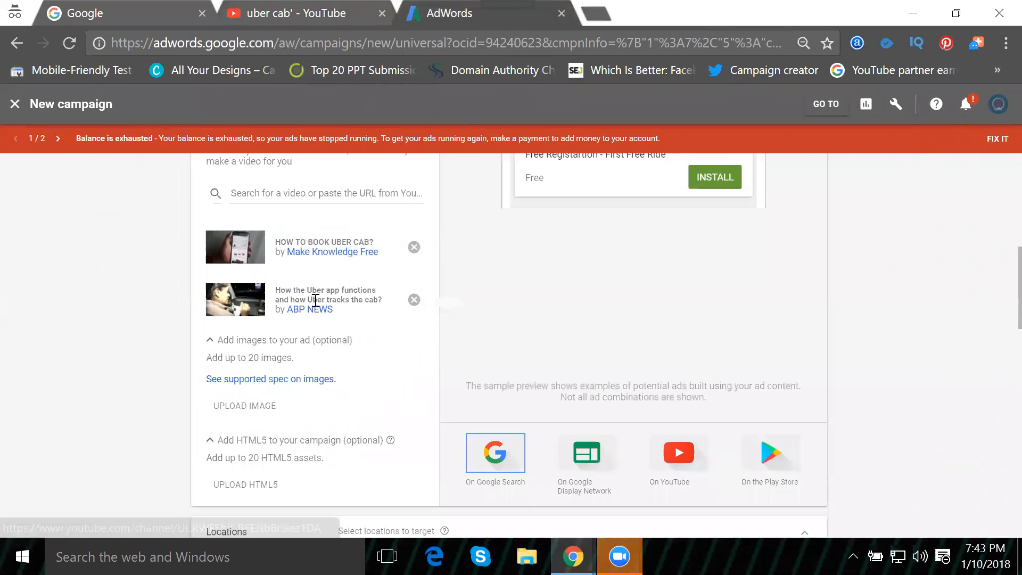
{"action": "mouse_move", "coordinate": [326, 299]}
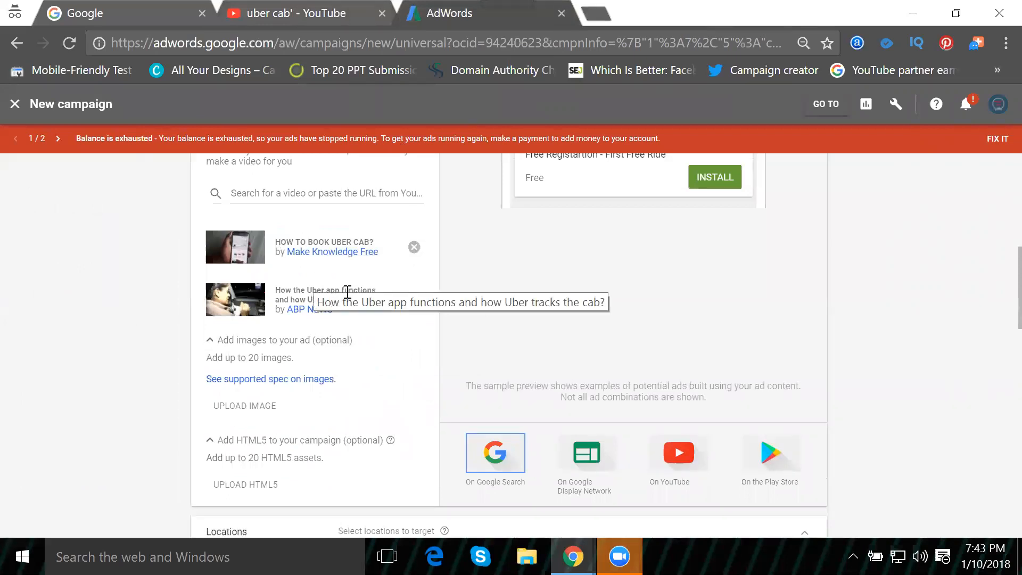
{"action": "mouse_move", "coordinate": [276, 309]}
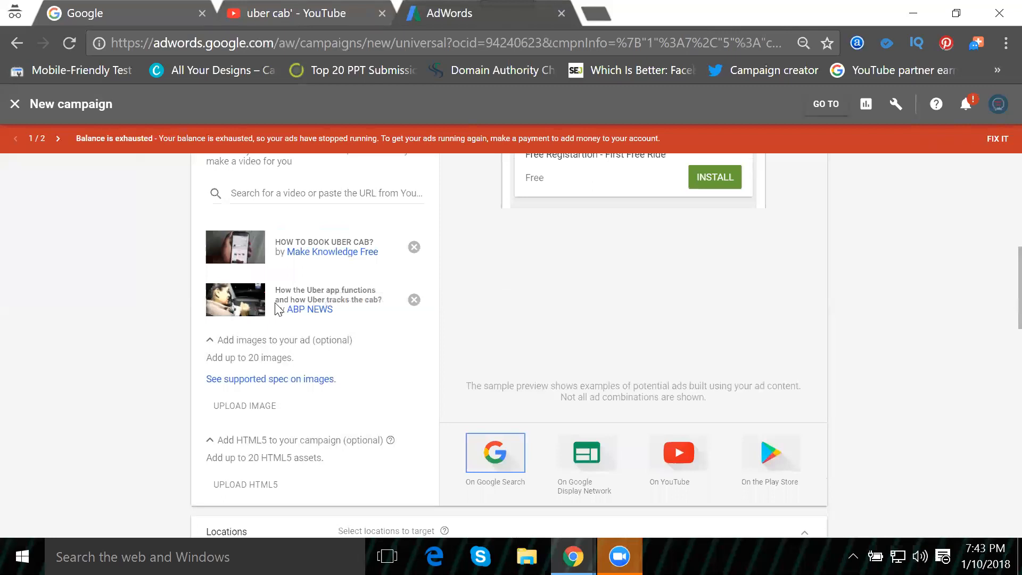
{"action": "scroll", "scroll_direction": "down", "scroll_amount": 3}
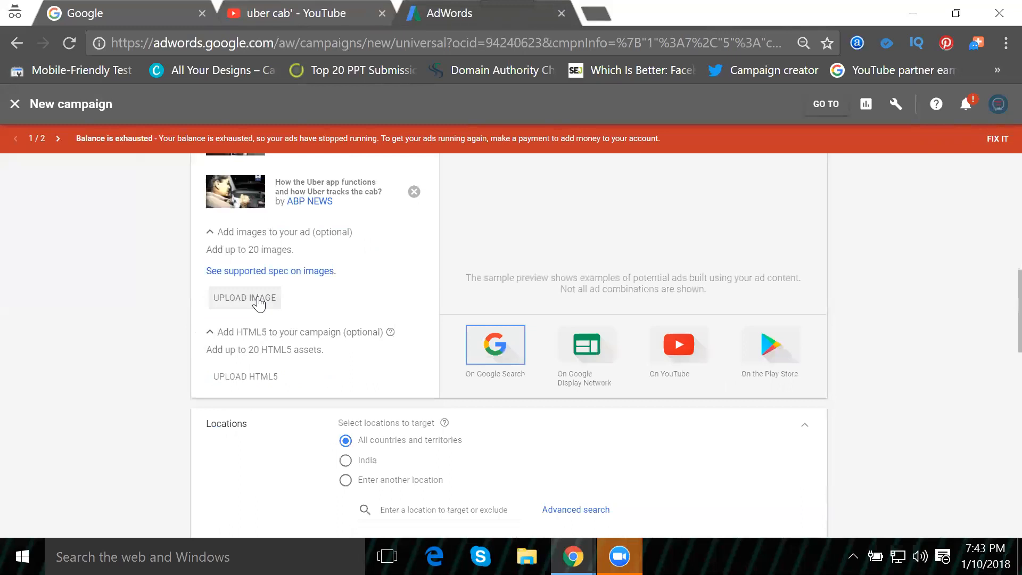
{"action": "scroll", "scroll_direction": "up", "scroll_amount": 3}
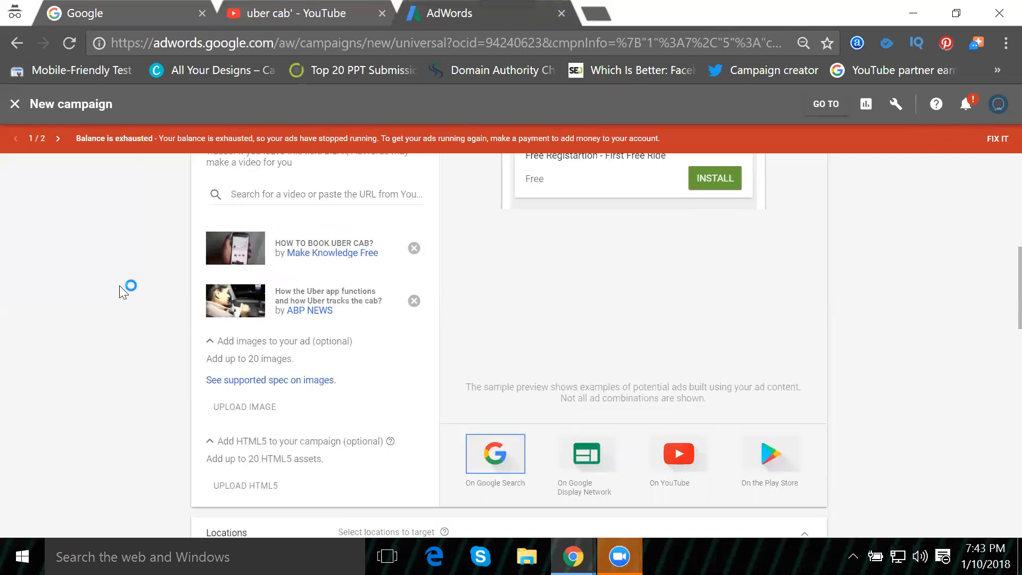
{"action": "mouse_move", "coordinate": [124, 292]}
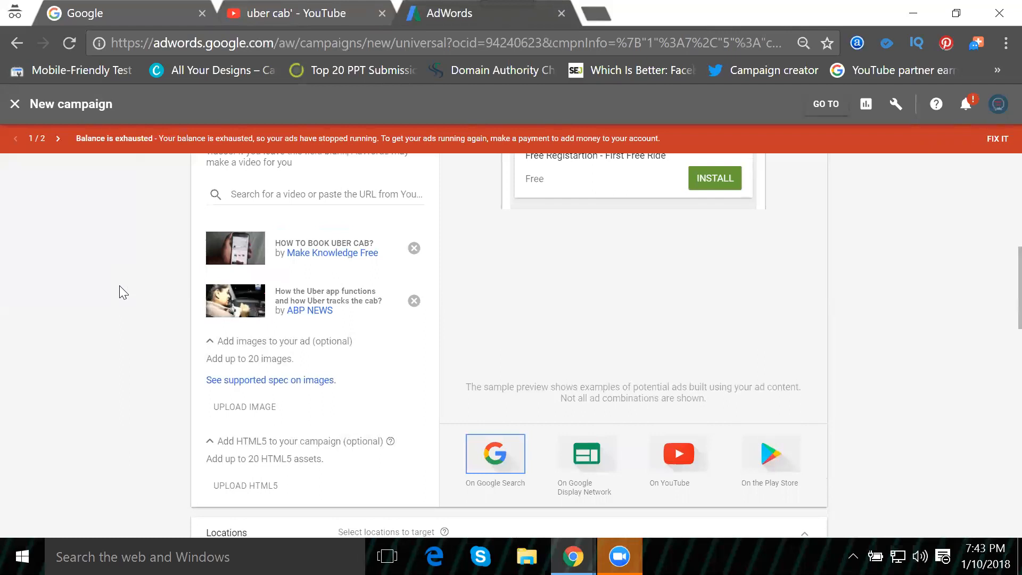
{"action": "mouse_move", "coordinate": [50, 178]}
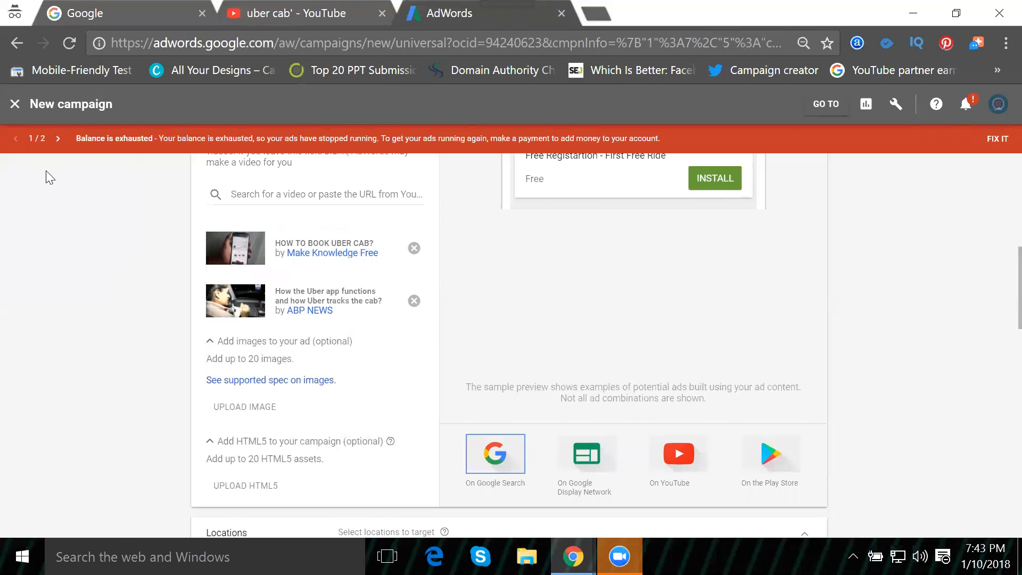
{"action": "left_click", "coordinate": [117, 13]}
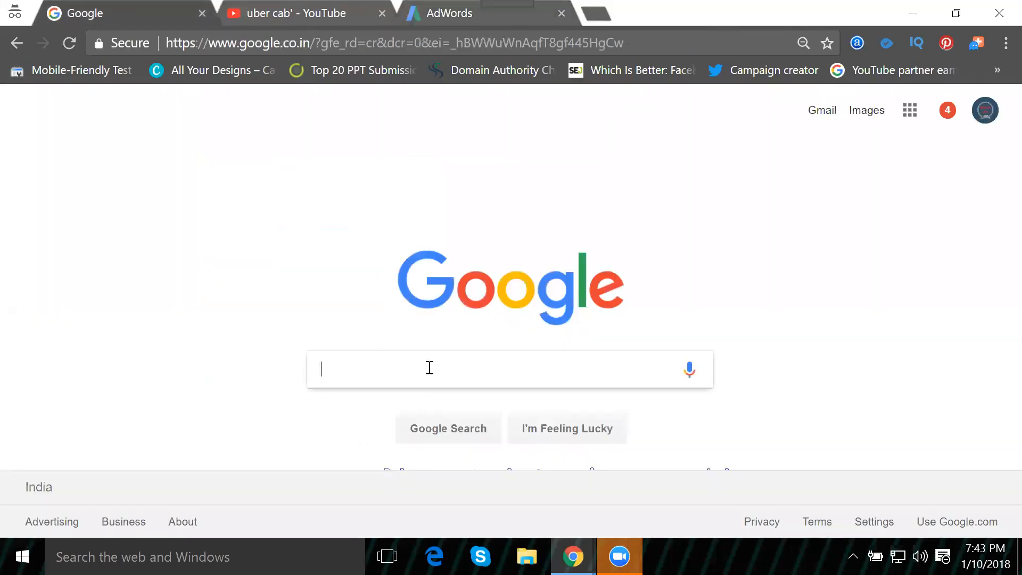
Step: Bring up Google image results for 'uber' and browse down to the phone-with-map photo
{"action": "type", "text": "uber"}
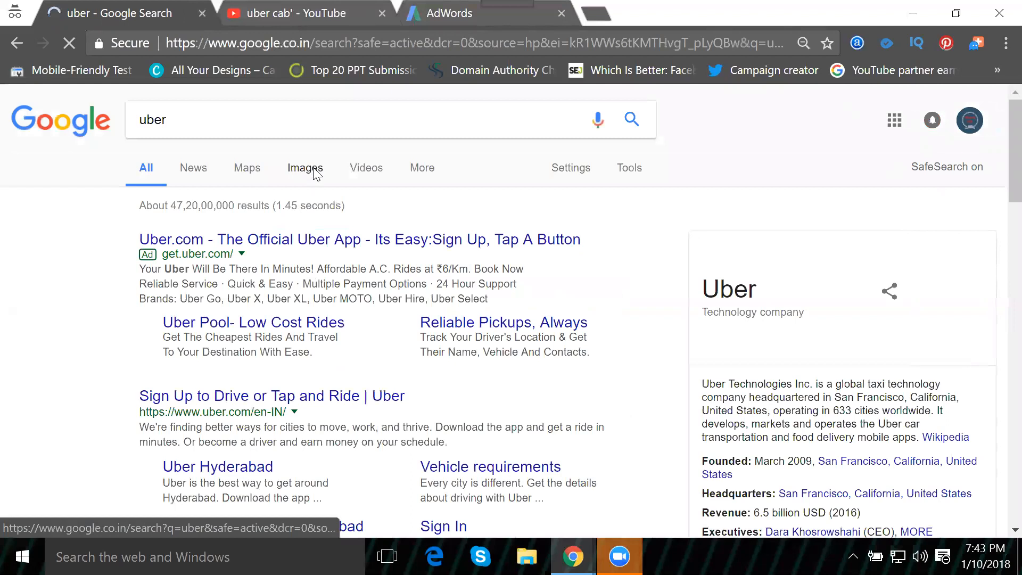
{"action": "left_click", "coordinate": [303, 167]}
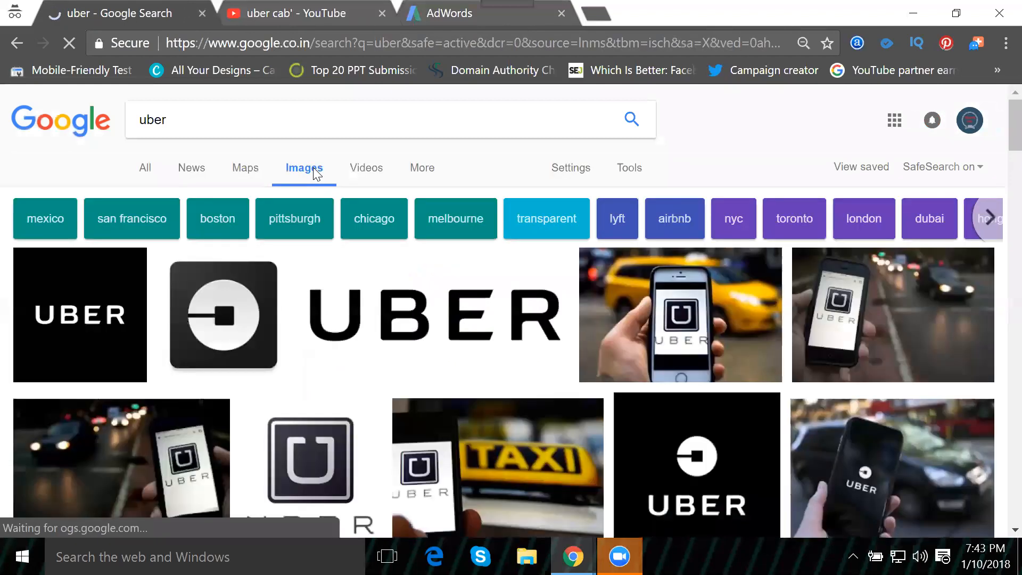
{"action": "mouse_move", "coordinate": [878, 313]}
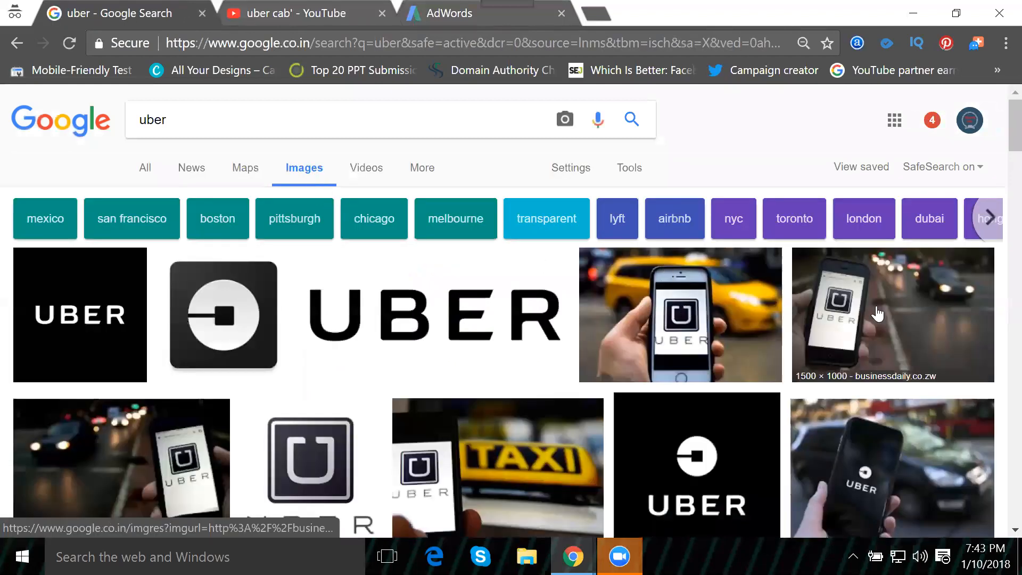
{"action": "scroll", "scroll_direction": "down", "scroll_amount": 3}
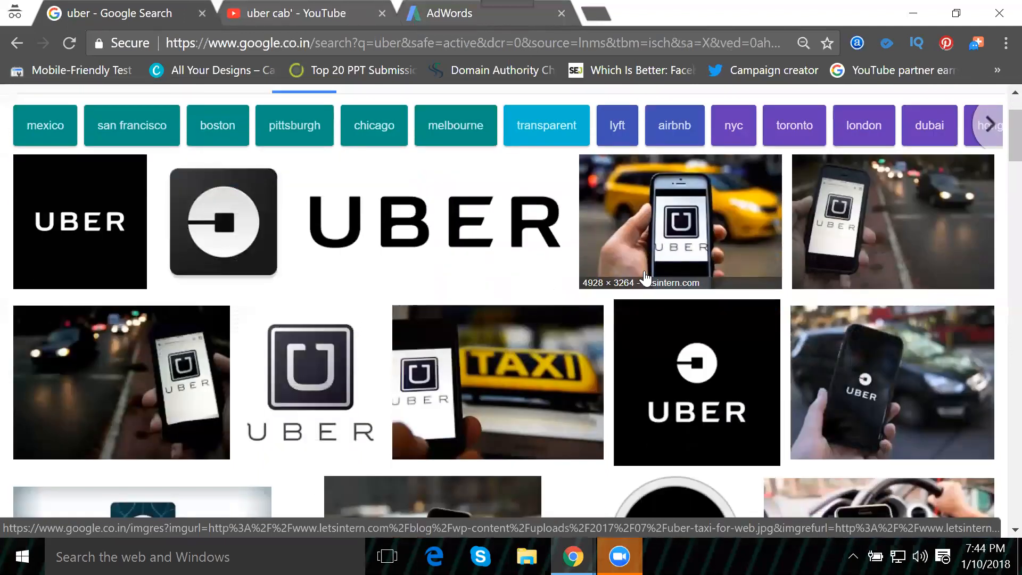
{"action": "scroll", "scroll_direction": "down", "scroll_amount": 3}
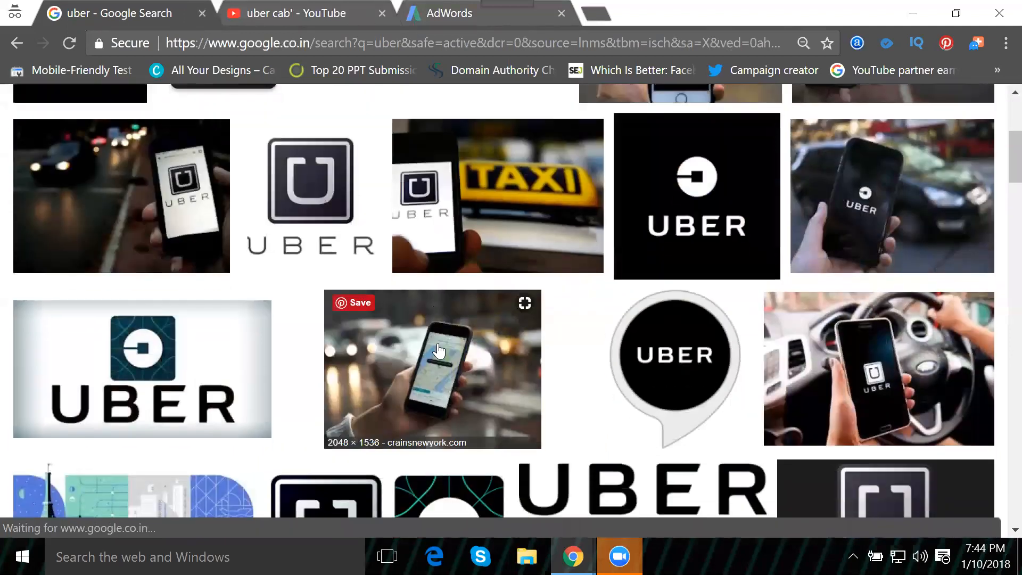
Step: Preview the phone-with-map photo and choose Save image as for it
{"action": "left_click", "coordinate": [431, 369]}
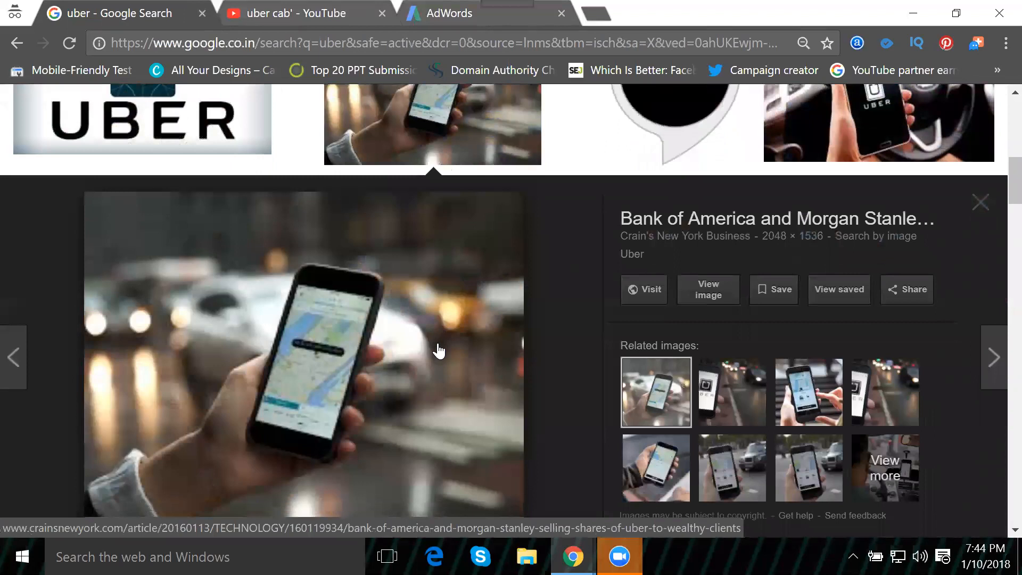
{"action": "right_click", "coordinate": [436, 351]}
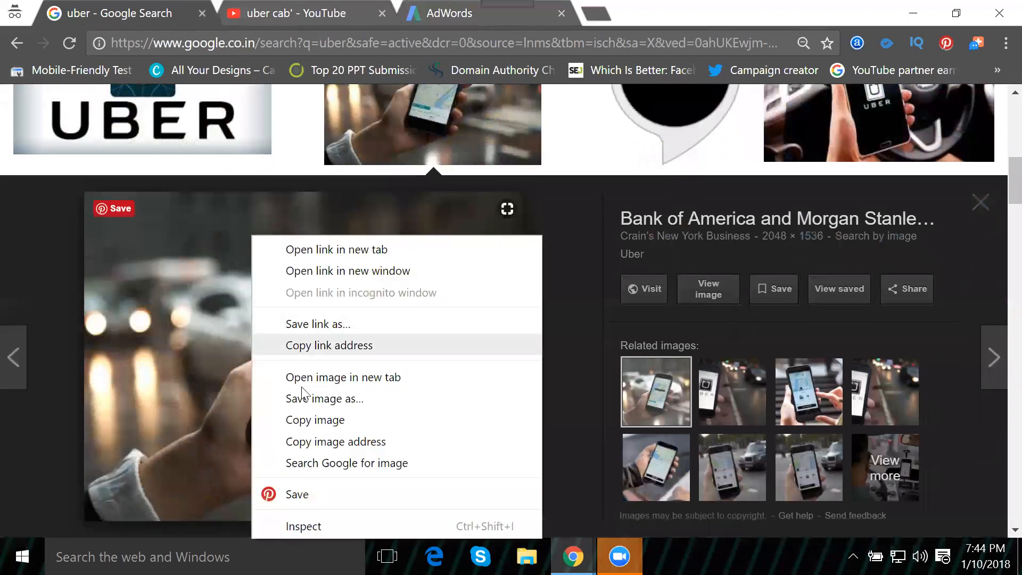
{"action": "left_click", "coordinate": [325, 398]}
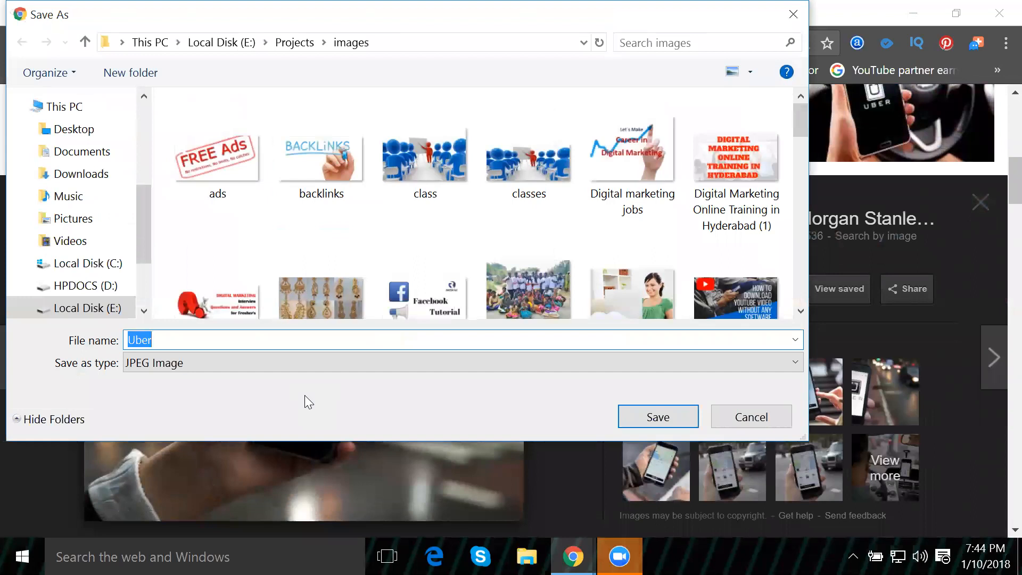
Step: Save the photo as 'Uber cab' in E:\Projects\images
{"action": "type", "text": "ca"}
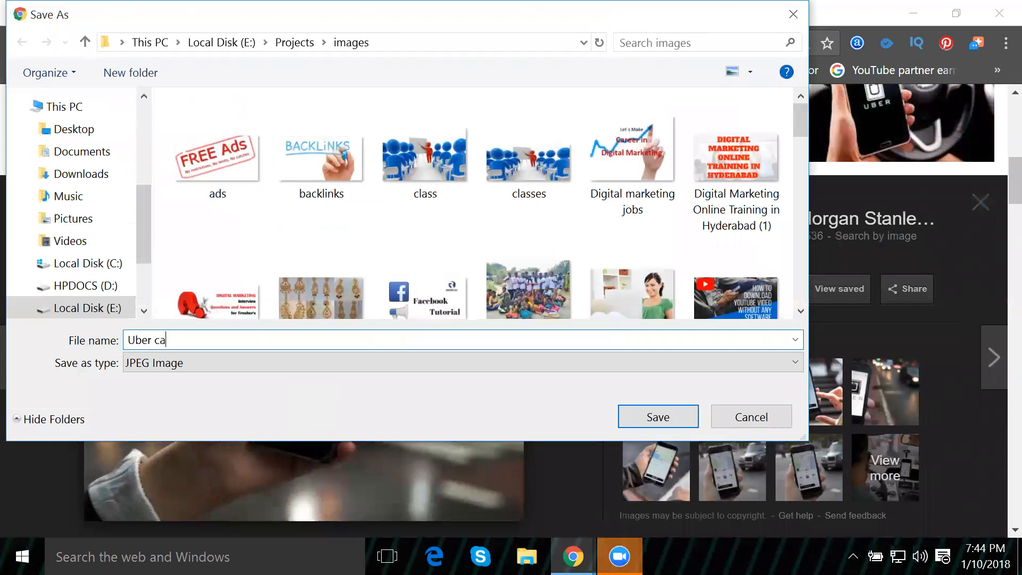
{"action": "type", "text": "b"}
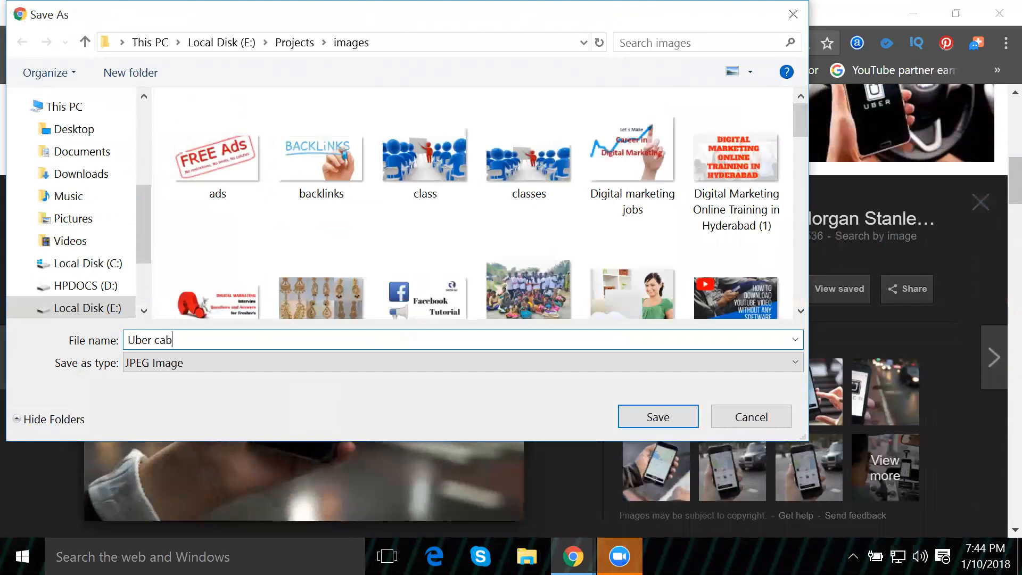
{"action": "mouse_move", "coordinate": [658, 416]}
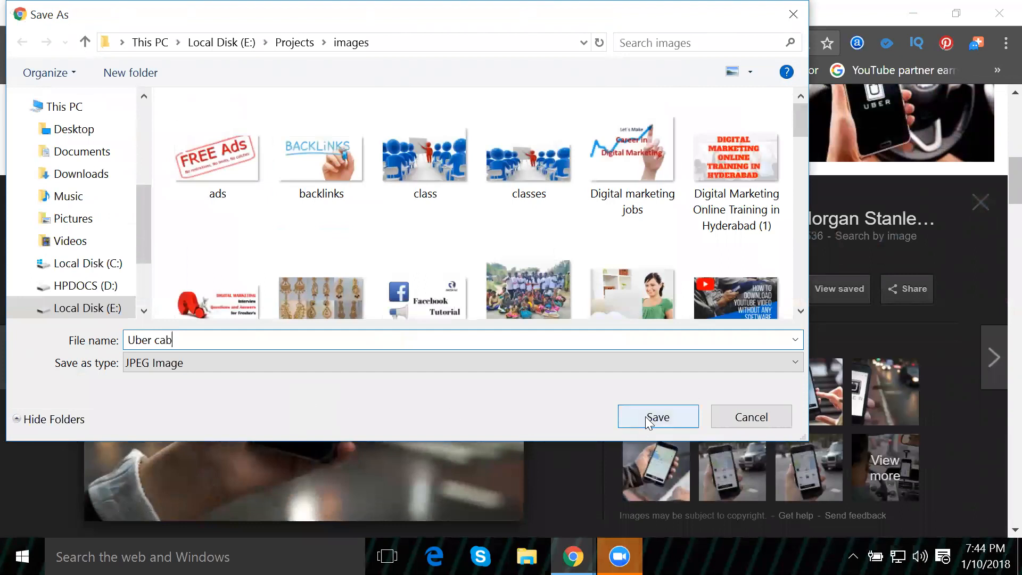
{"action": "left_click", "coordinate": [657, 417]}
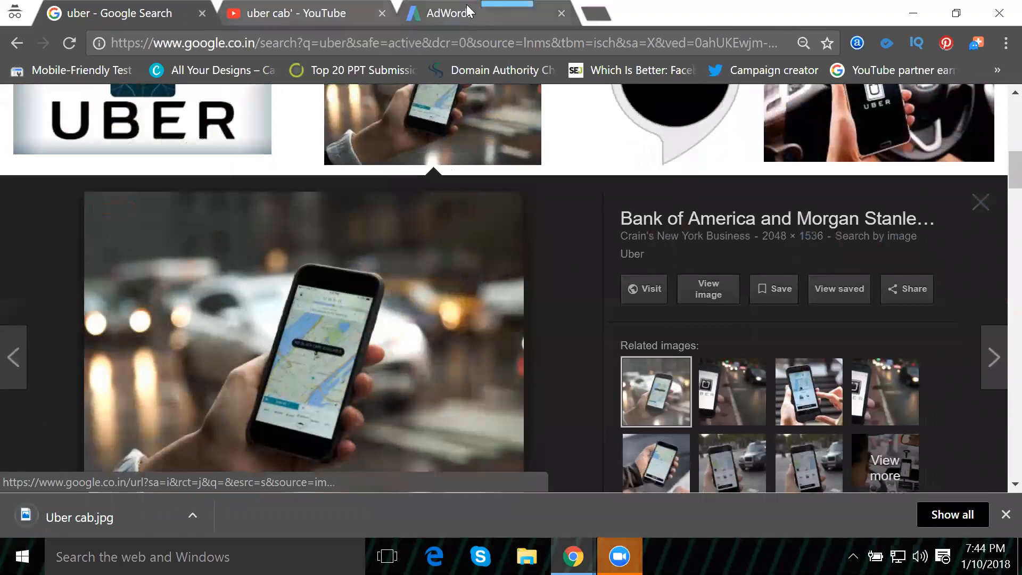
Step: Upload 'Uber cab' as the ad image; AdWords rejects its dimensions as not allowed
{"action": "left_click", "coordinate": [445, 13]}
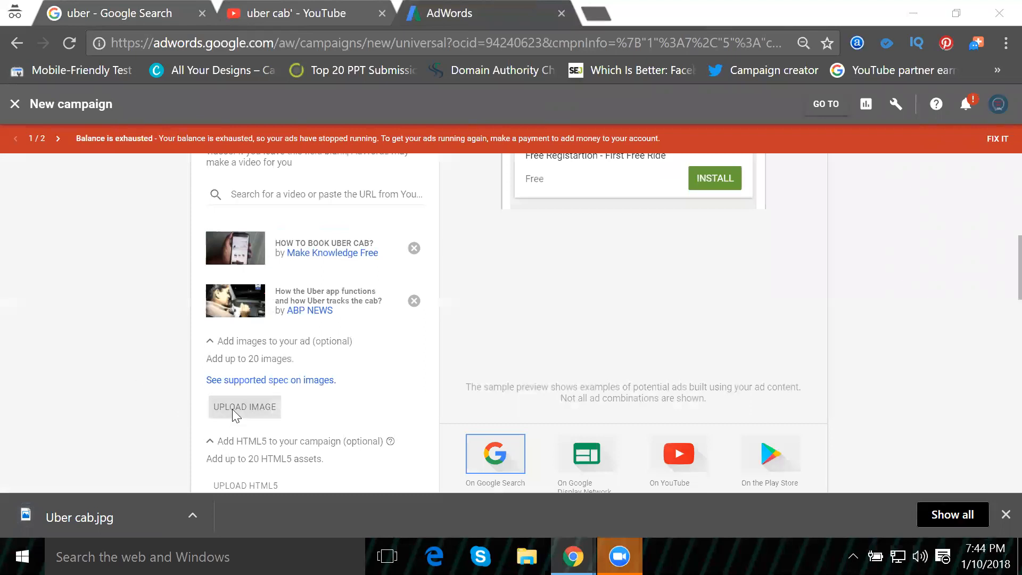
{"action": "left_click", "coordinate": [245, 406]}
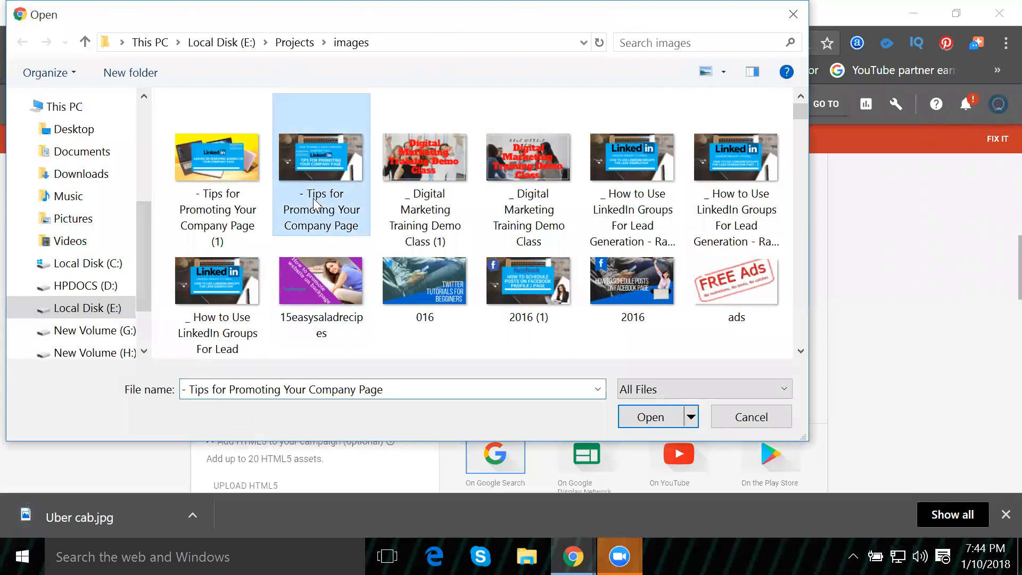
{"action": "left_click", "coordinate": [529, 150]}
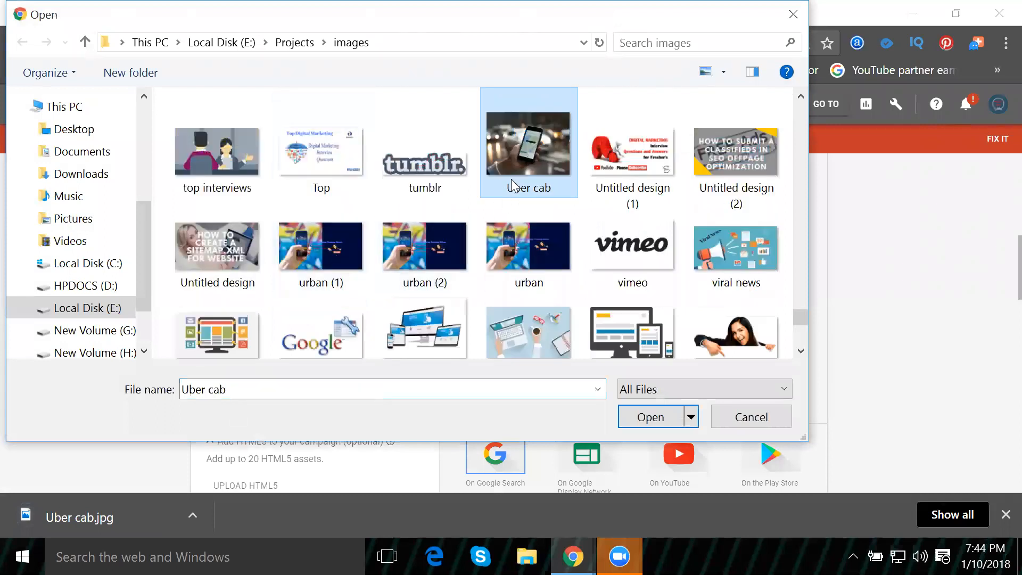
{"action": "left_click", "coordinate": [648, 416]}
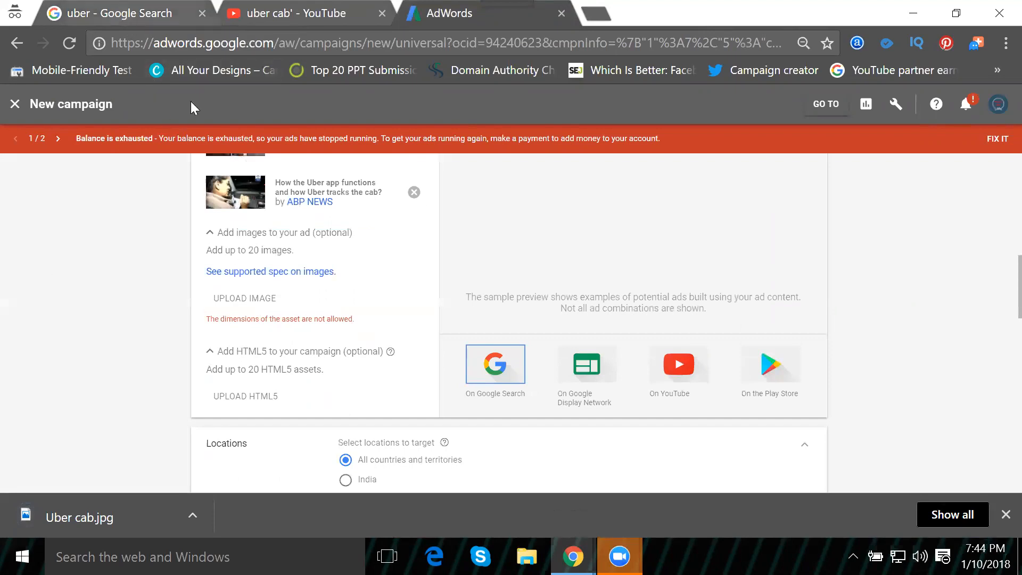
Step: Save the square Uber logo from the image results as 'uber cab logo' in E:\Projects\images
{"action": "left_click", "coordinate": [117, 13]}
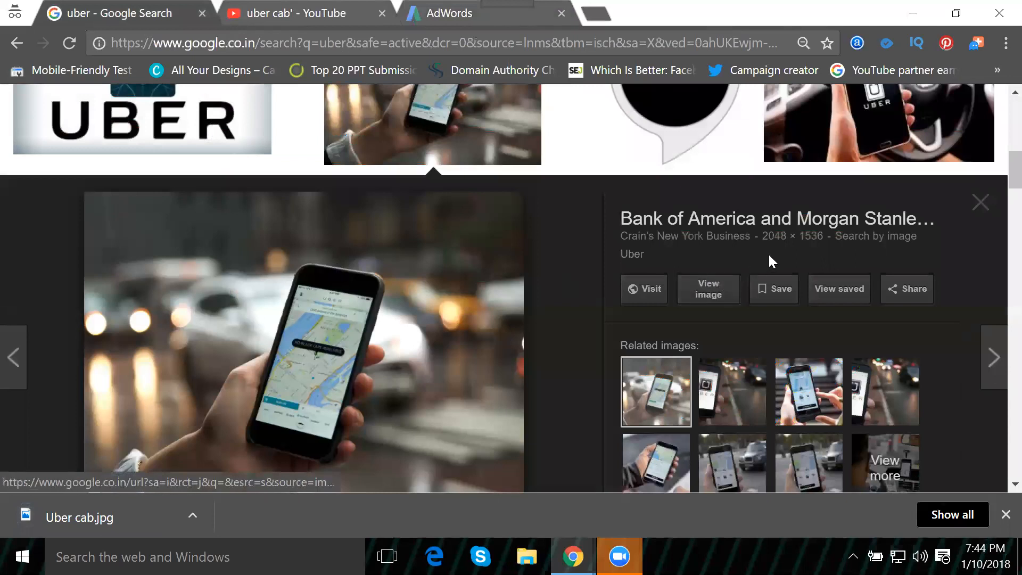
{"action": "mouse_move", "coordinate": [792, 235]}
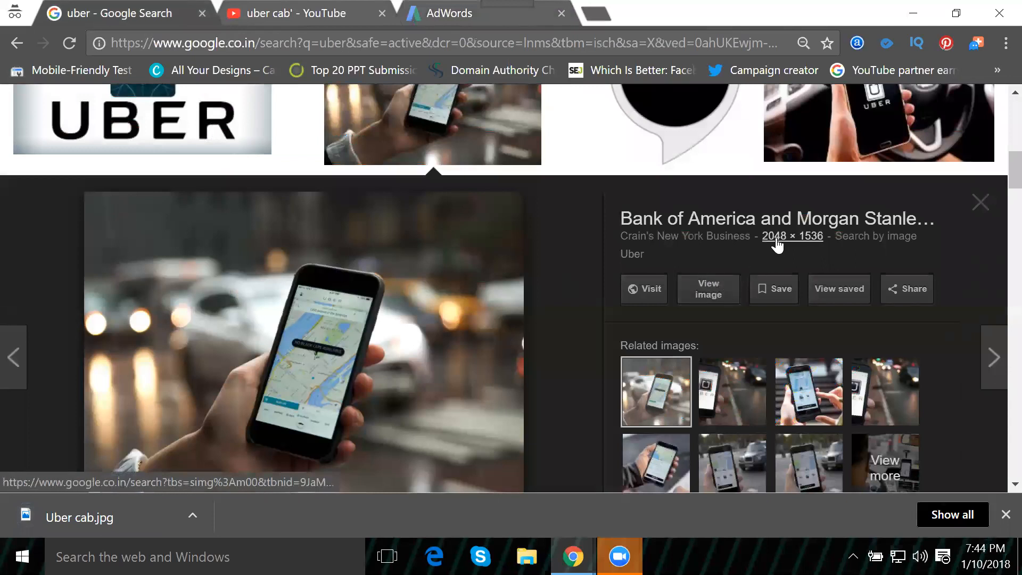
{"action": "left_click", "coordinate": [980, 202]}
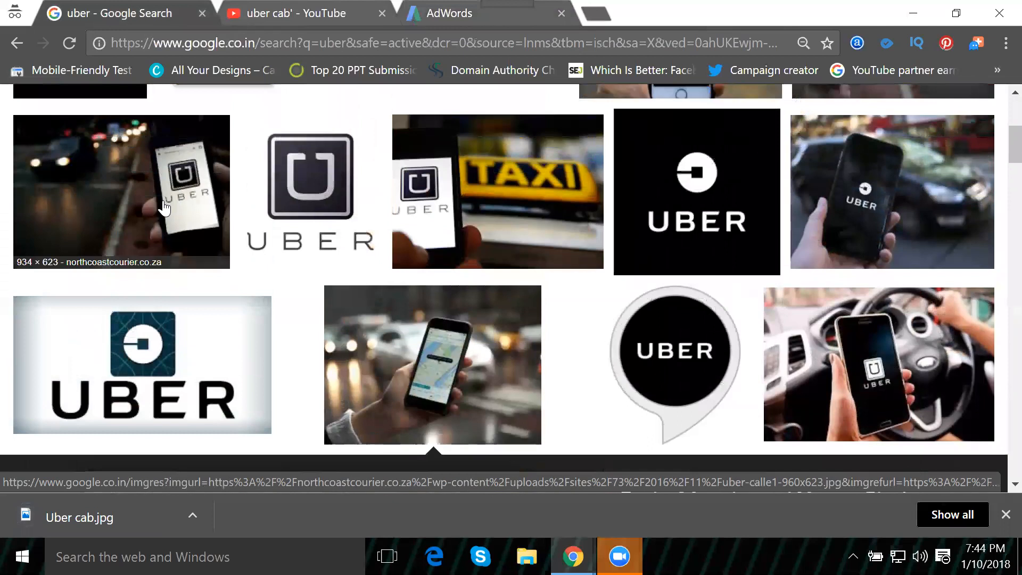
{"action": "mouse_move", "coordinate": [320, 191]}
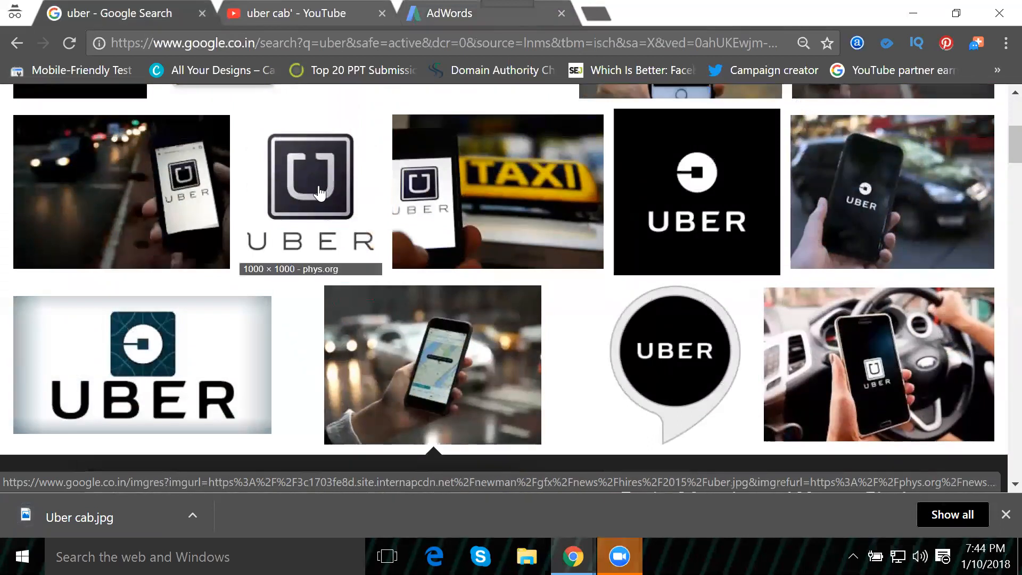
{"action": "left_click", "coordinate": [310, 192]}
{"action": "type", "text": "uber cab"}
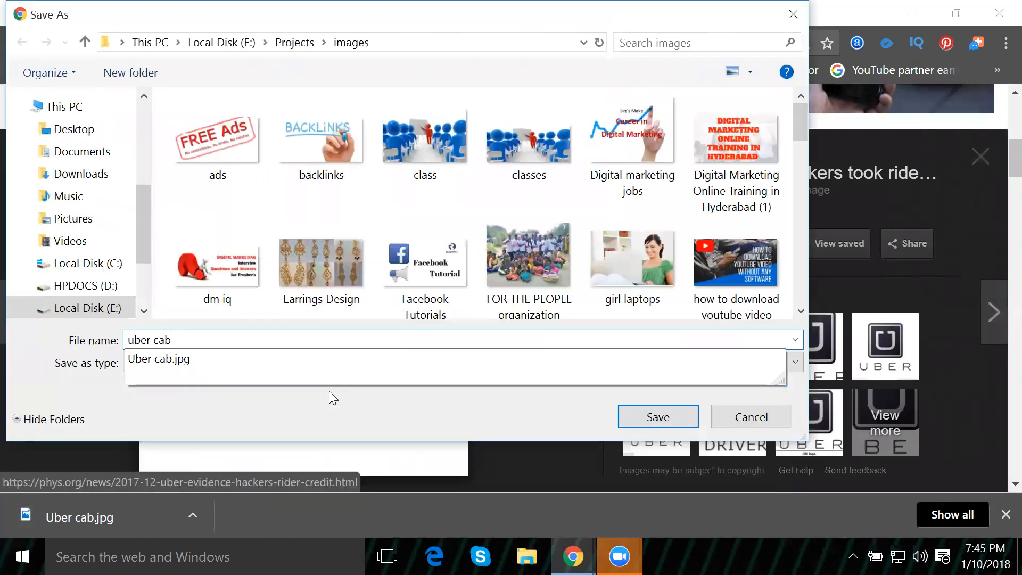
{"action": "type", "text": "logo"}
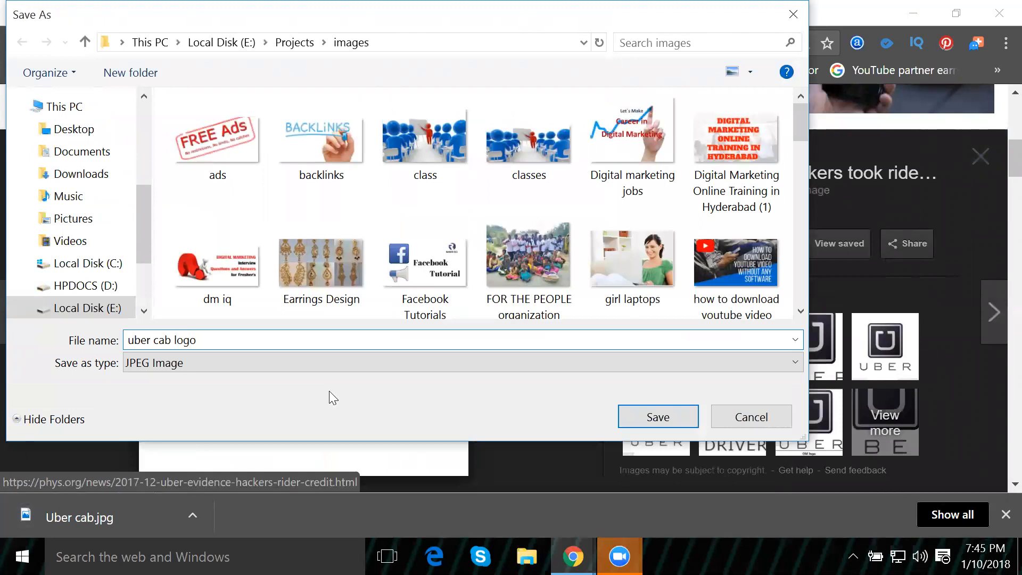
{"action": "left_click", "coordinate": [657, 416]}
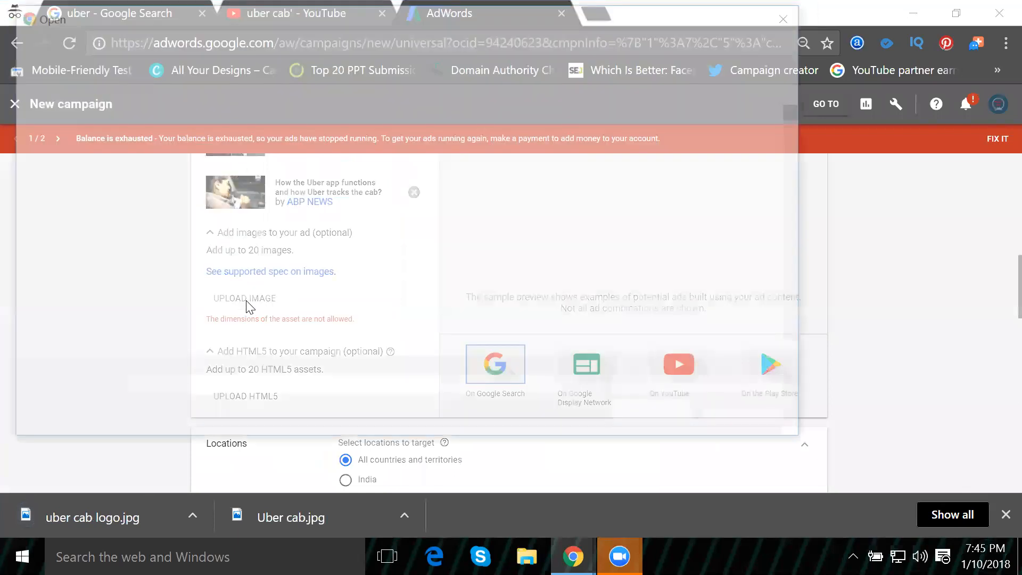
Step: Upload 'uber cab logo' as the ad image; the dimensions error still shows
{"action": "left_click", "coordinate": [245, 298]}
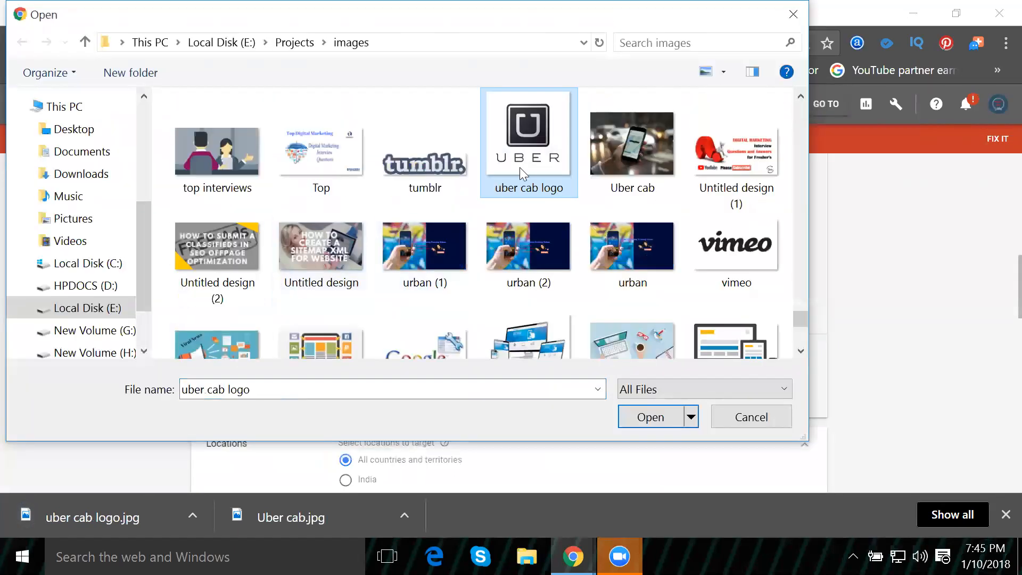
{"action": "left_click", "coordinate": [649, 416]}
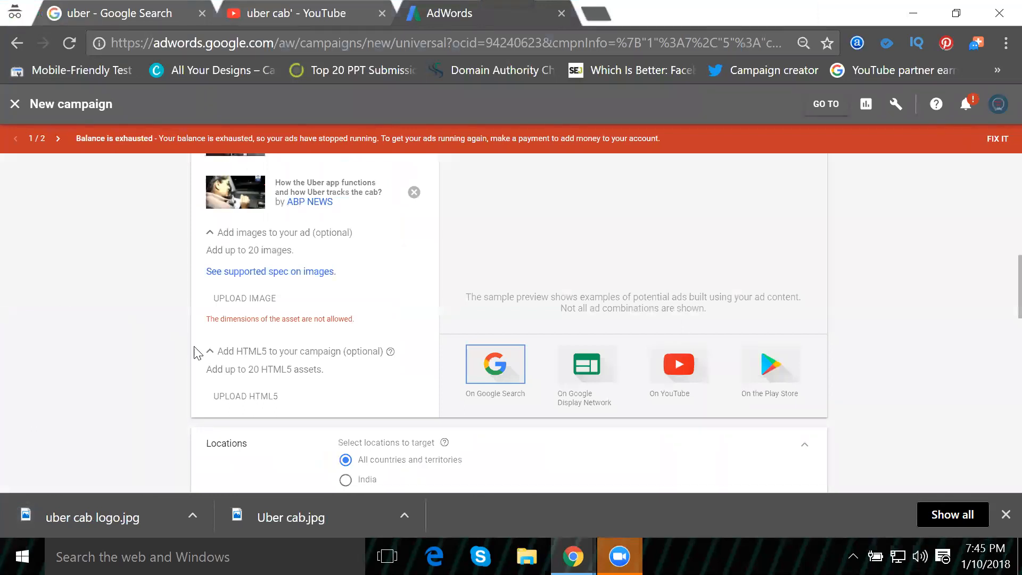
{"action": "mouse_move", "coordinate": [245, 298]}
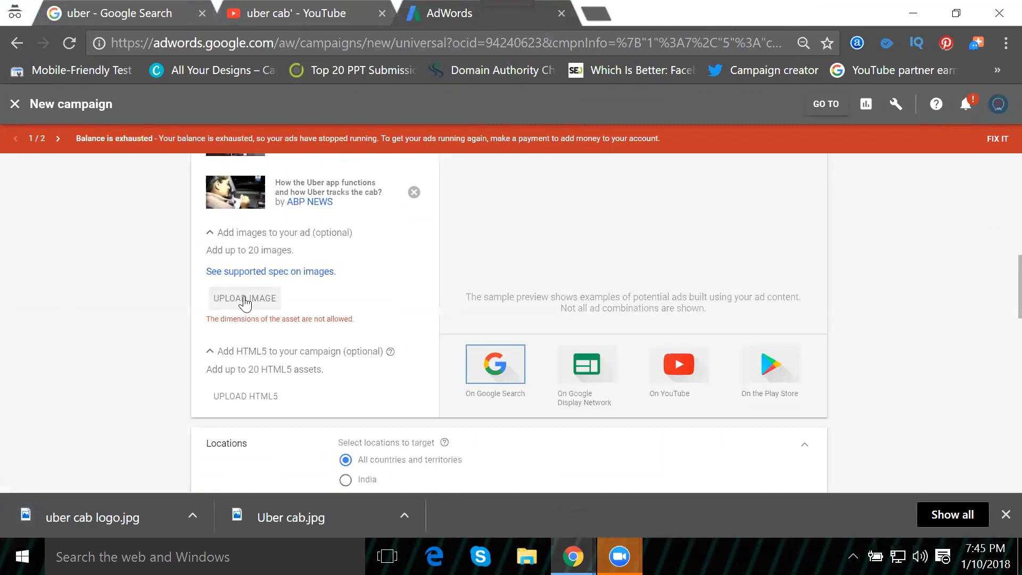
{"action": "mouse_move", "coordinate": [270, 272]}
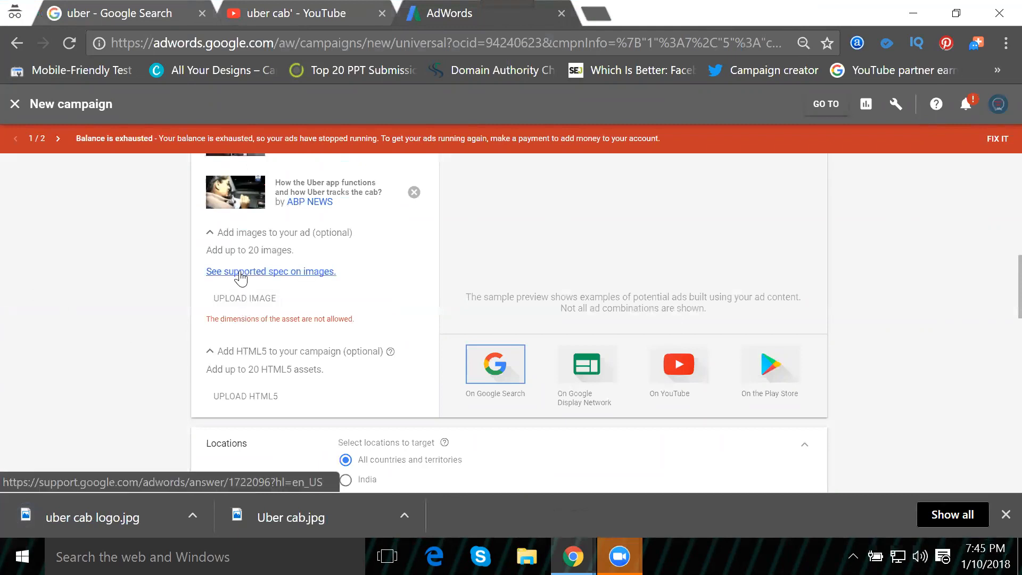
Step: Go to the image ad specs help article and expand the non-animated image ads section
{"action": "left_click", "coordinate": [270, 272]}
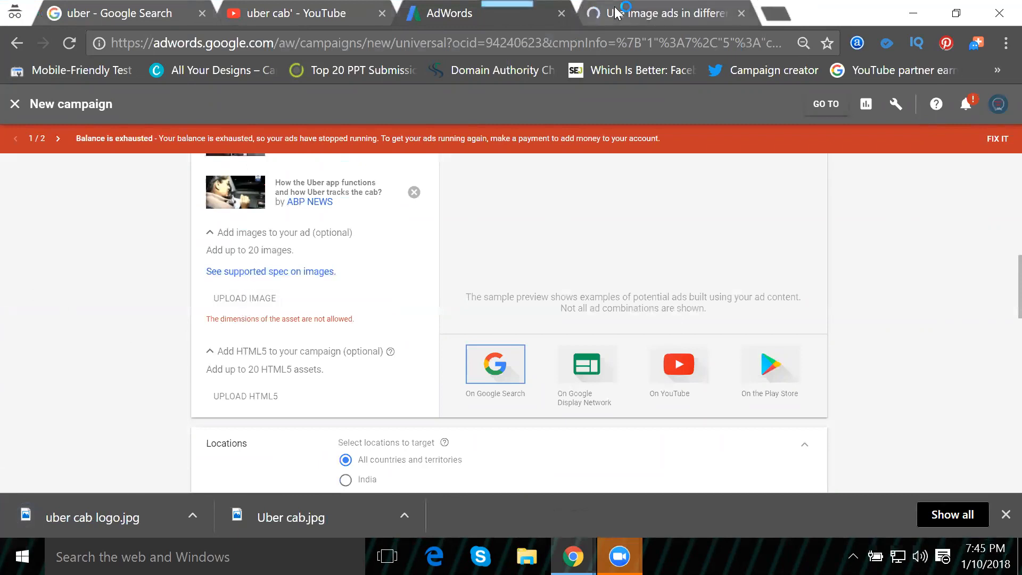
{"action": "left_click", "coordinate": [664, 13]}
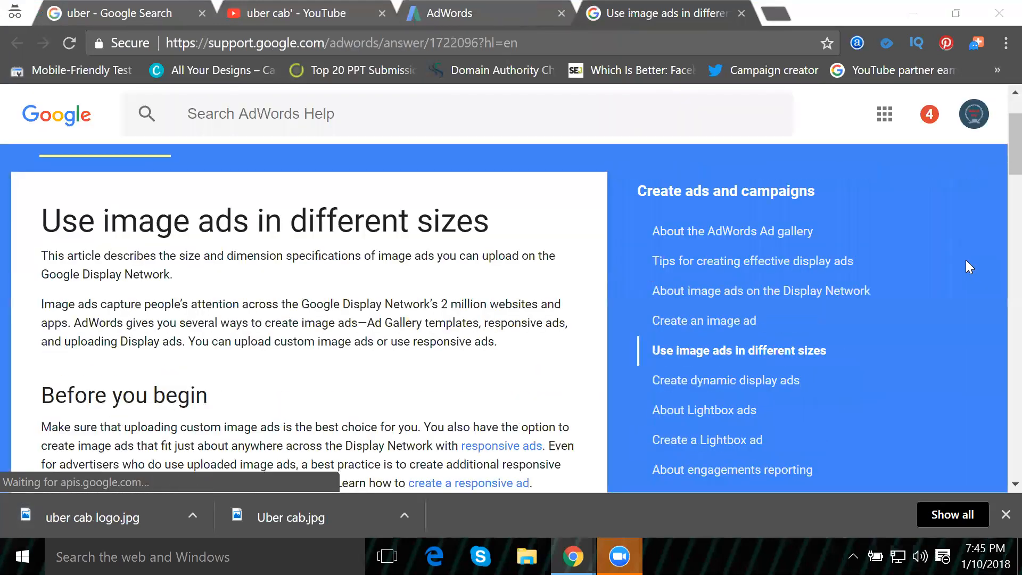
{"action": "scroll", "scroll_direction": "down", "scroll_amount": 3}
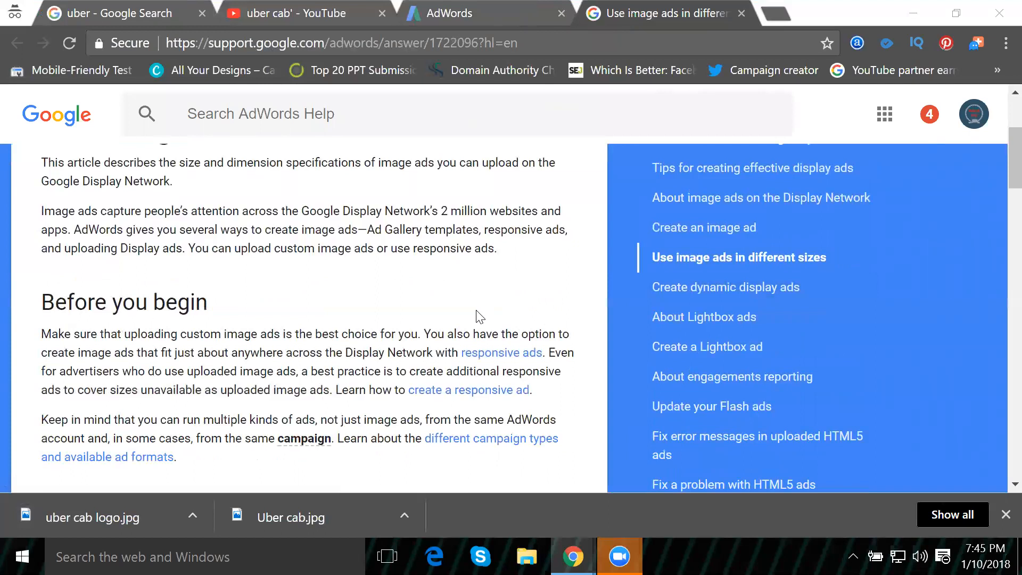
{"action": "scroll", "scroll_direction": "down", "scroll_amount": 3}
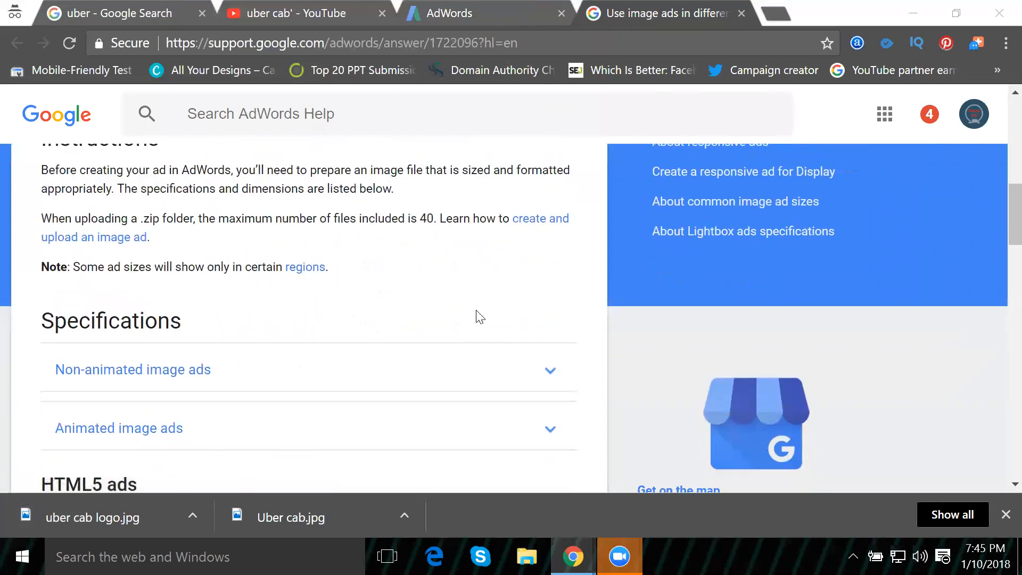
{"action": "scroll", "scroll_direction": "down", "scroll_amount": 3}
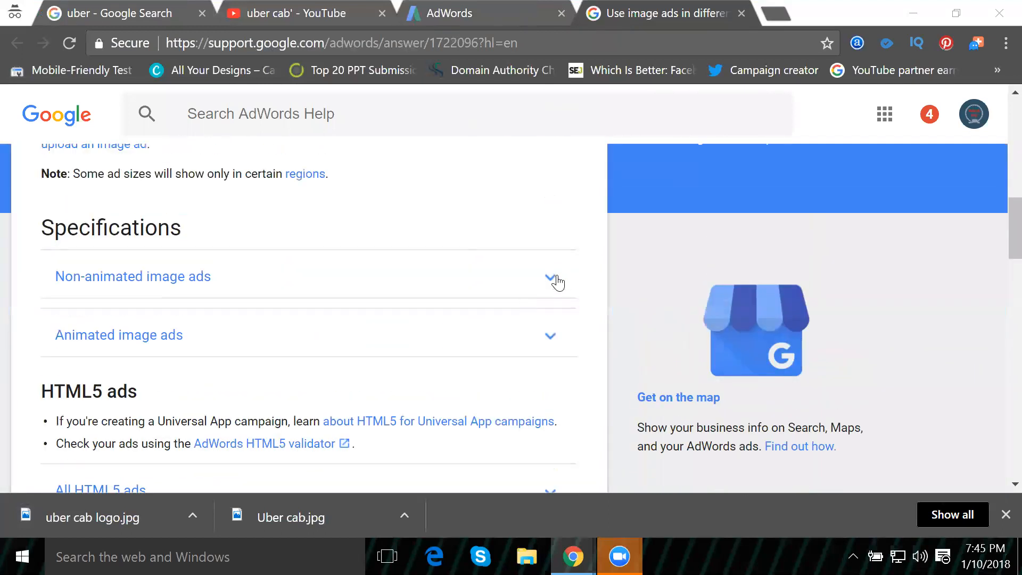
{"action": "left_click", "coordinate": [551, 278]}
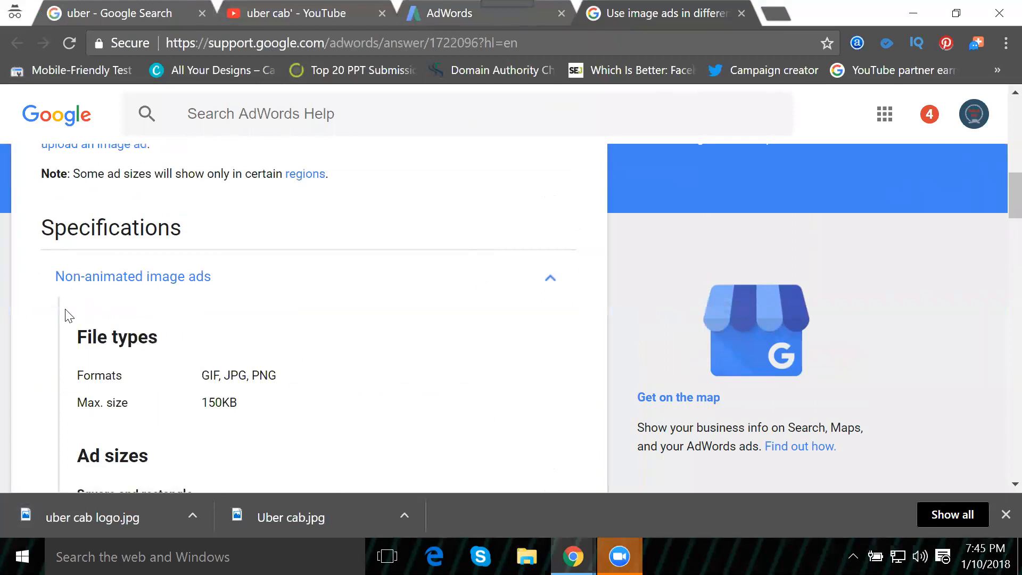
Step: Read through the allowed image ad sizes, from small squares to skyscrapers and leaderboards
{"action": "scroll", "scroll_direction": "down", "scroll_amount": 3}
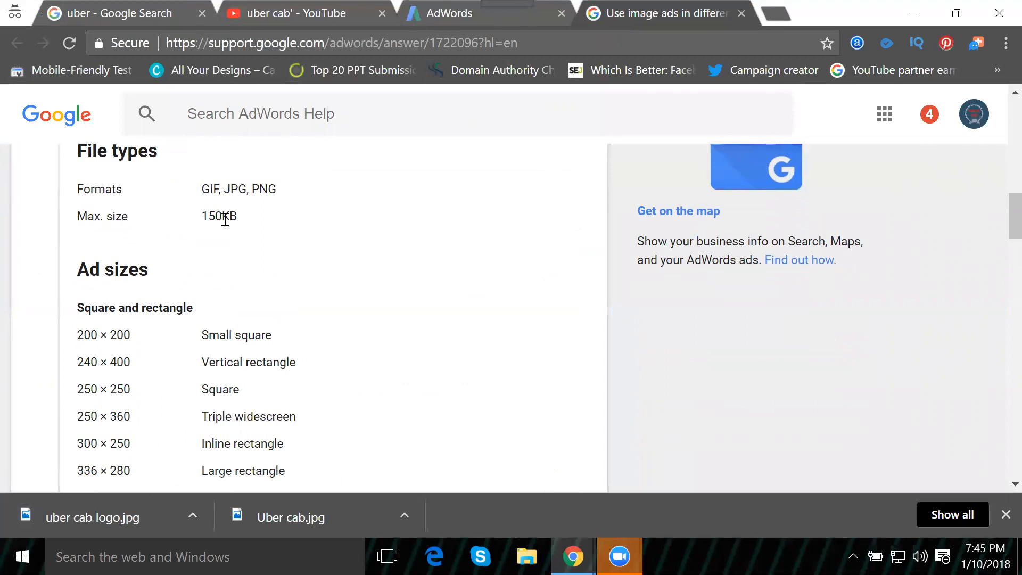
{"action": "mouse_move", "coordinate": [229, 190]}
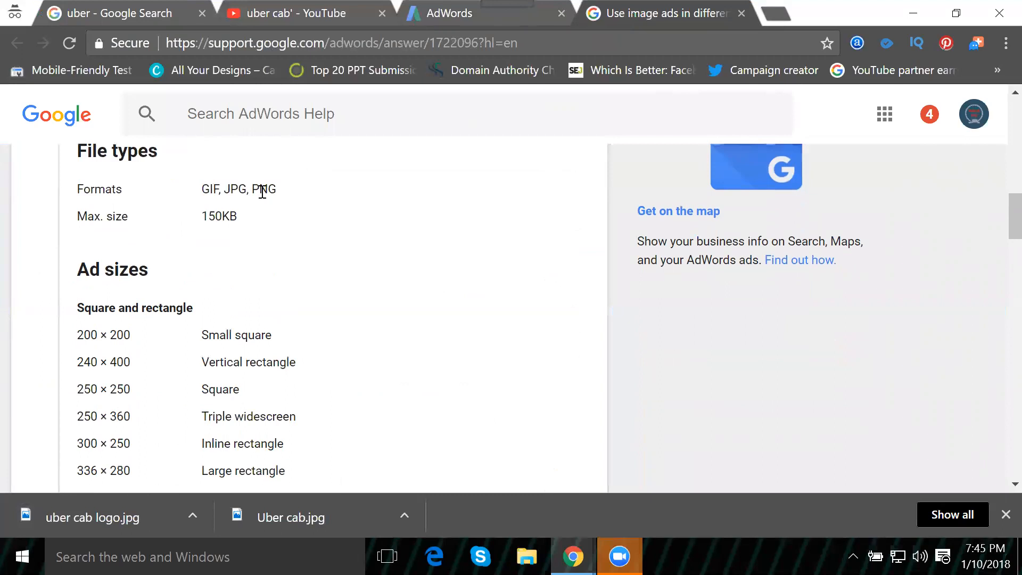
{"action": "mouse_move", "coordinate": [204, 194]}
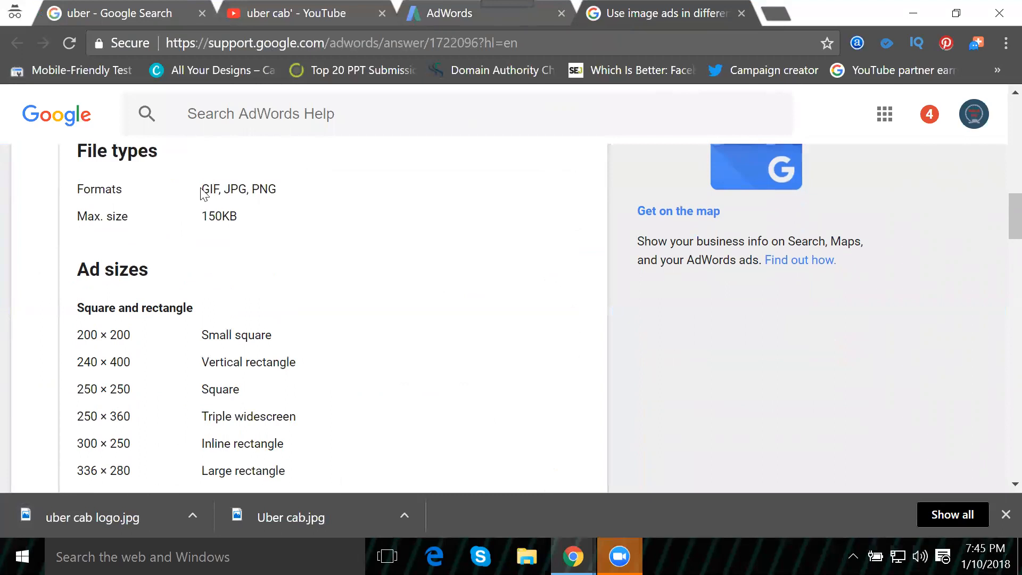
{"action": "mouse_move", "coordinate": [205, 190]}
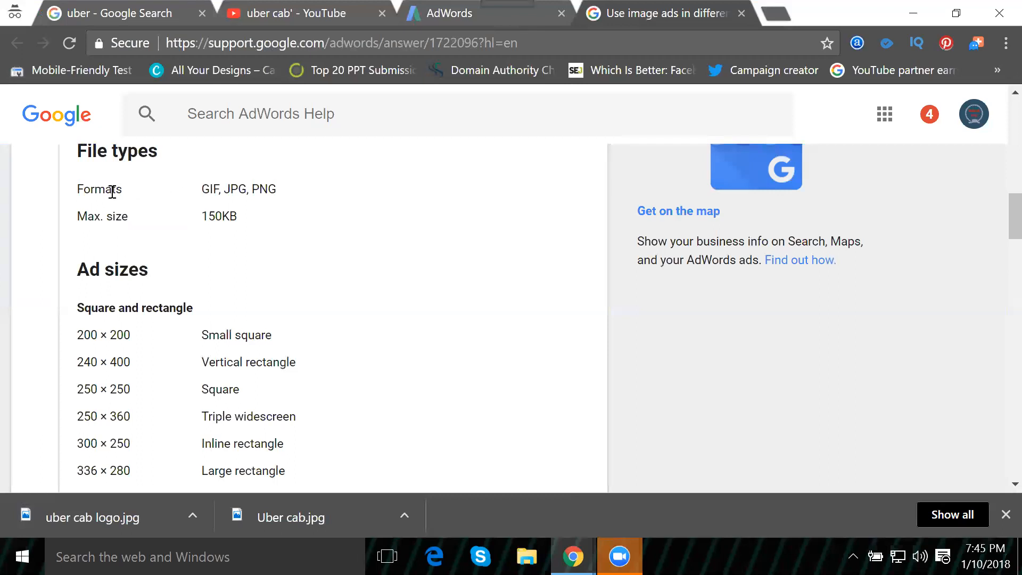
{"action": "mouse_move", "coordinate": [274, 194]}
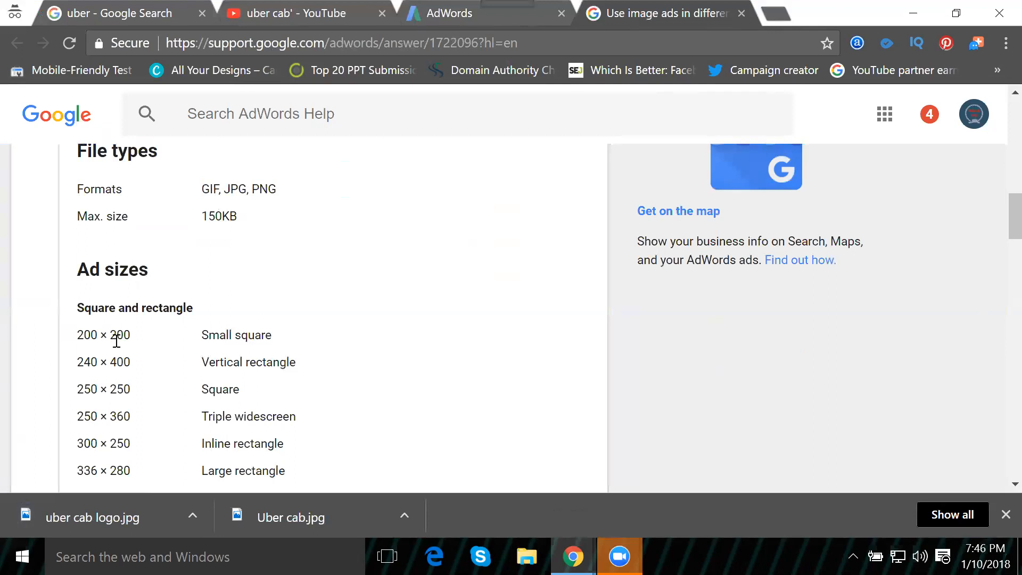
{"action": "scroll", "scroll_direction": "down", "scroll_amount": 3}
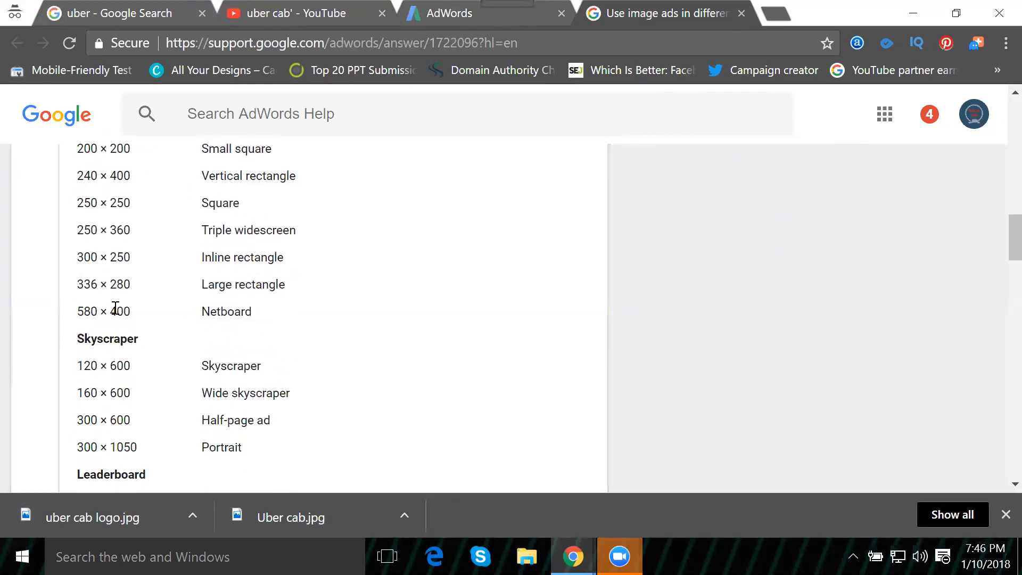
{"action": "mouse_move", "coordinate": [138, 325]}
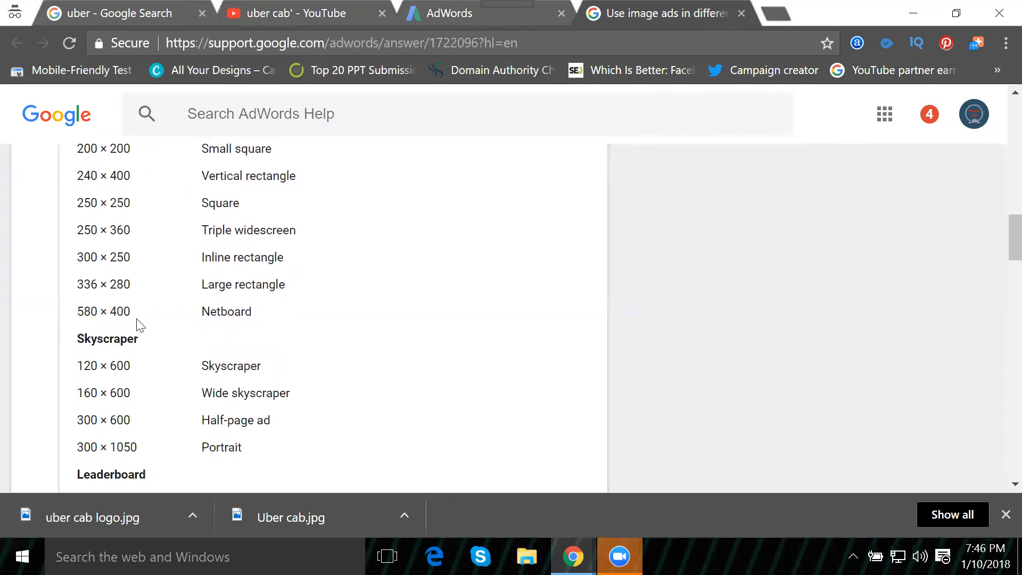
{"action": "scroll", "scroll_direction": "down", "scroll_amount": 3}
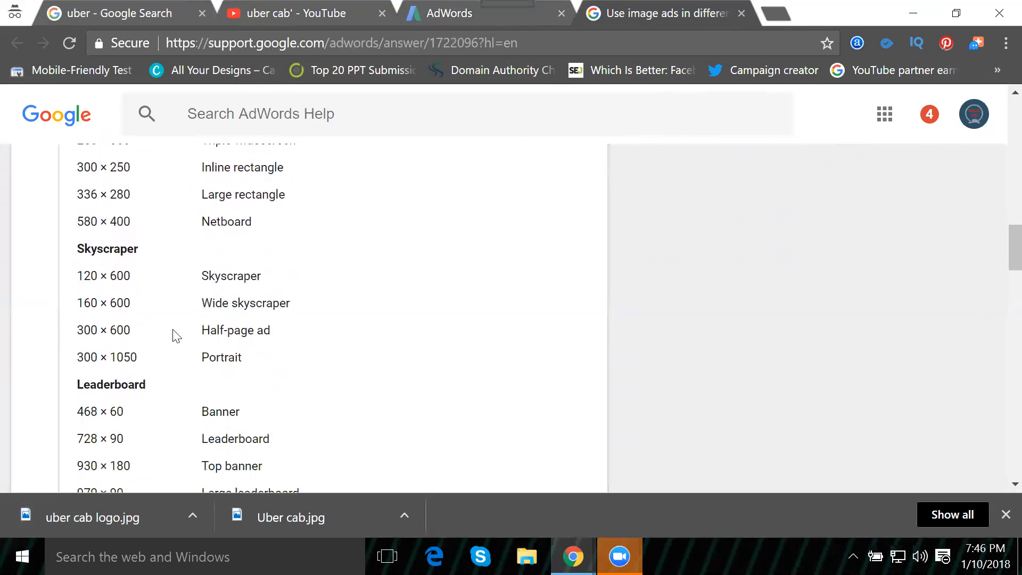
{"action": "scroll", "scroll_direction": "down", "scroll_amount": 3}
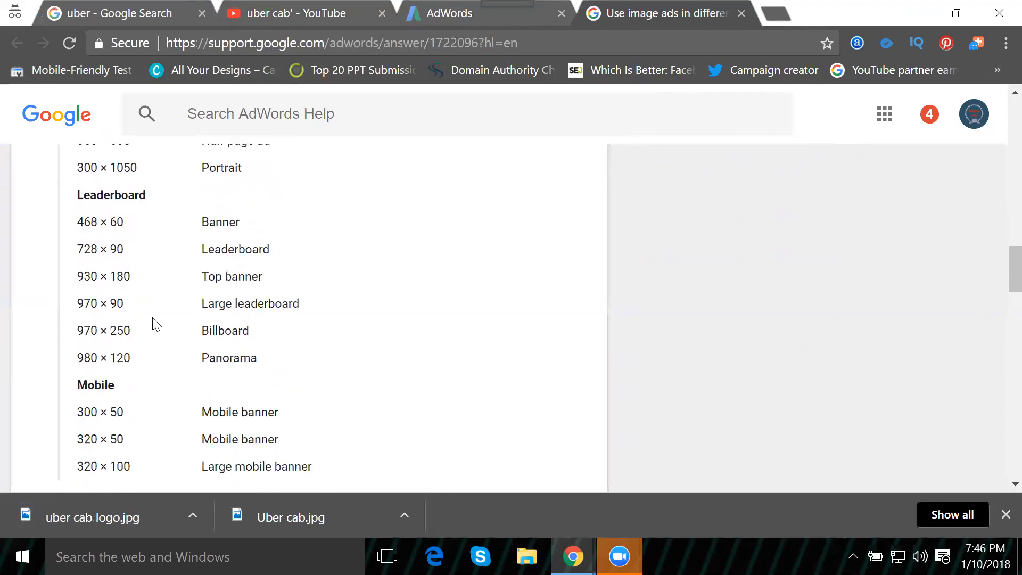
{"action": "mouse_move", "coordinate": [112, 345]}
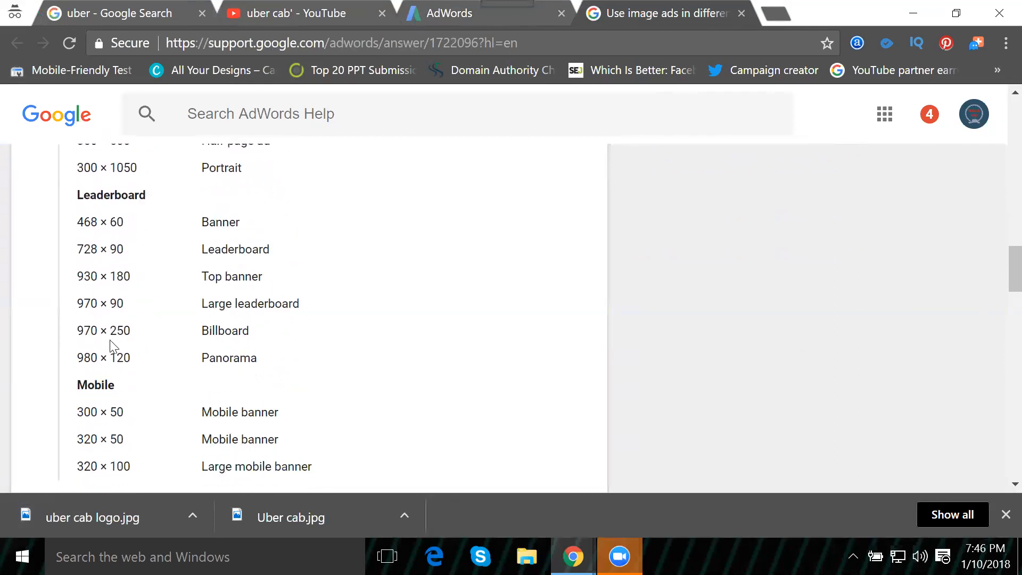
{"action": "scroll", "scroll_direction": "up", "scroll_amount": 3}
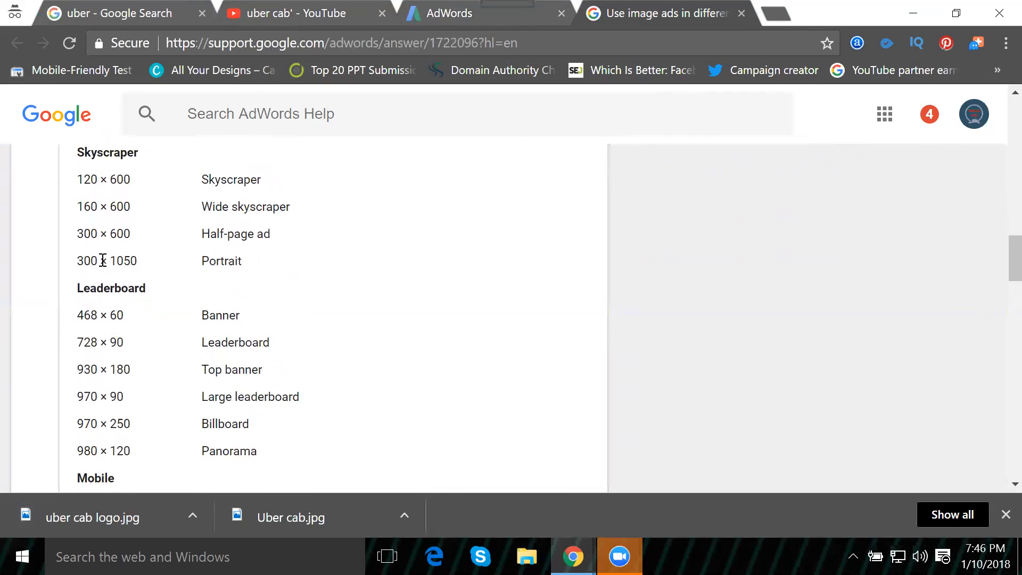
{"action": "scroll", "scroll_direction": "up", "scroll_amount": 3}
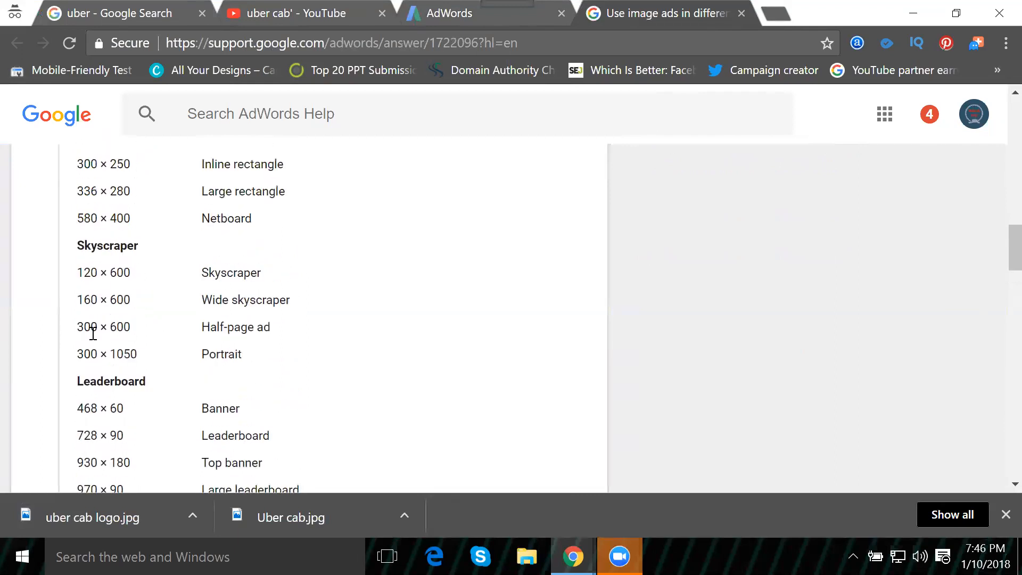
{"action": "mouse_move", "coordinate": [538, 540]}
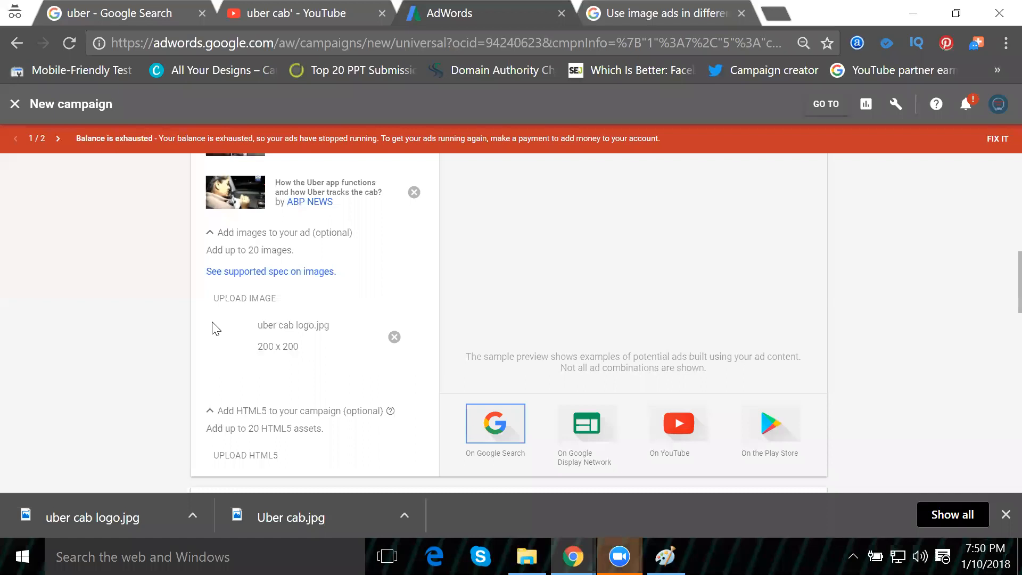
{"action": "mouse_move", "coordinate": [265, 361]}
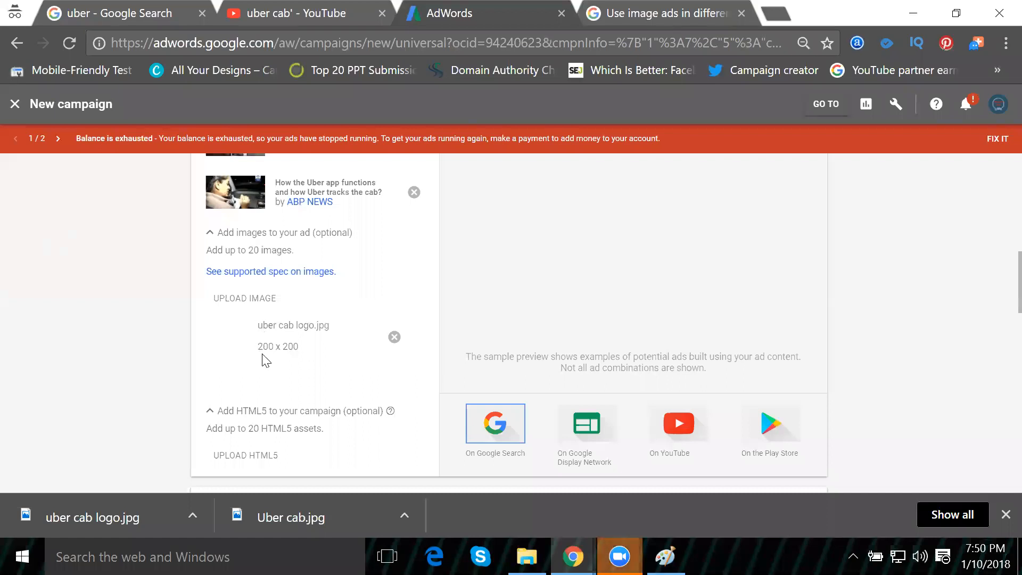
{"action": "mouse_move", "coordinate": [636, 18]}
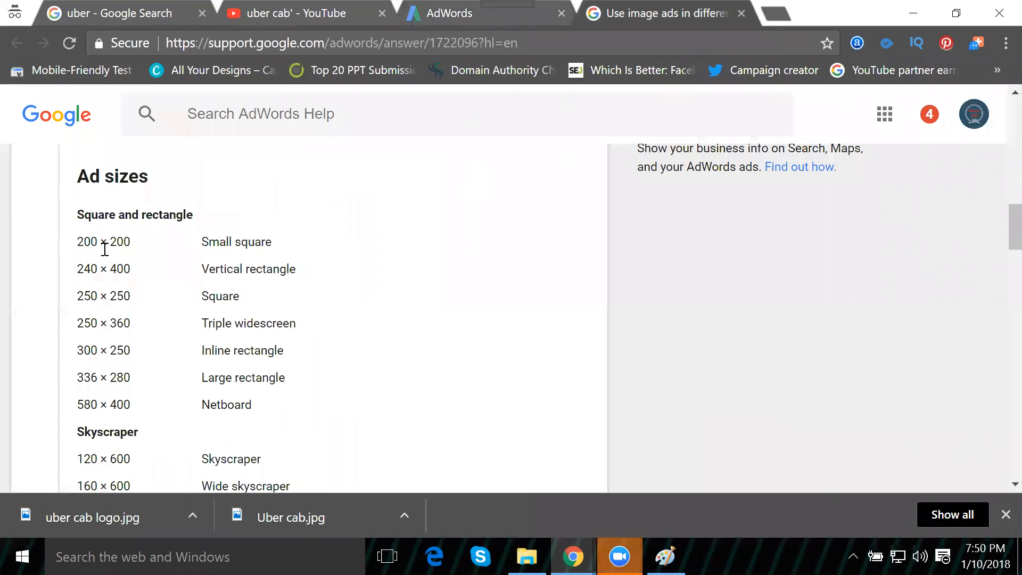
{"action": "mouse_move", "coordinate": [135, 280]}
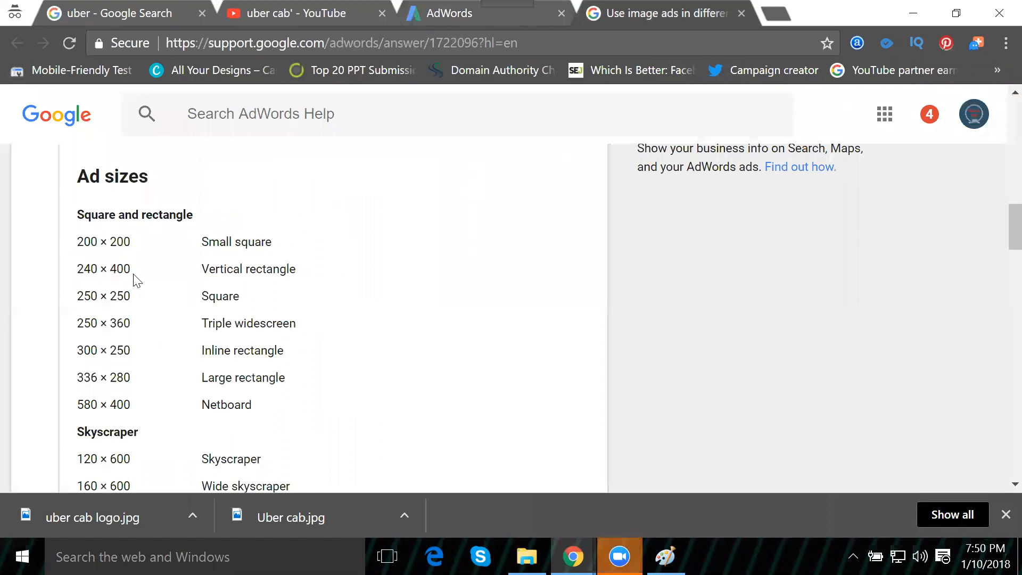
{"action": "mouse_move", "coordinate": [135, 310]}
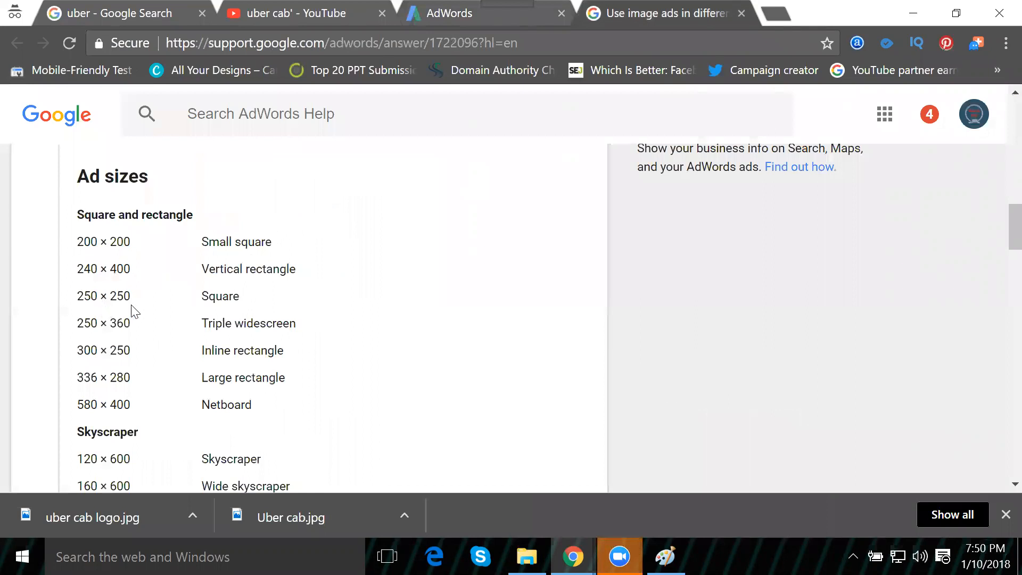
{"action": "mouse_move", "coordinate": [114, 367]}
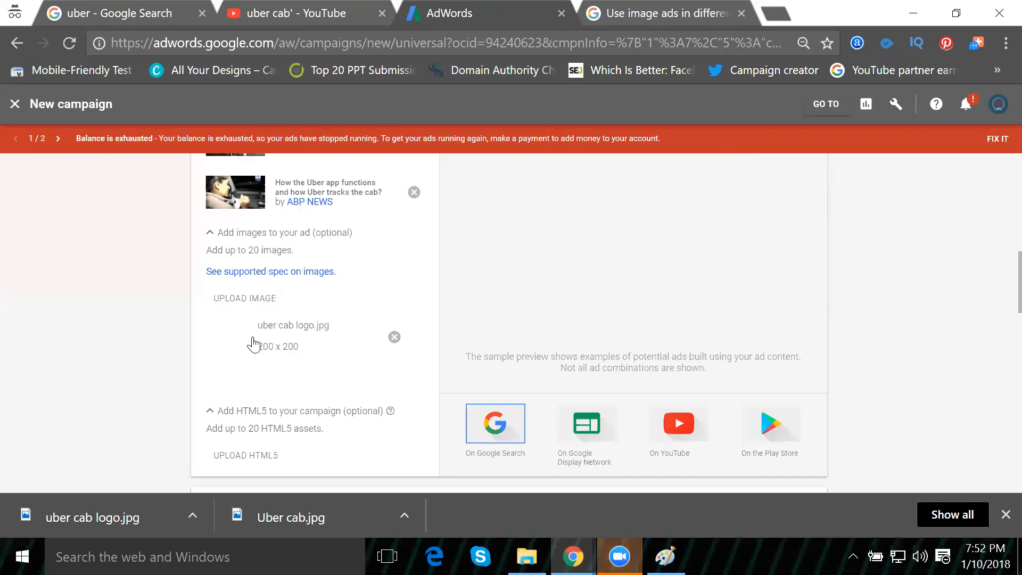
{"action": "mouse_move", "coordinate": [275, 345]}
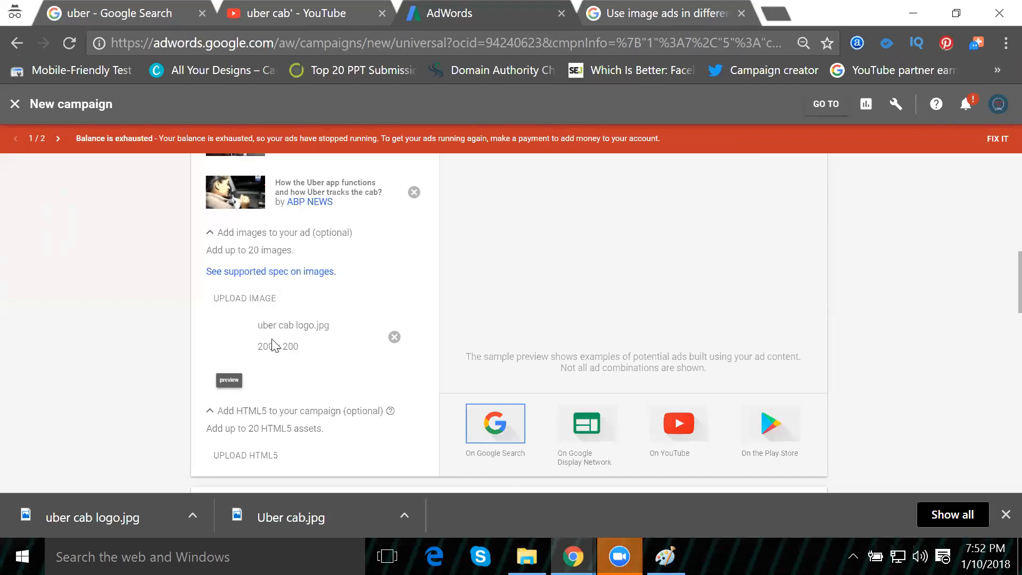
{"action": "mouse_move", "coordinate": [243, 359]}
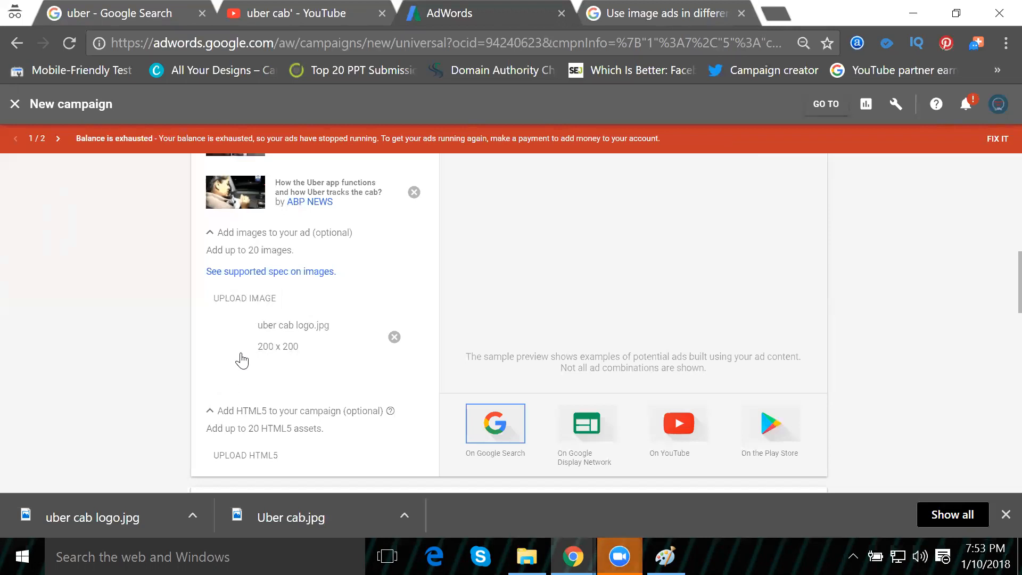
Step: Scroll past the attached 200 x 200 uber cab logo.jpg image to the Locations section
{"action": "scroll", "scroll_direction": "down", "scroll_amount": 3}
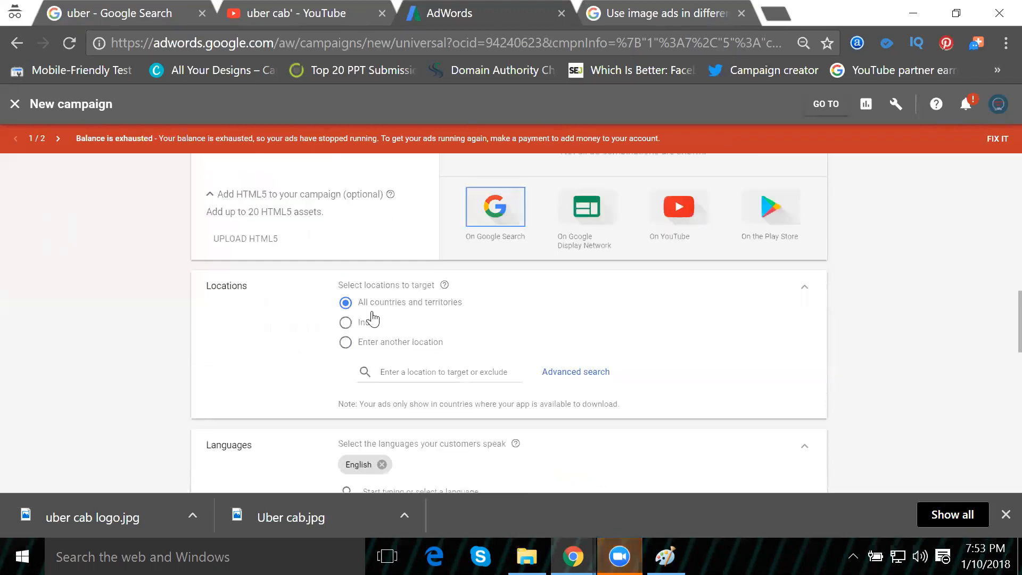
{"action": "mouse_move", "coordinate": [422, 304]}
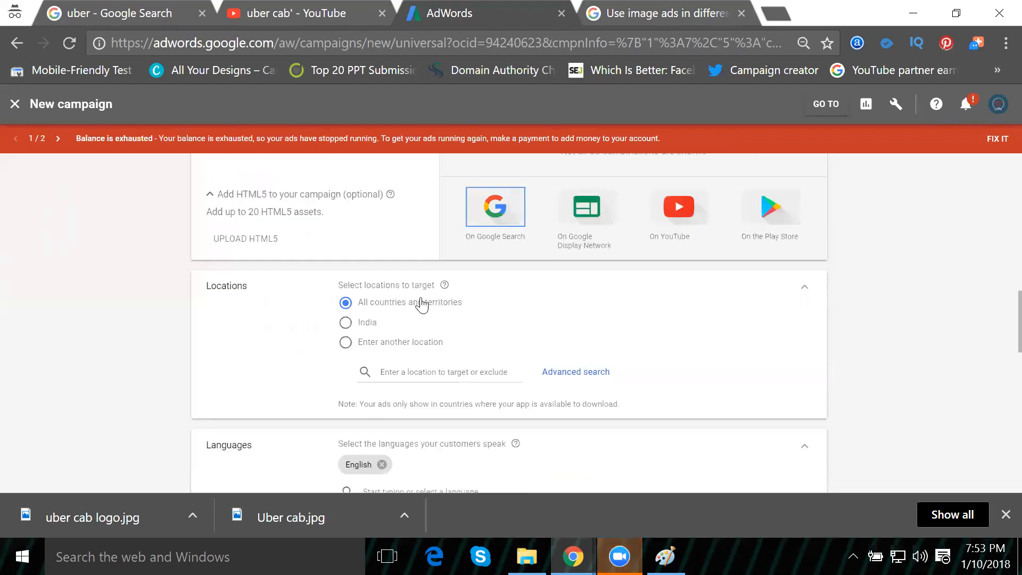
{"action": "mouse_move", "coordinate": [421, 309]}
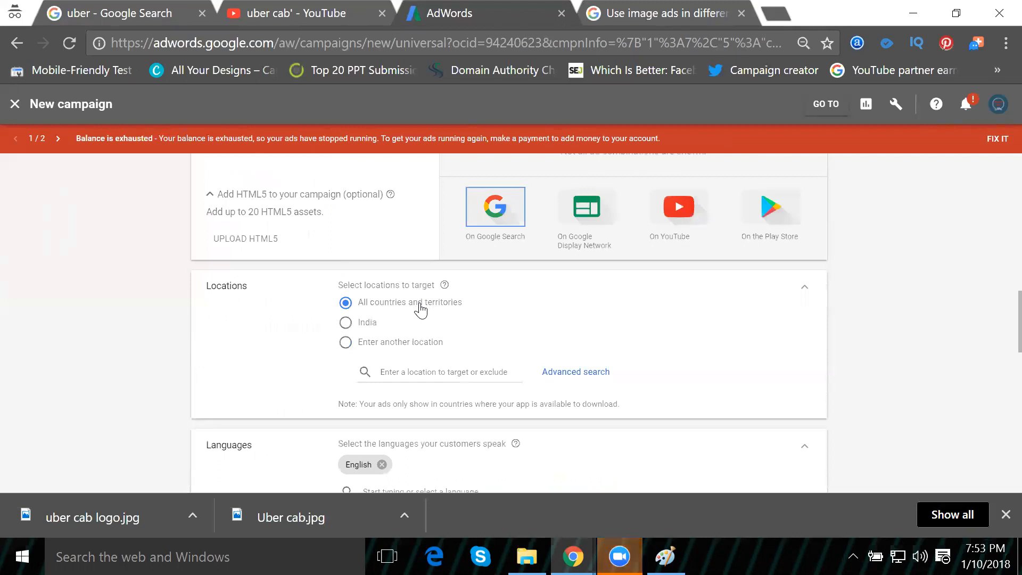
Step: Target Hyderabad, Telangana, India as the campaign's only location
{"action": "left_click", "coordinate": [440, 371]}
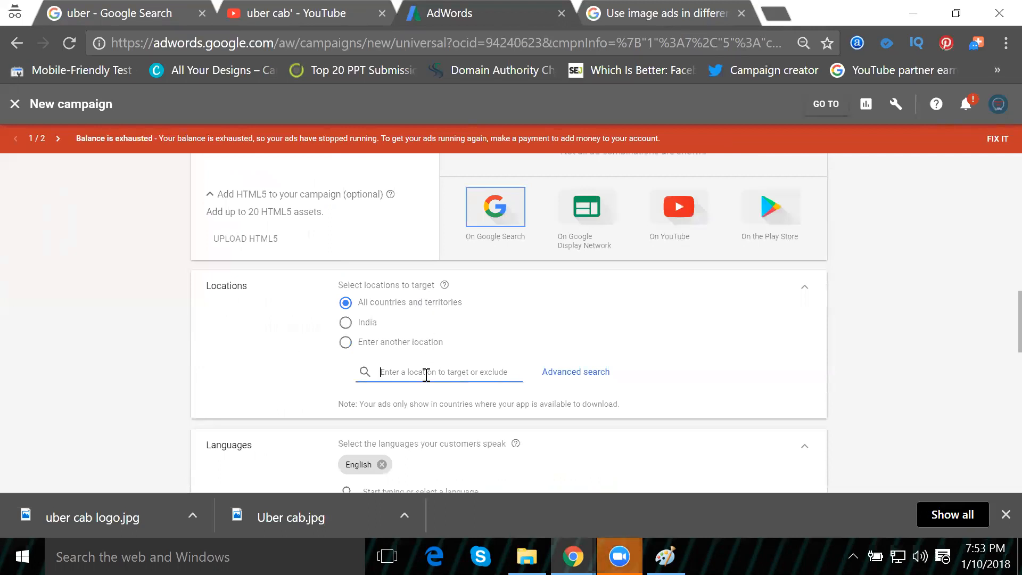
{"action": "type", "text": "hyderabad"}
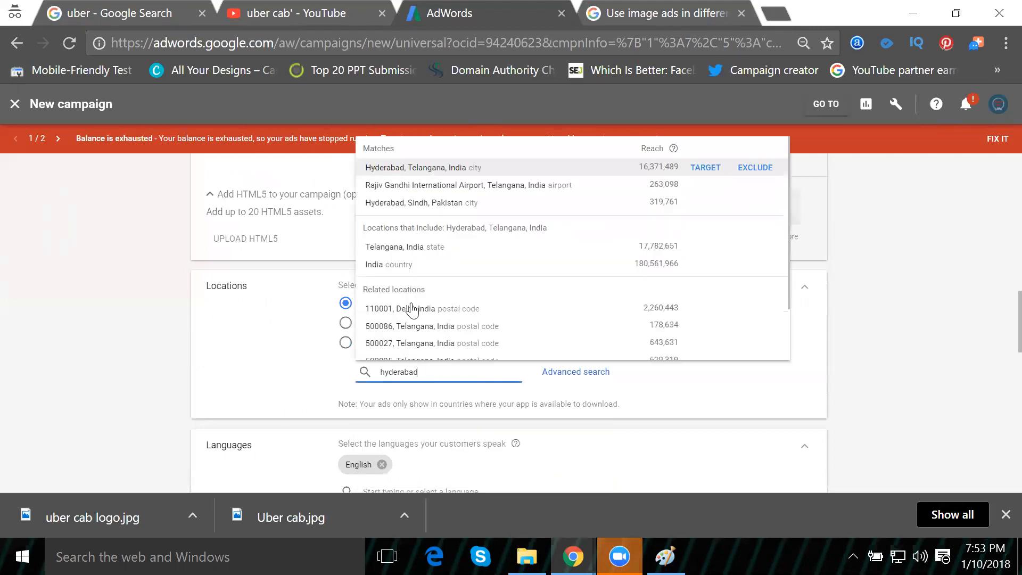
{"action": "left_click", "coordinate": [705, 167]}
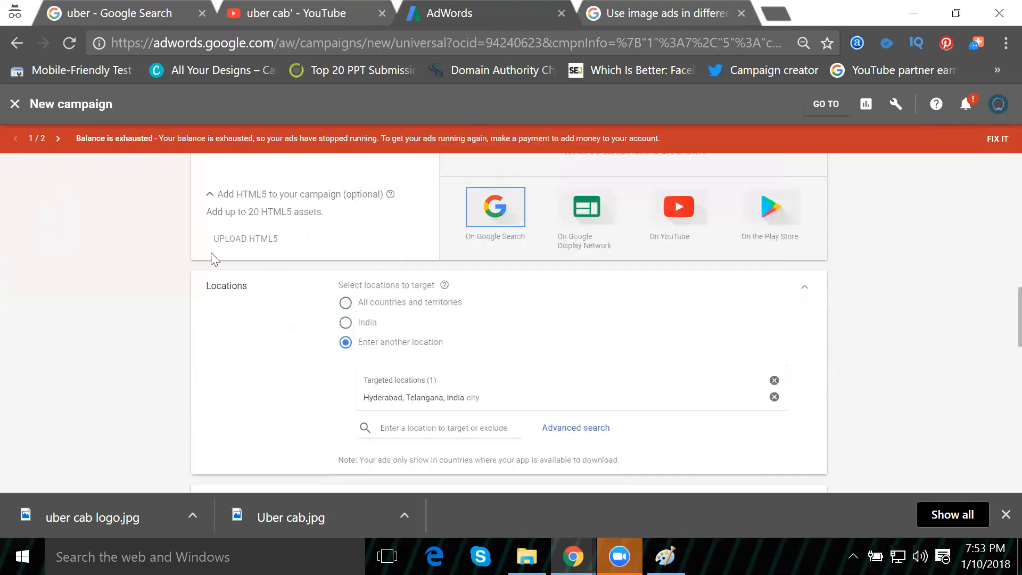
{"action": "scroll", "scroll_direction": "down", "scroll_amount": 3}
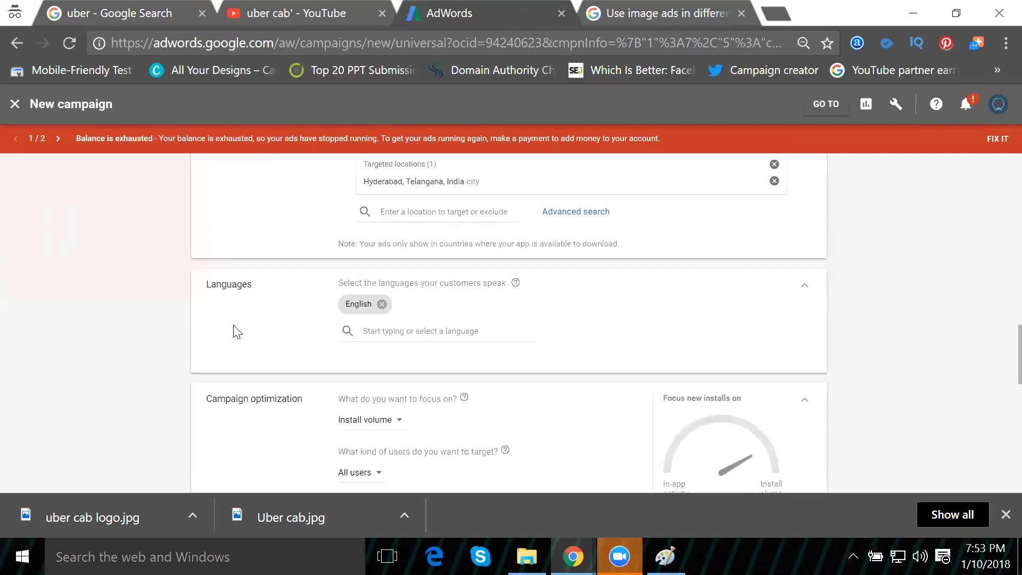
{"action": "mouse_move", "coordinate": [369, 304]}
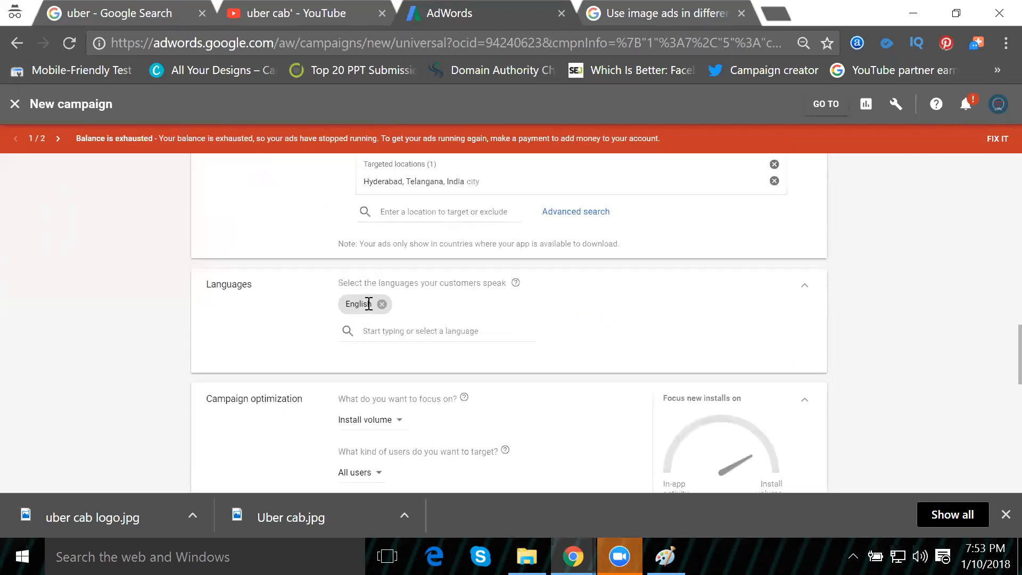
{"action": "mouse_move", "coordinate": [254, 318]}
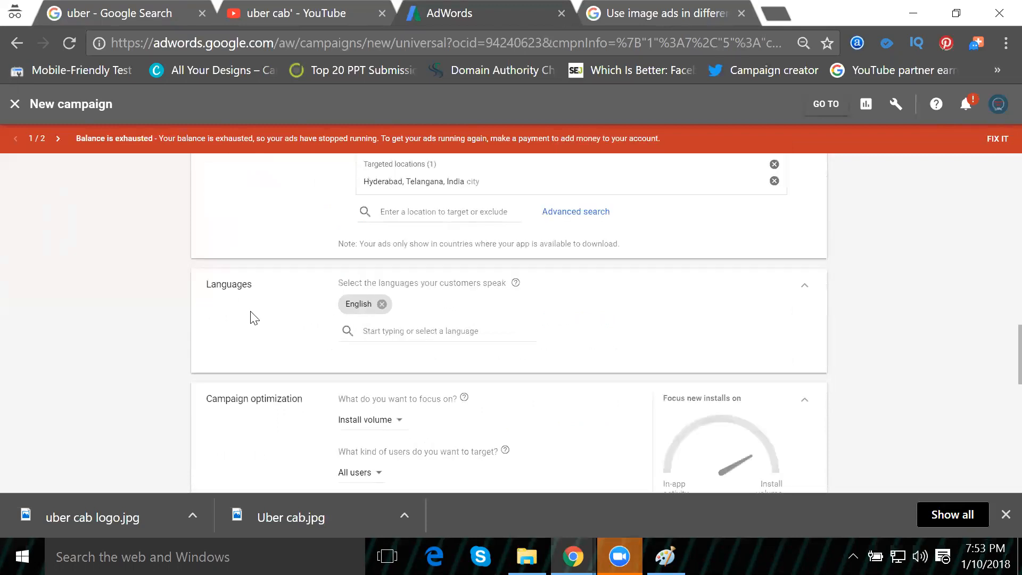
{"action": "scroll", "scroll_direction": "down", "scroll_amount": 3}
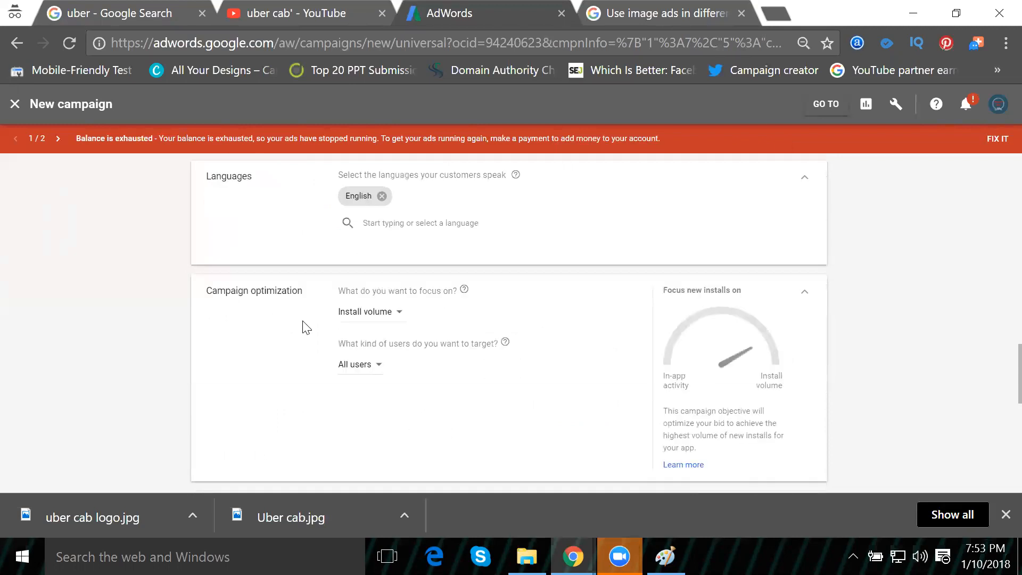
{"action": "mouse_move", "coordinate": [381, 318]}
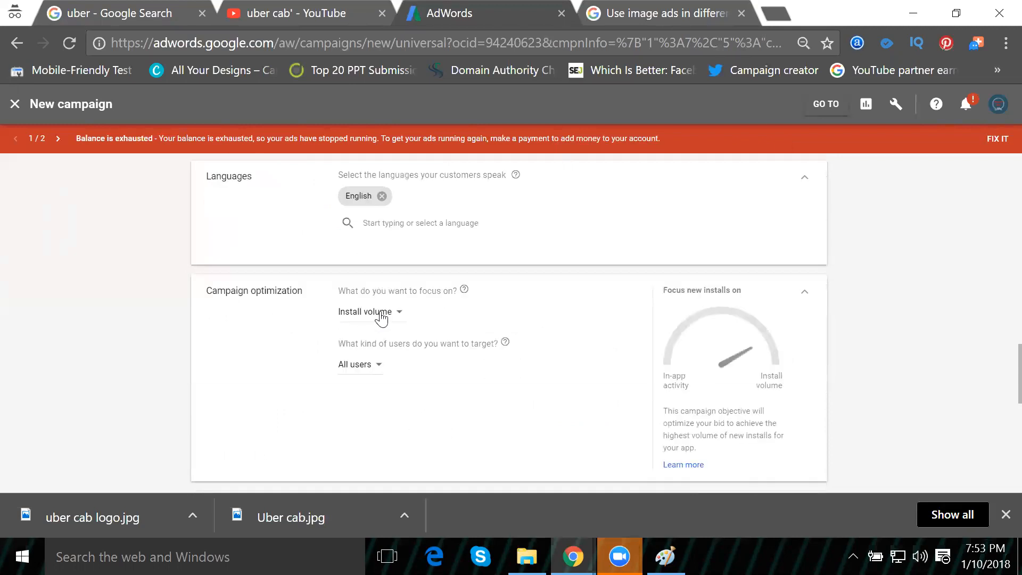
{"action": "mouse_move", "coordinate": [365, 378]}
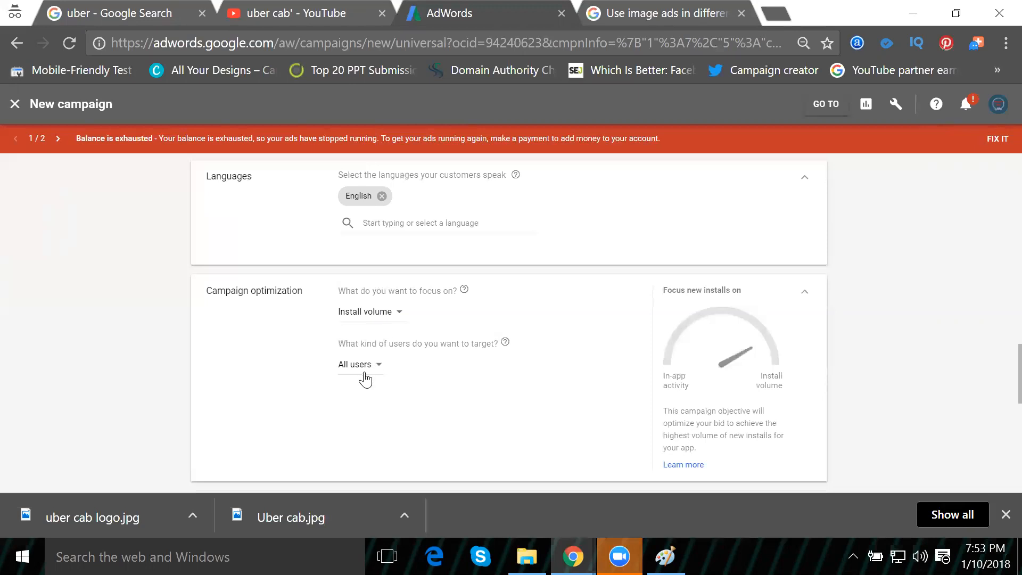
{"action": "mouse_move", "coordinate": [366, 372]}
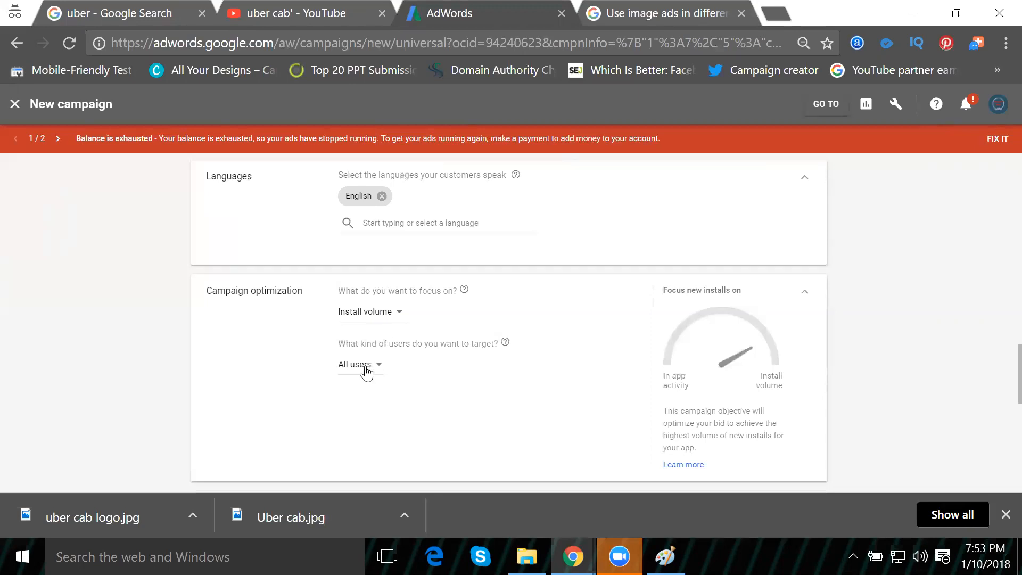
{"action": "left_click", "coordinate": [355, 364]}
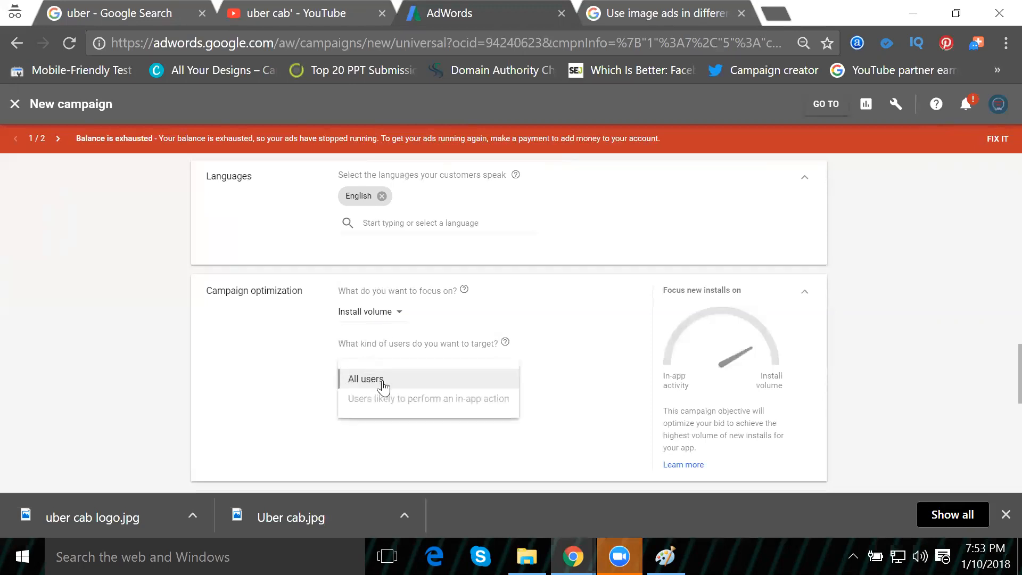
{"action": "mouse_move", "coordinate": [254, 382]}
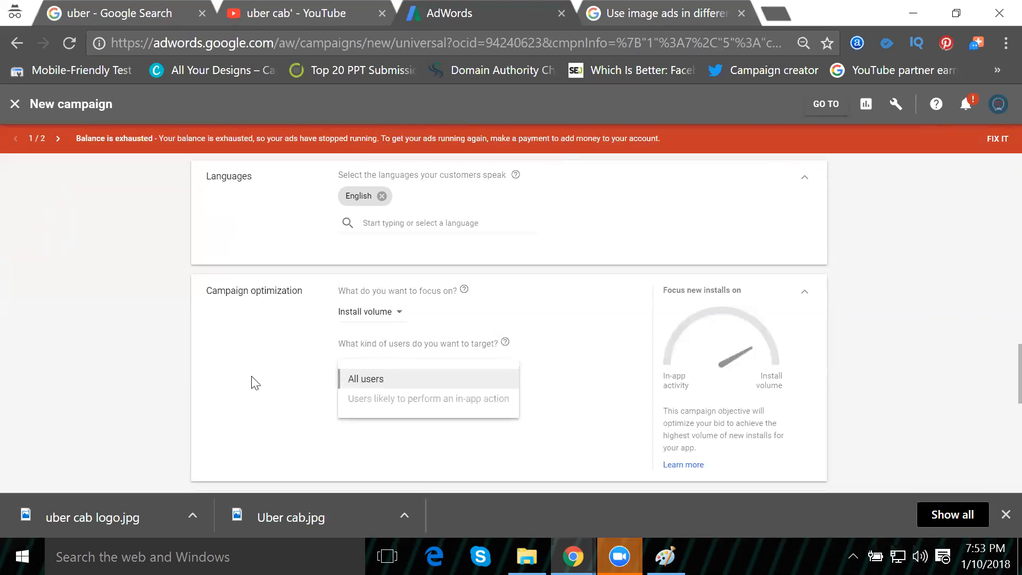
{"action": "scroll", "scroll_direction": "down", "scroll_amount": 3}
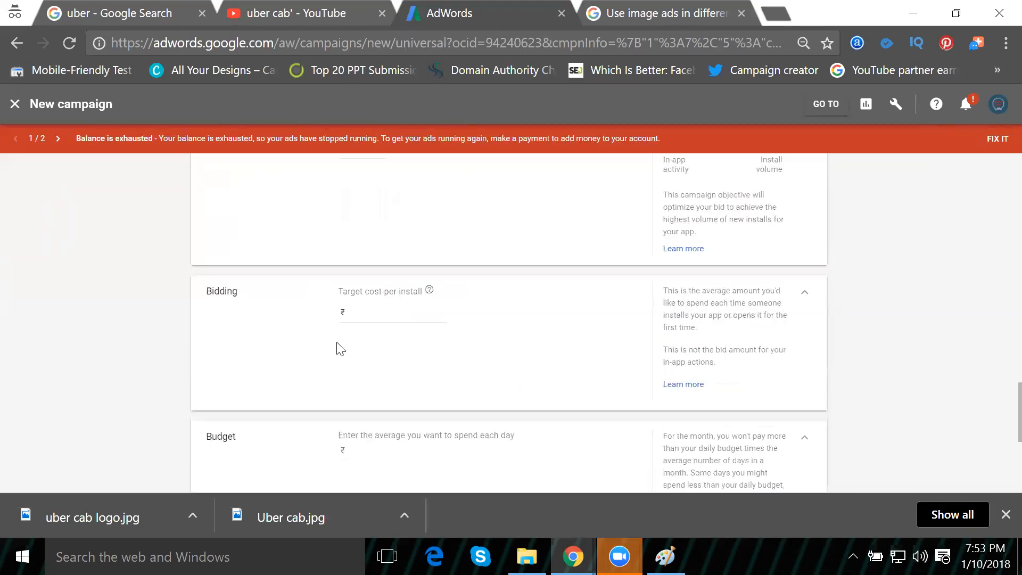
Step: Enter a ₹10 target cost-per-install and a ₹1000 average daily budget
{"action": "left_click", "coordinate": [390, 312]}
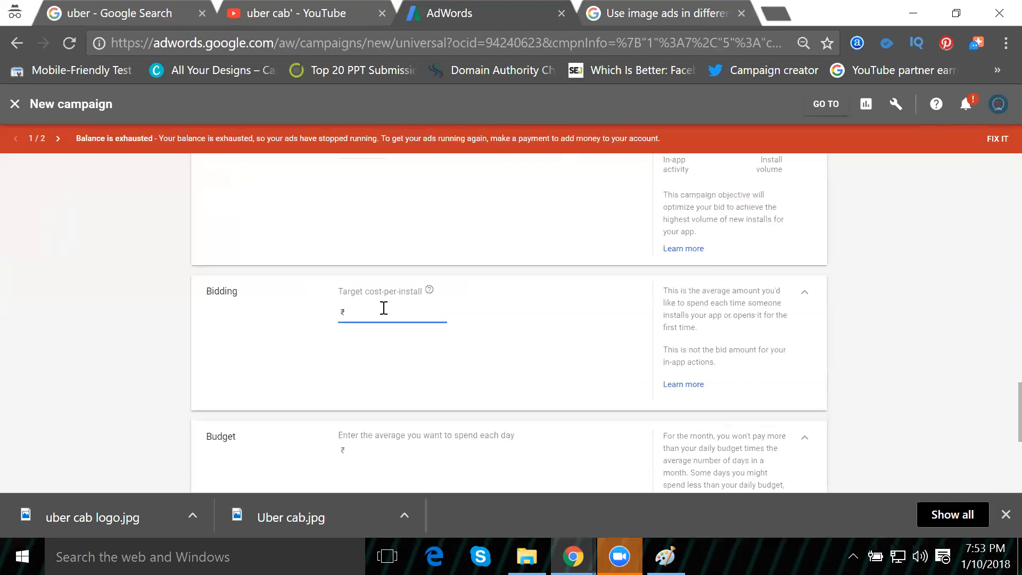
{"action": "type", "text": "5"}
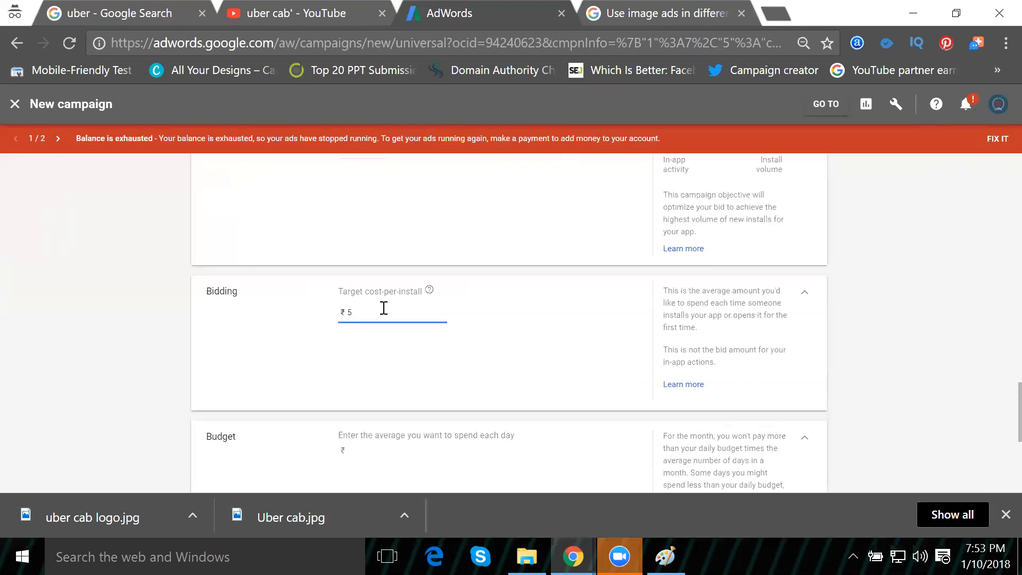
{"action": "type", "text": "10"}
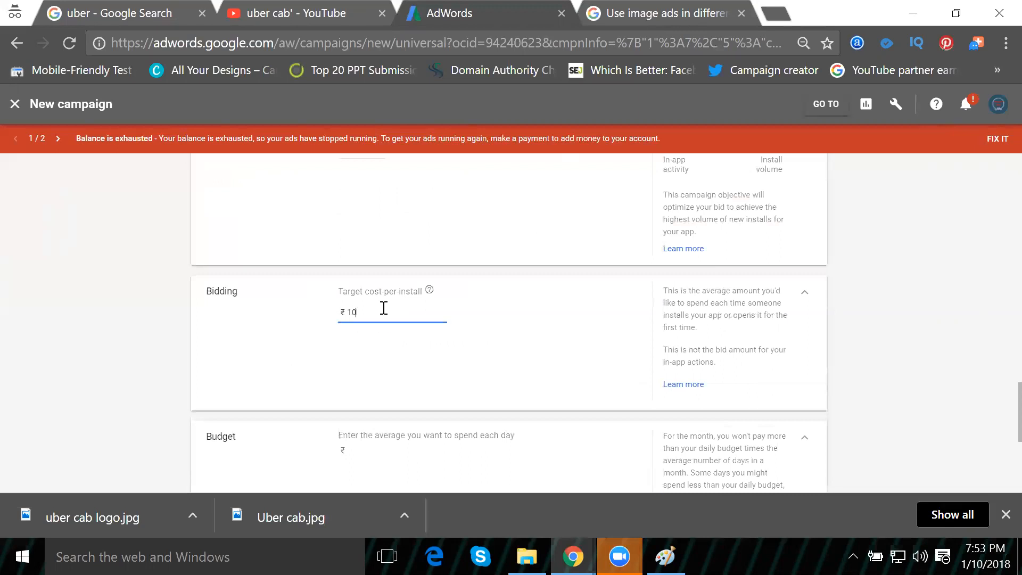
{"action": "scroll", "scroll_direction": "down", "scroll_amount": 3}
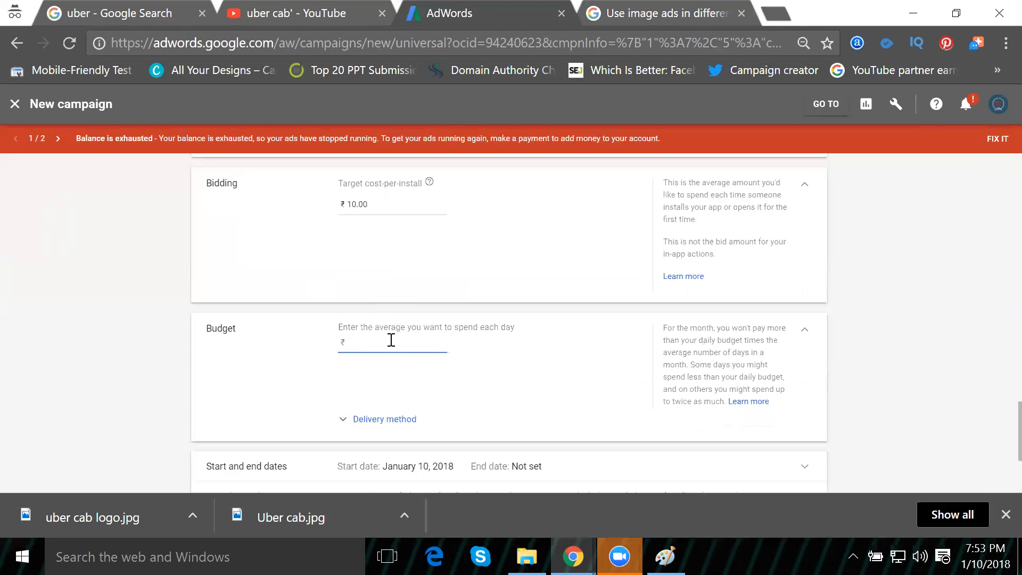
{"action": "type", "text": "1000"}
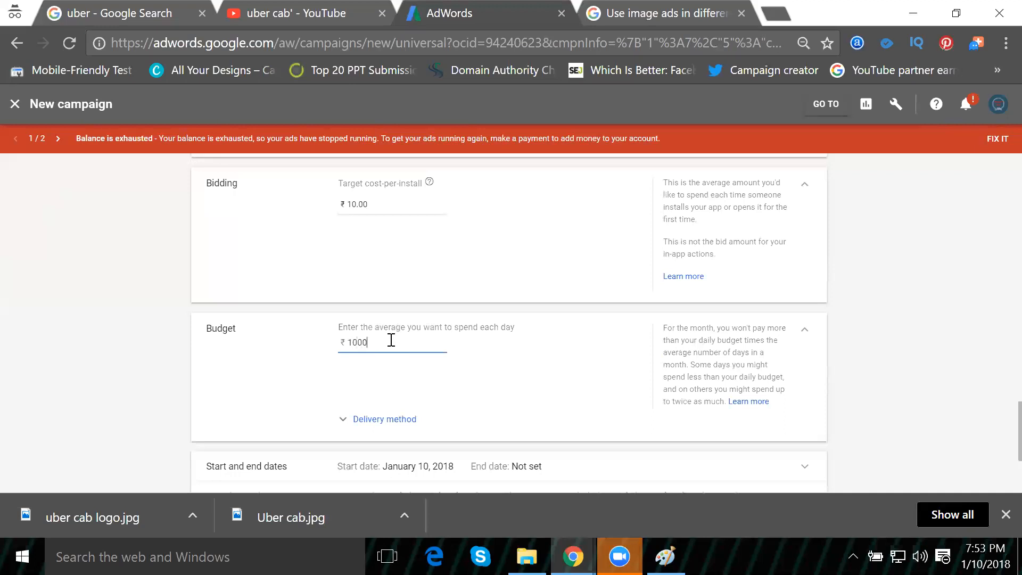
{"action": "mouse_move", "coordinate": [377, 183]}
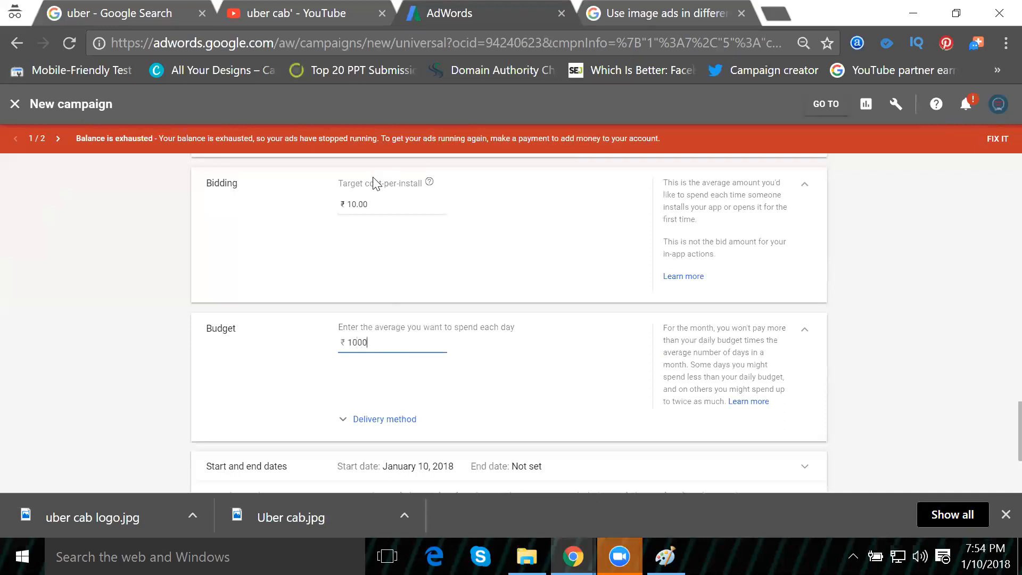
{"action": "mouse_move", "coordinate": [373, 181]}
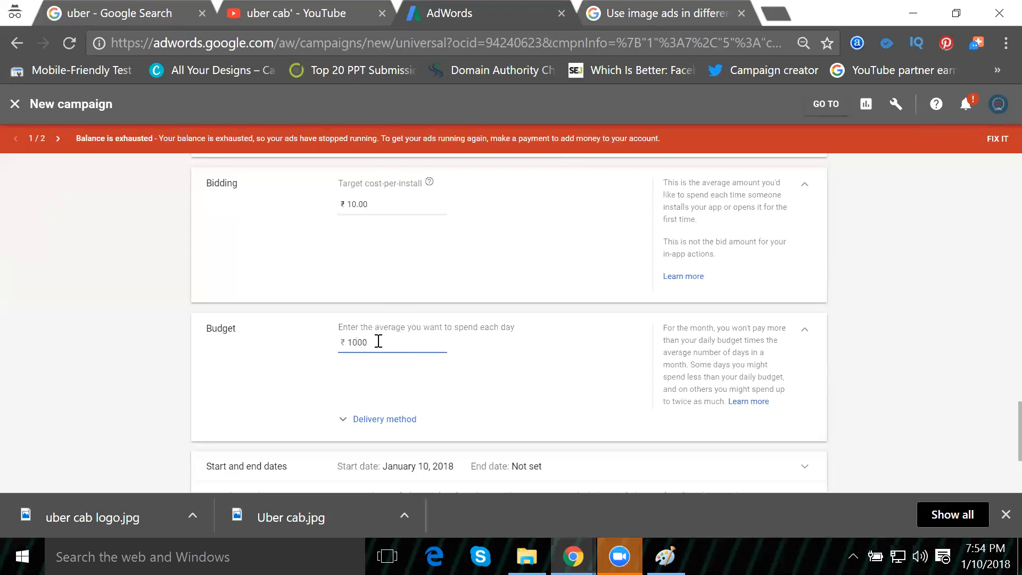
{"action": "scroll", "scroll_direction": "down", "scroll_amount": 3}
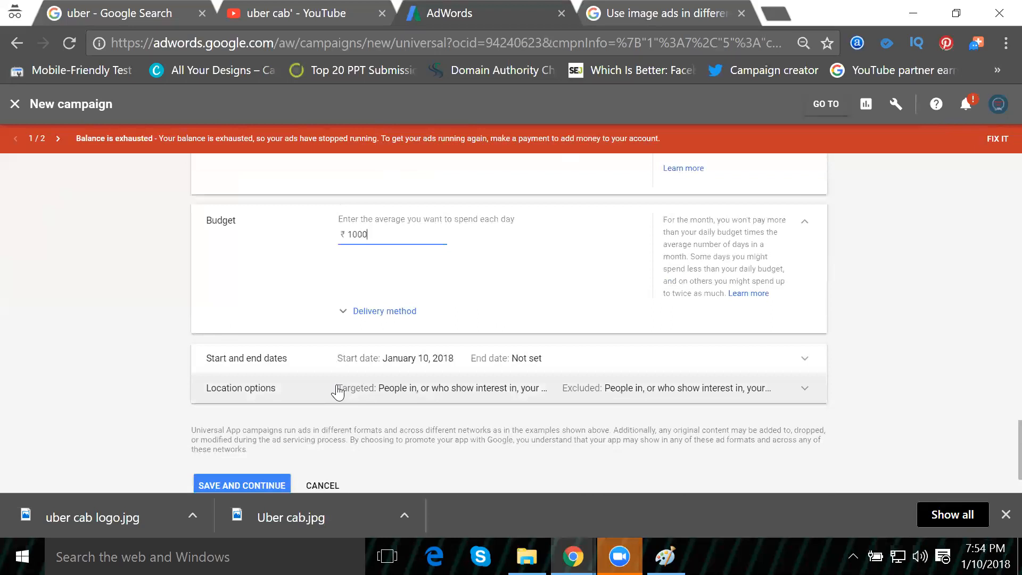
{"action": "mouse_move", "coordinate": [811, 393]}
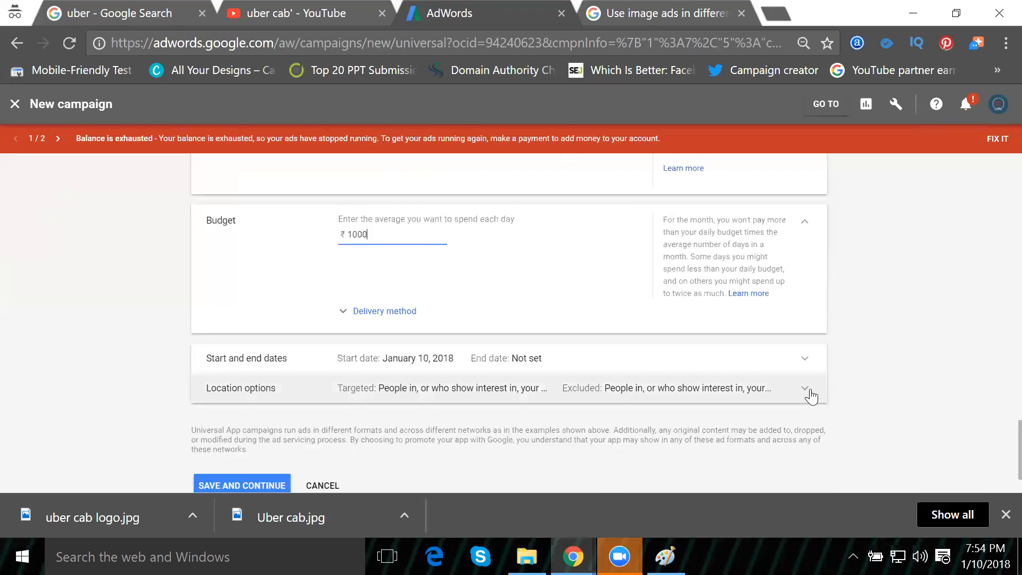
{"action": "left_click", "coordinate": [806, 387]}
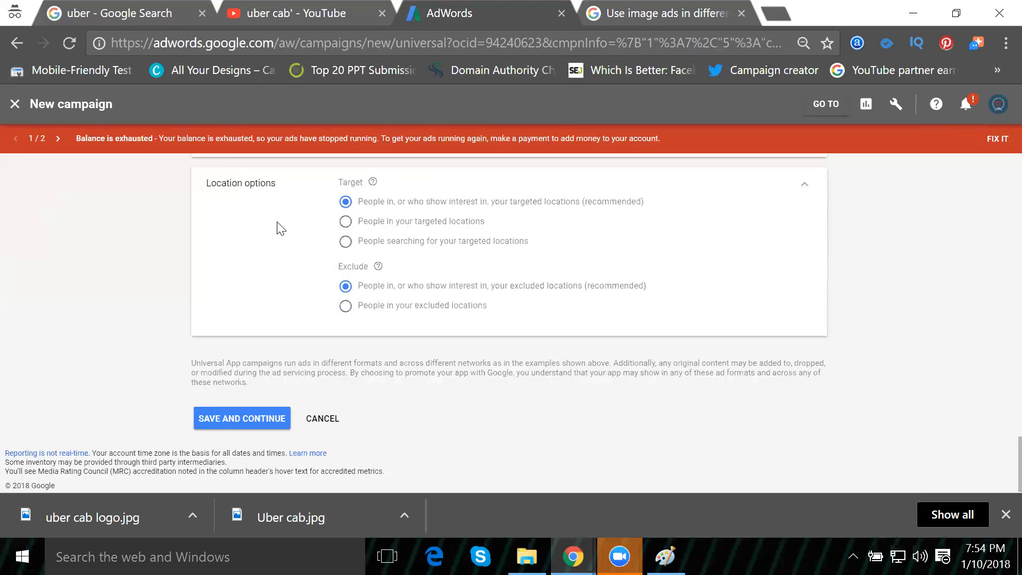
{"action": "mouse_move", "coordinate": [379, 214]}
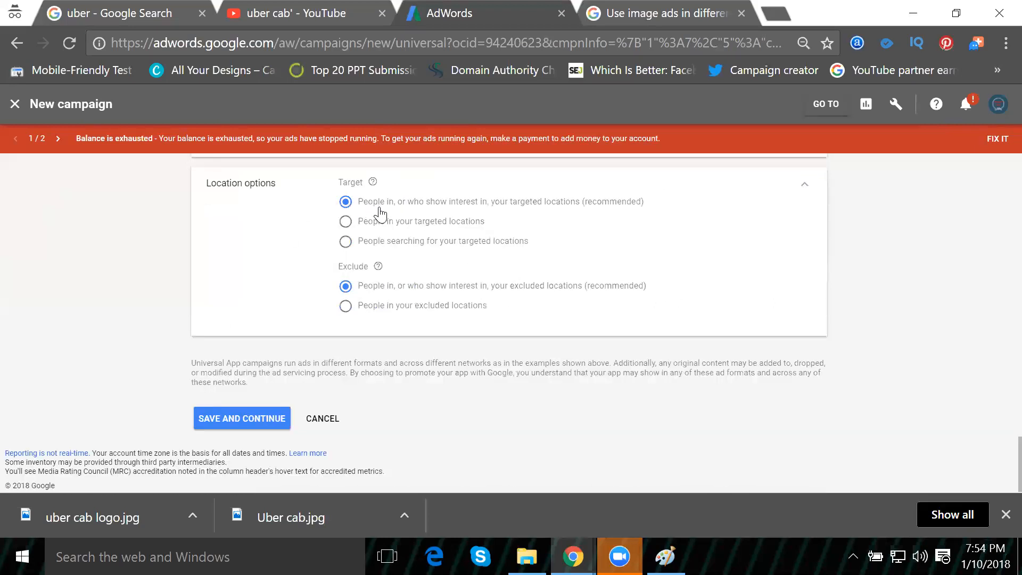
{"action": "mouse_move", "coordinate": [479, 208]}
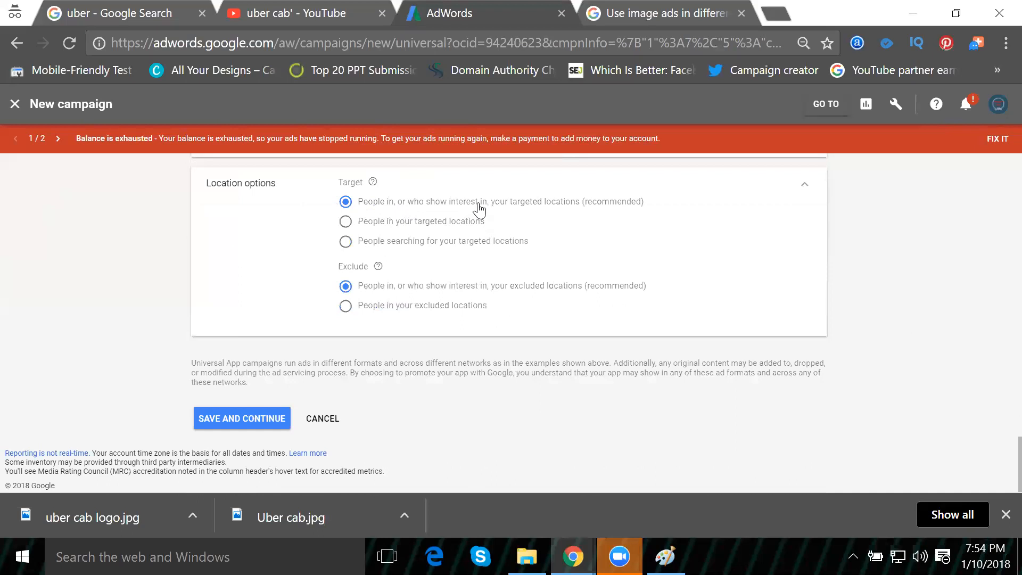
{"action": "mouse_move", "coordinate": [573, 205]}
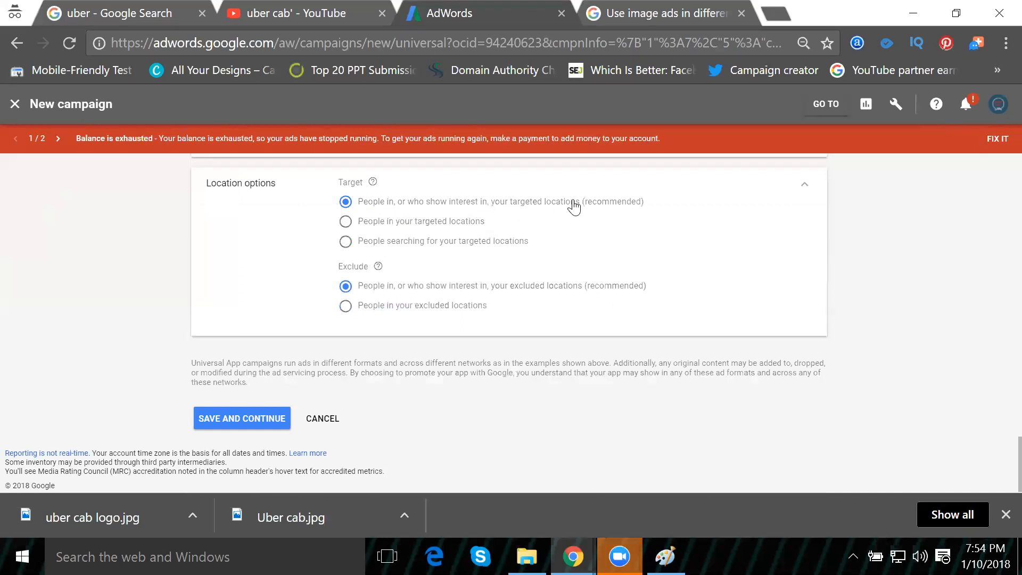
{"action": "mouse_move", "coordinate": [396, 233]}
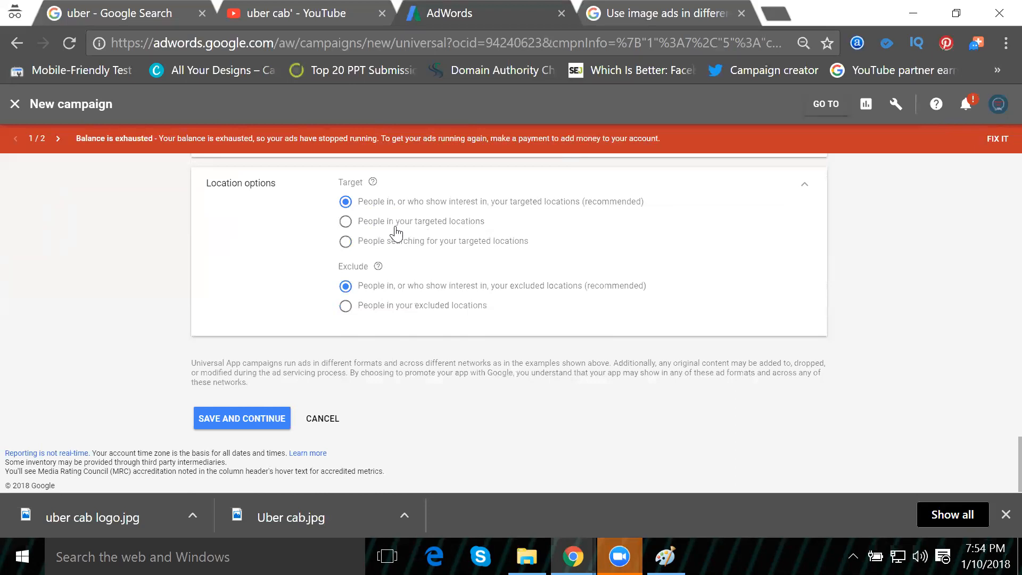
{"action": "mouse_move", "coordinate": [445, 231]}
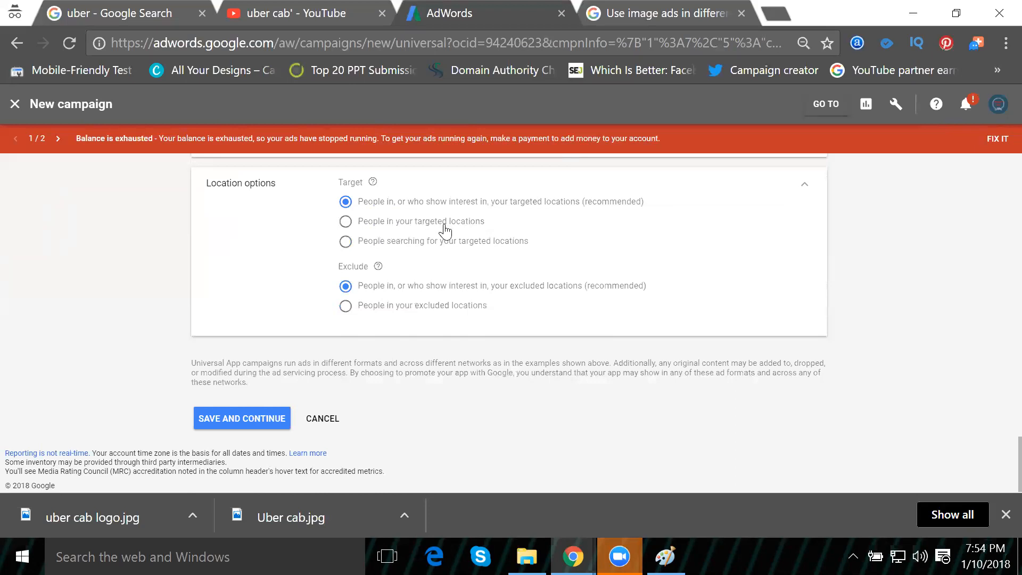
{"action": "mouse_move", "coordinate": [396, 249]}
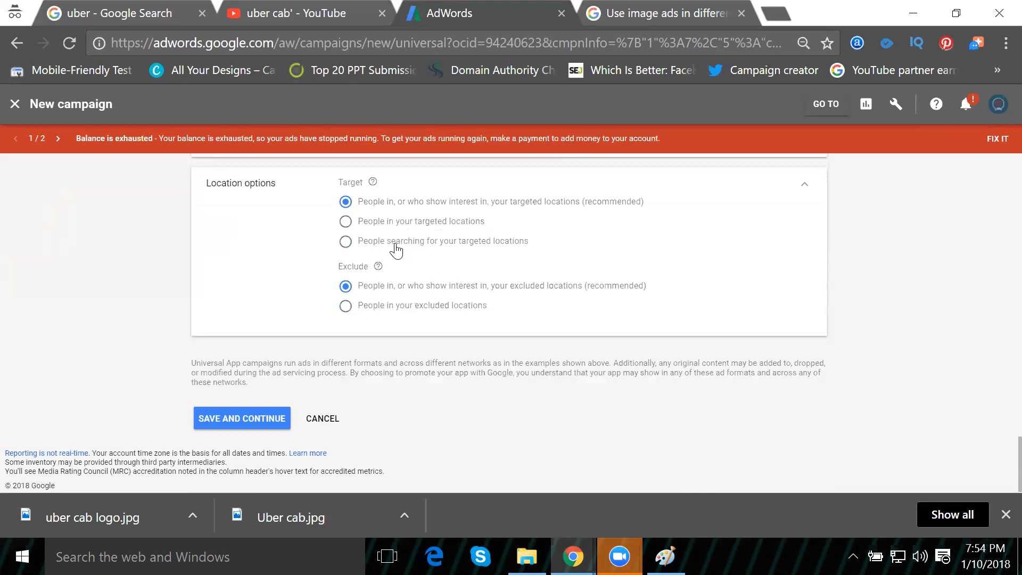
{"action": "mouse_move", "coordinate": [457, 249]}
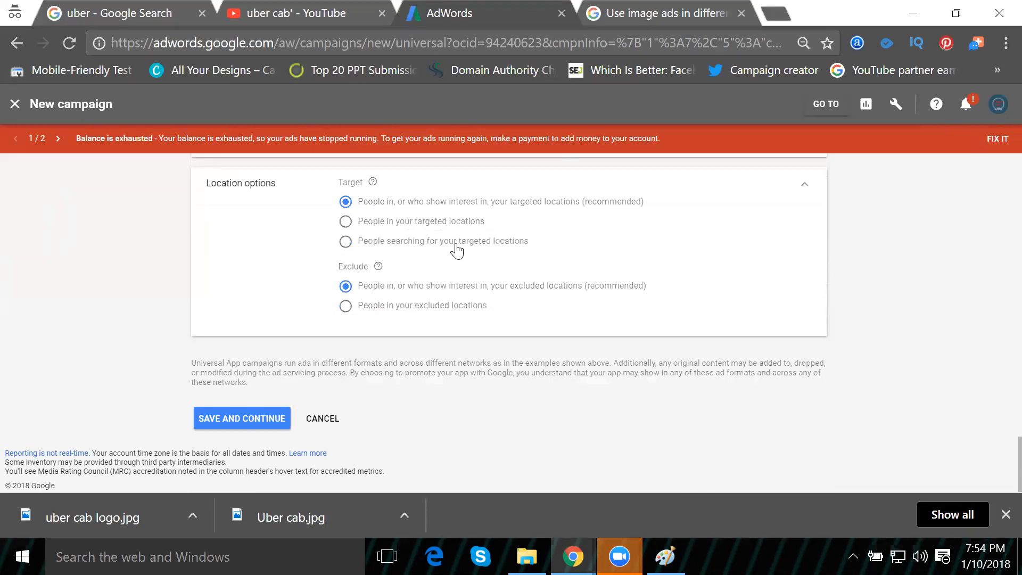
{"action": "mouse_move", "coordinate": [477, 249]}
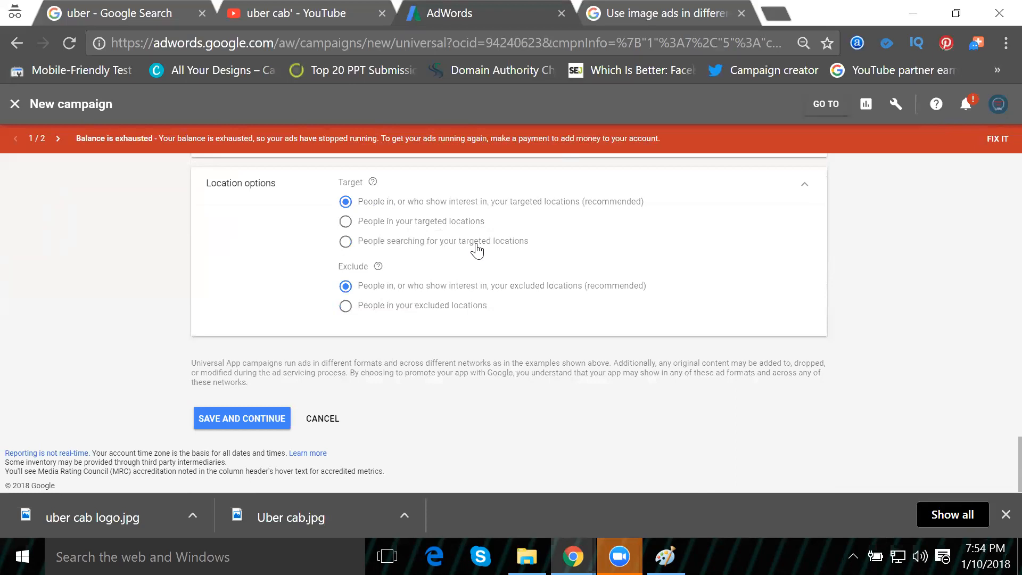
{"action": "mouse_move", "coordinate": [445, 237]}
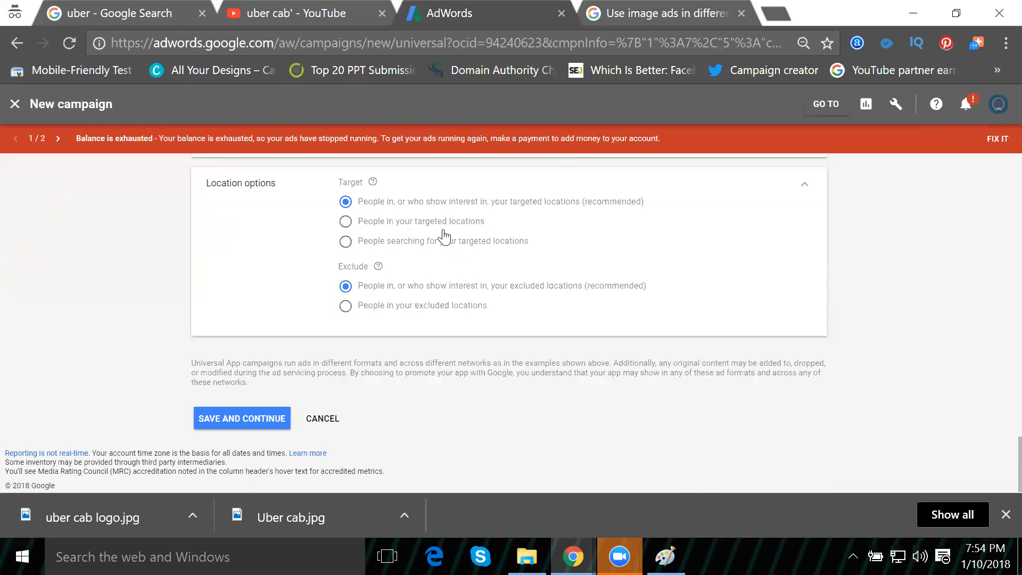
{"action": "mouse_move", "coordinate": [367, 209]}
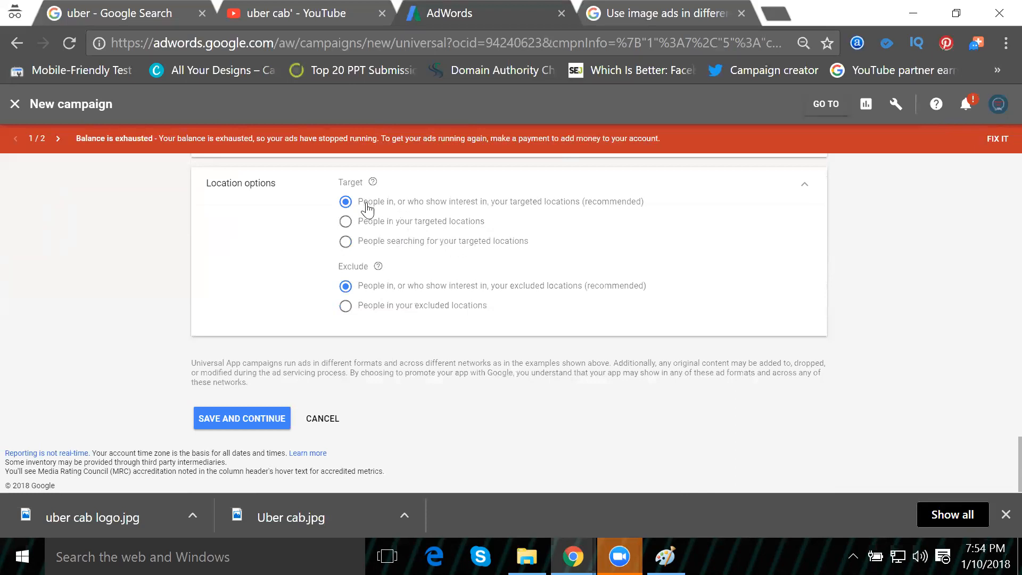
{"action": "mouse_move", "coordinate": [415, 204]}
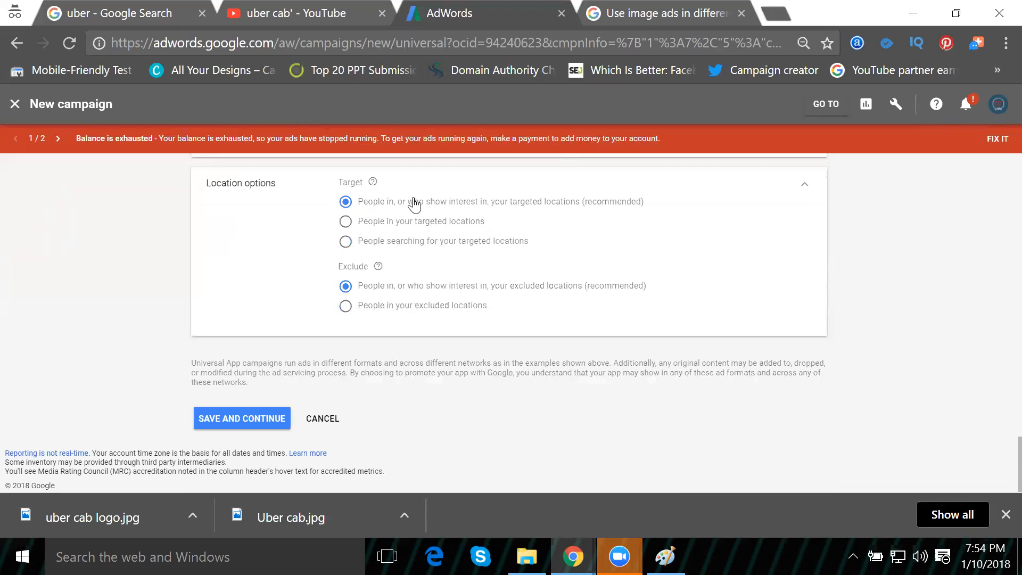
{"action": "mouse_move", "coordinate": [448, 208]}
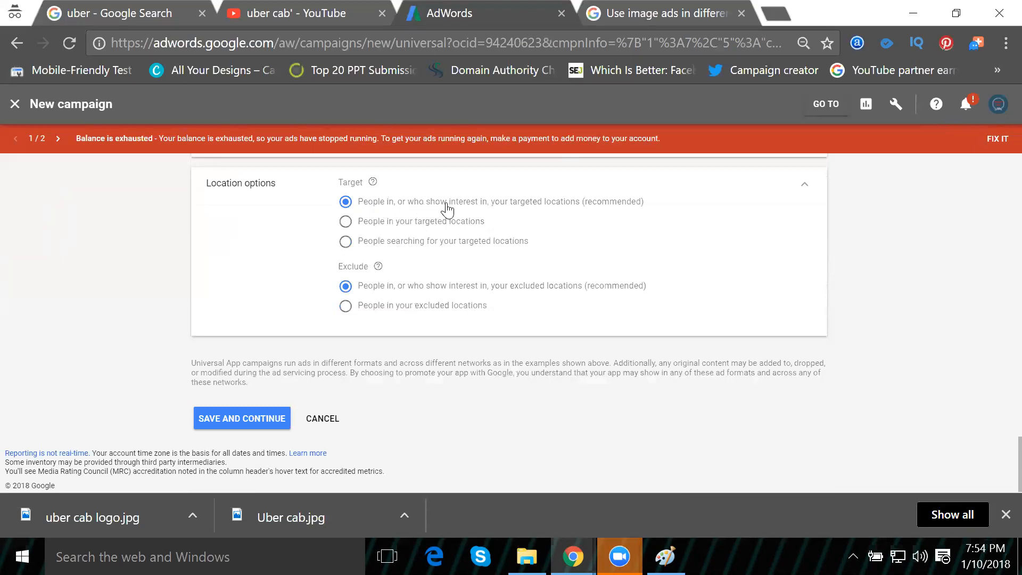
{"action": "mouse_move", "coordinate": [508, 210]}
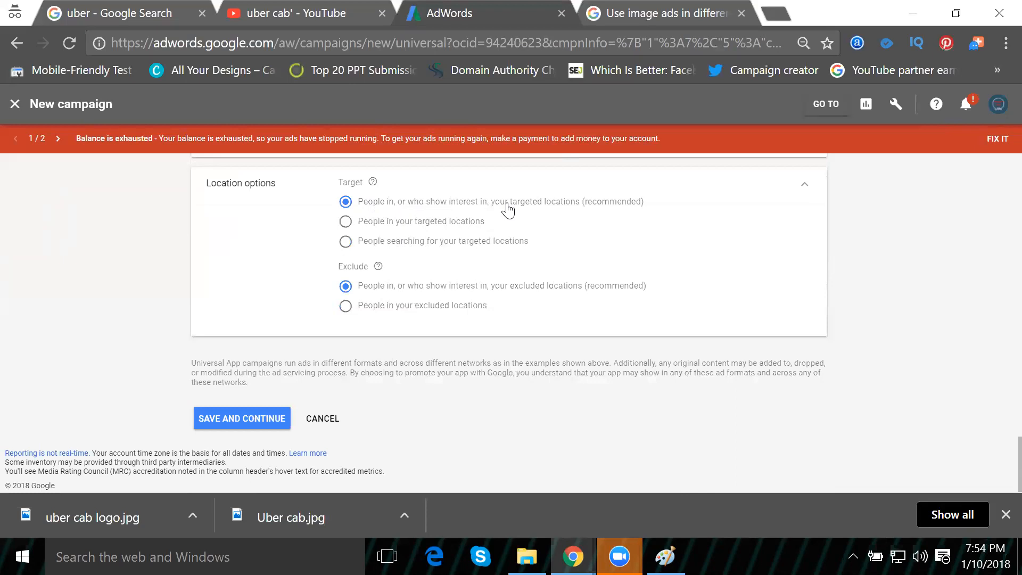
{"action": "mouse_move", "coordinate": [394, 273]}
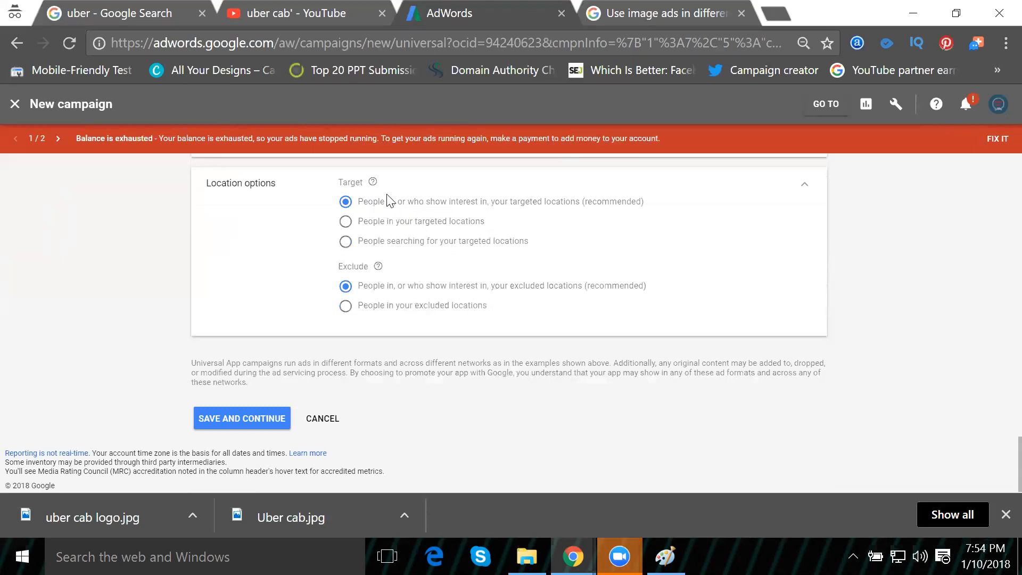
{"action": "mouse_move", "coordinate": [390, 161]}
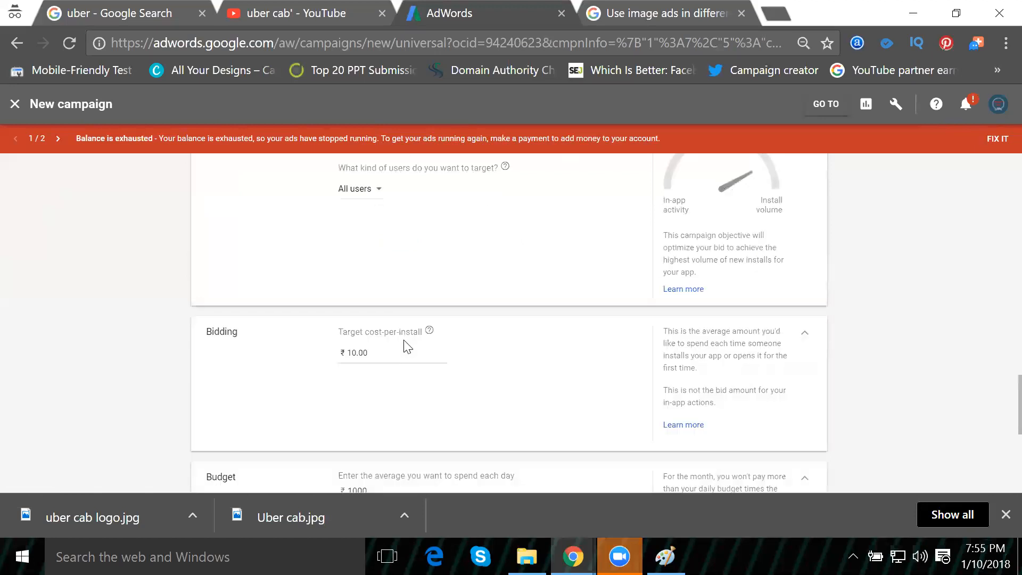
{"action": "scroll", "scroll_direction": "up", "scroll_amount": 3}
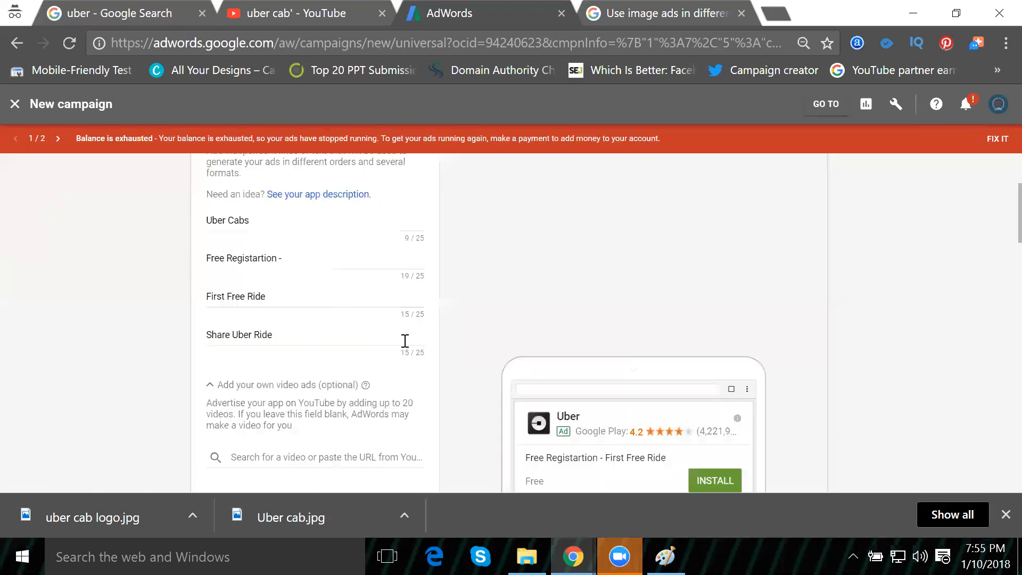
{"action": "scroll", "scroll_direction": "up", "scroll_amount": 3}
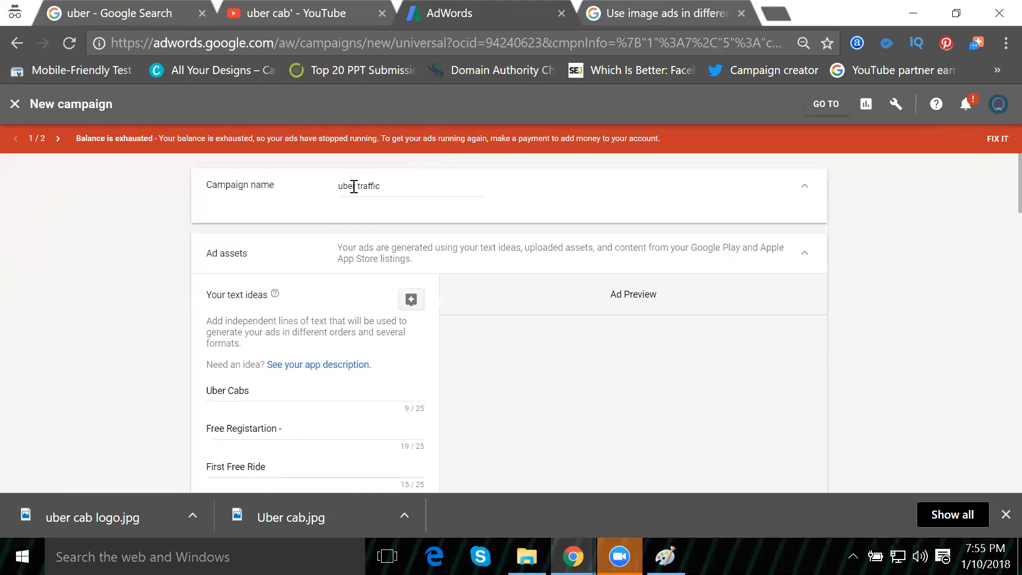
{"action": "scroll", "scroll_direction": "down", "scroll_amount": 3}
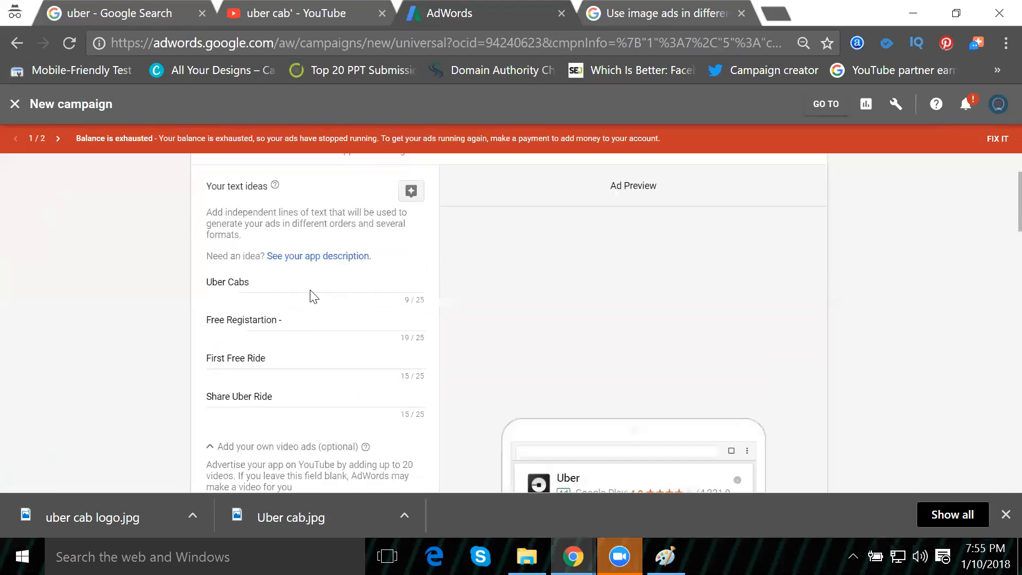
{"action": "mouse_move", "coordinate": [292, 266]}
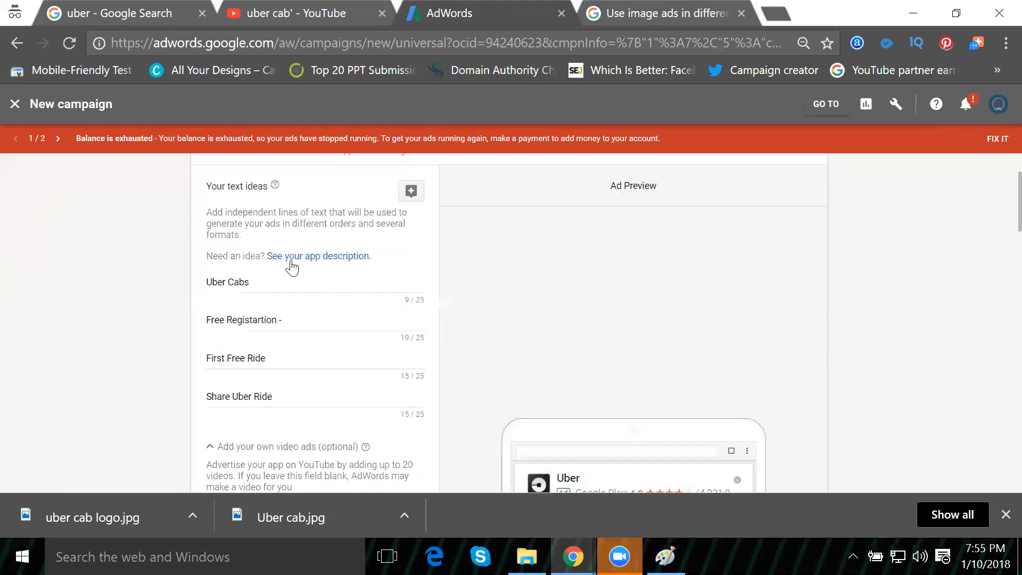
{"action": "mouse_move", "coordinate": [298, 313]}
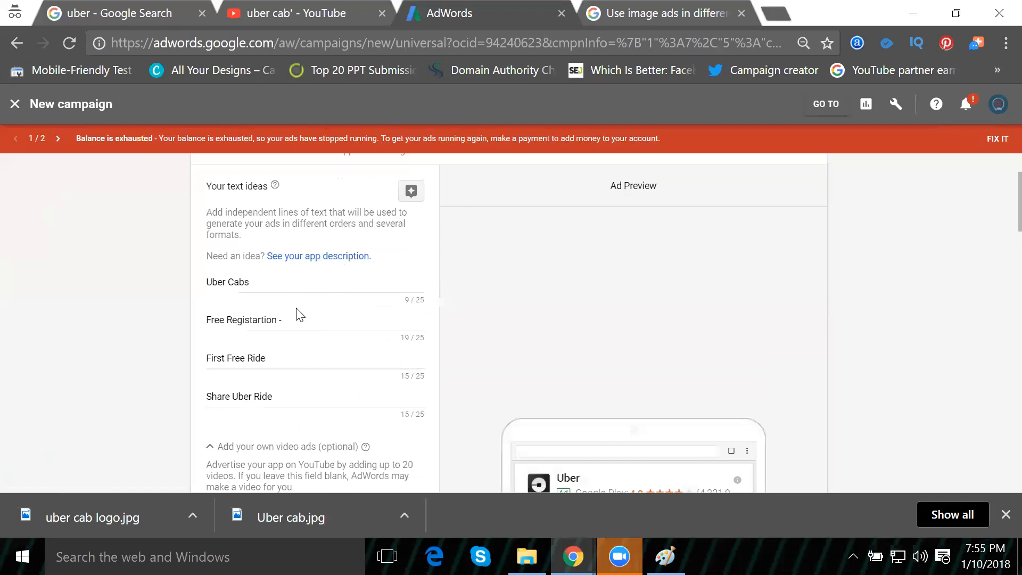
{"action": "scroll", "scroll_direction": "down", "scroll_amount": 3}
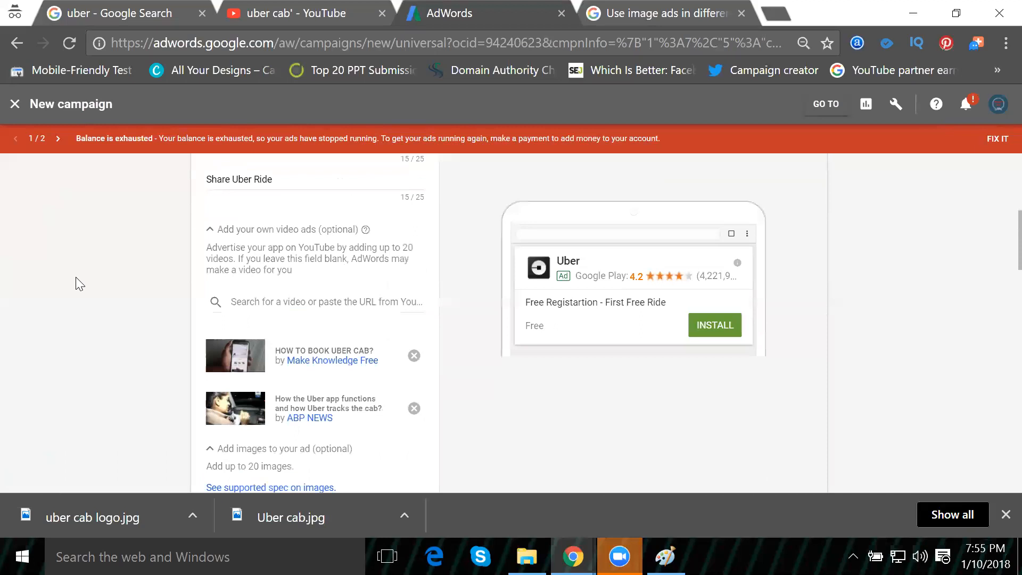
{"action": "mouse_move", "coordinate": [146, 331]}
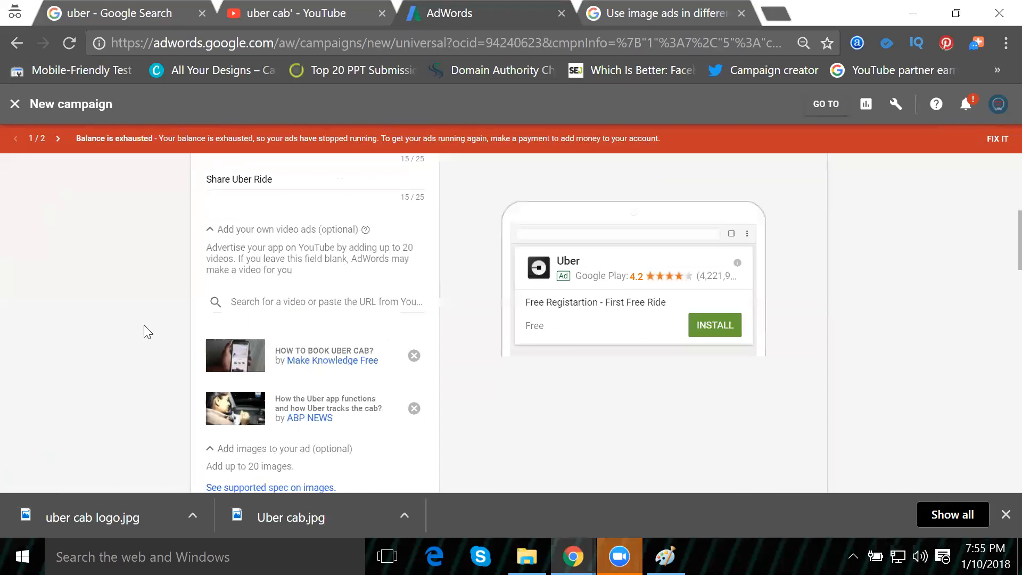
{"action": "scroll", "scroll_direction": "down", "scroll_amount": 3}
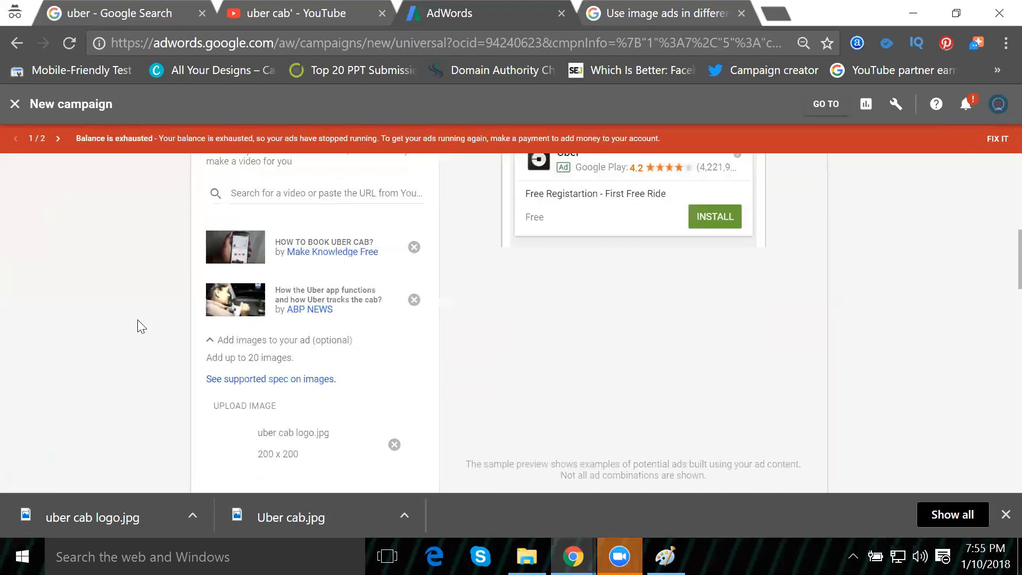
{"action": "scroll", "scroll_direction": "down", "scroll_amount": 3}
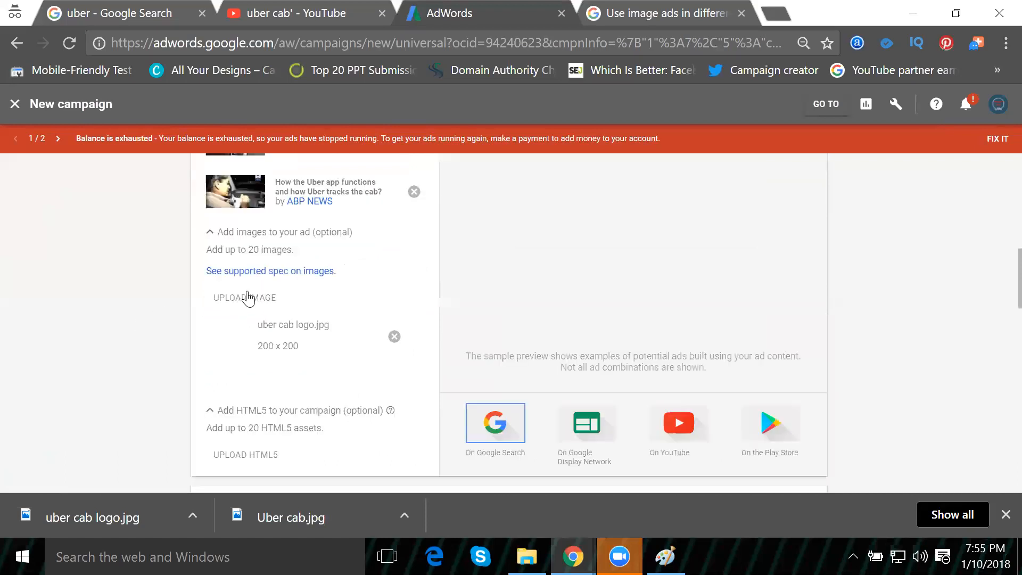
{"action": "mouse_move", "coordinate": [275, 289]}
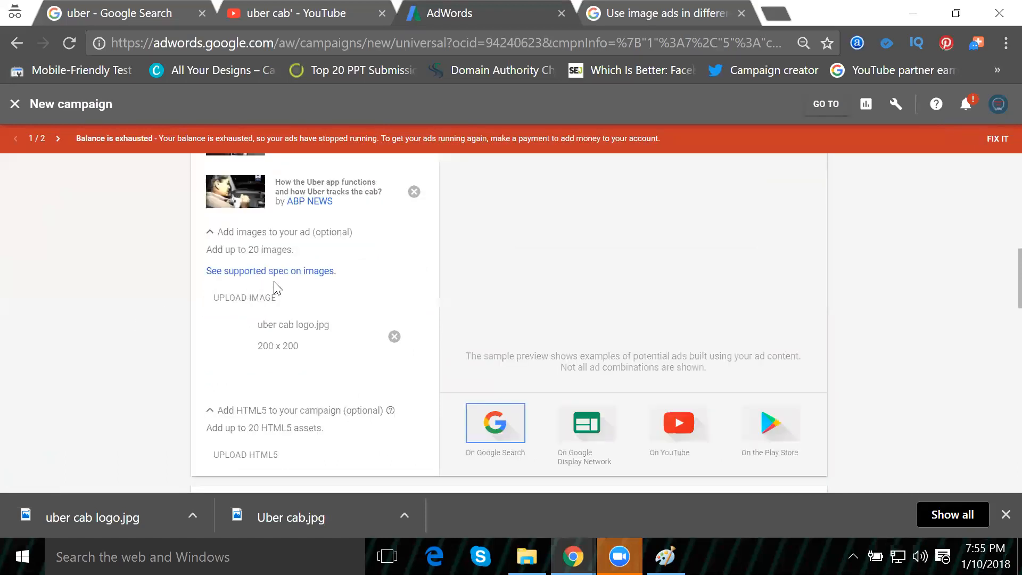
{"action": "mouse_move", "coordinate": [162, 290]}
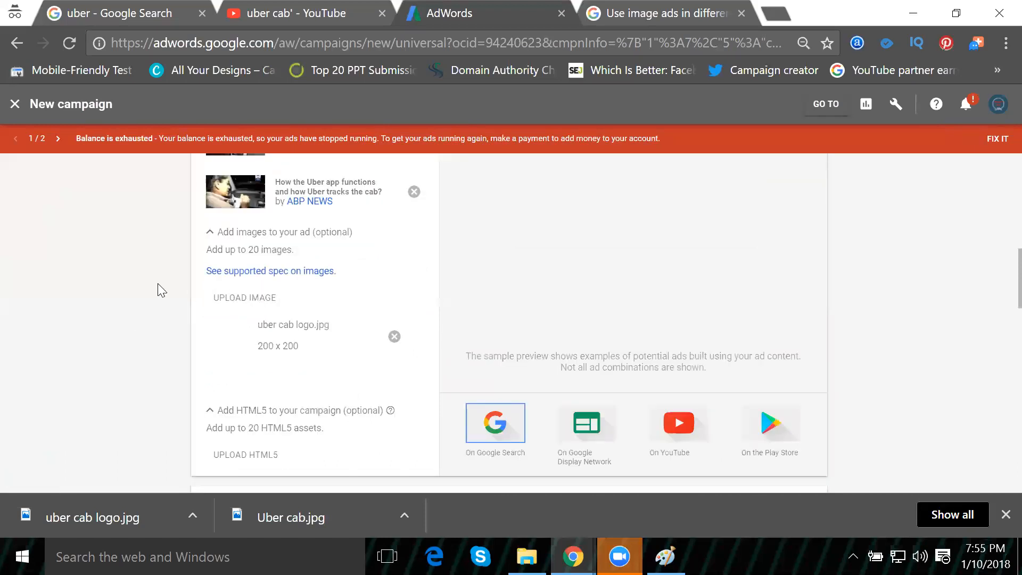
{"action": "scroll", "scroll_direction": "down", "scroll_amount": 3}
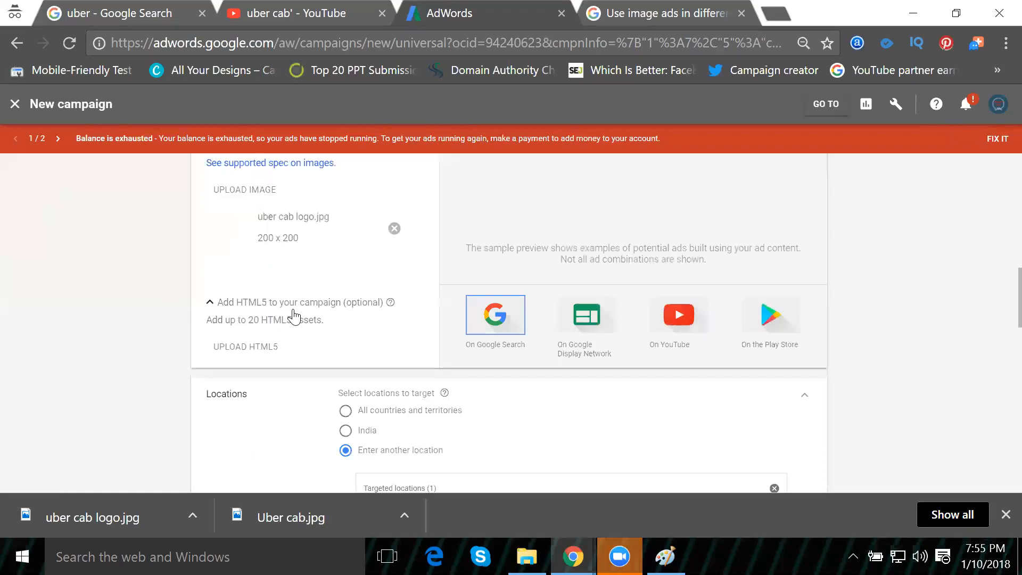
{"action": "mouse_move", "coordinate": [294, 335]}
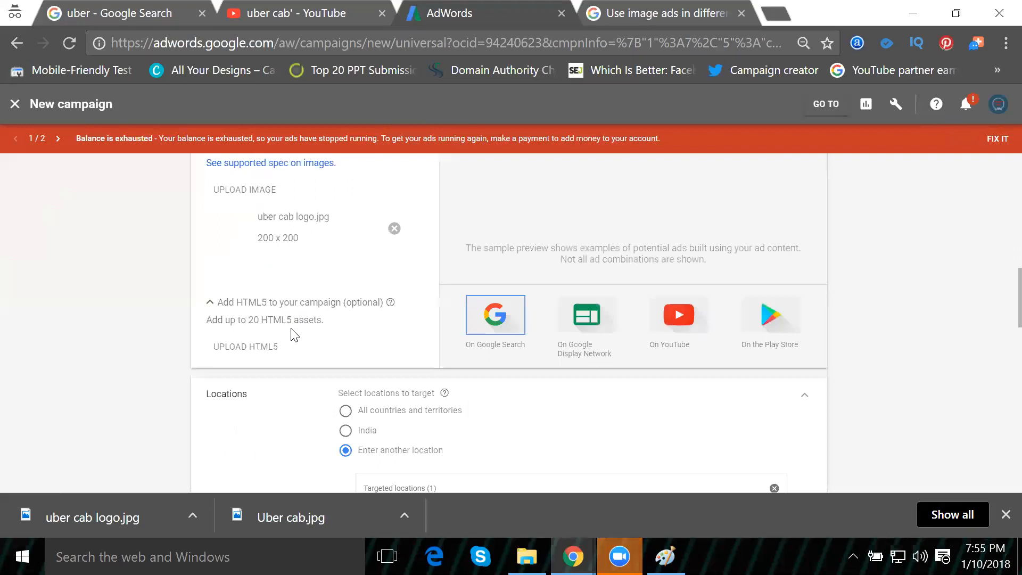
{"action": "scroll", "scroll_direction": "down", "scroll_amount": 3}
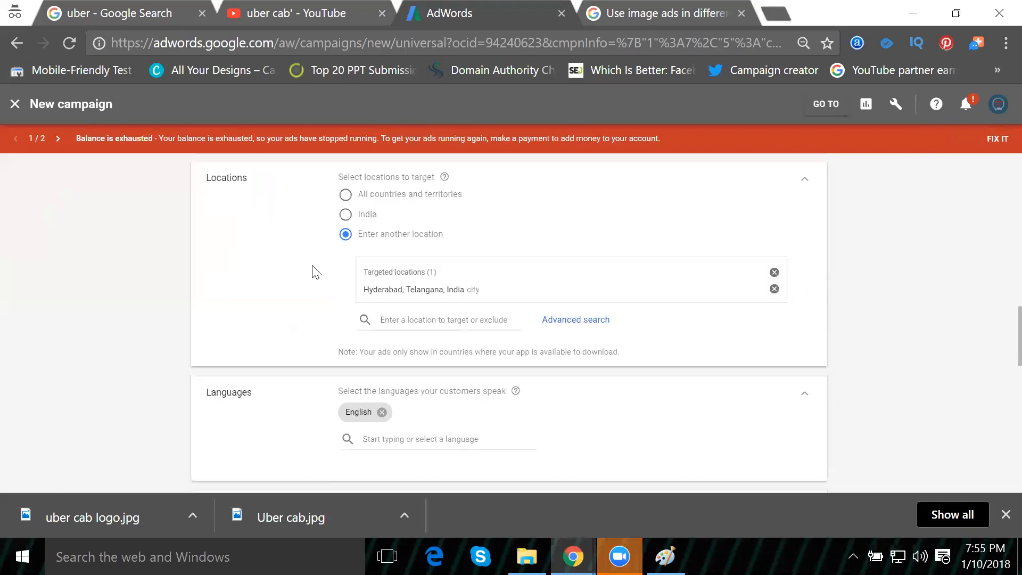
{"action": "mouse_move", "coordinate": [396, 224]}
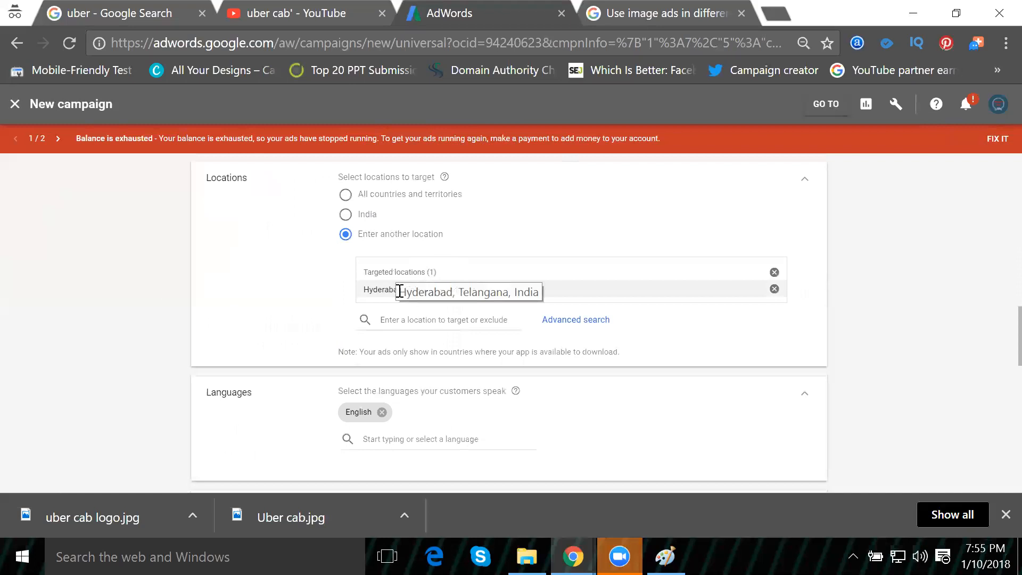
{"action": "mouse_move", "coordinate": [424, 290]}
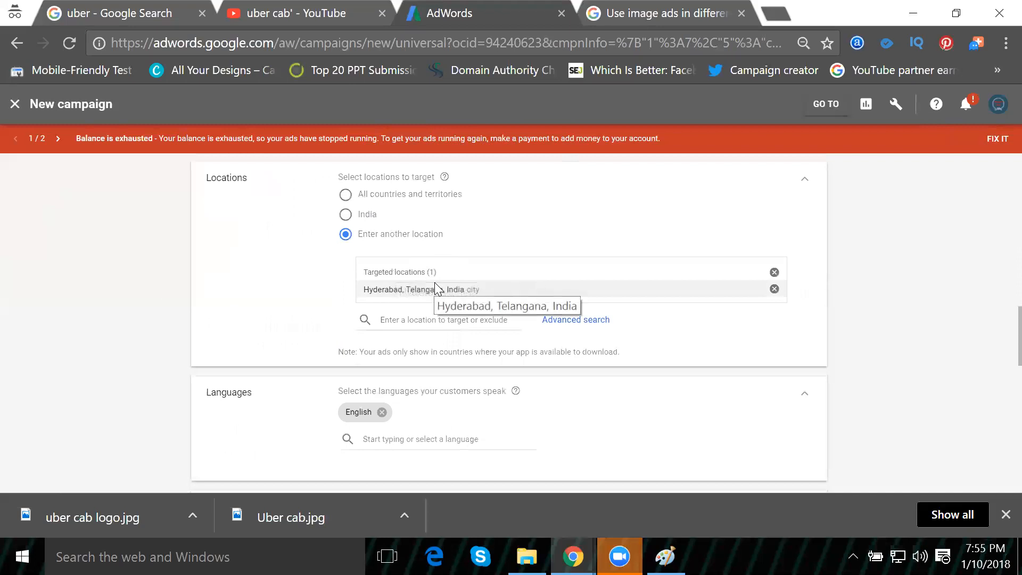
{"action": "scroll", "scroll_direction": "down", "scroll_amount": 3}
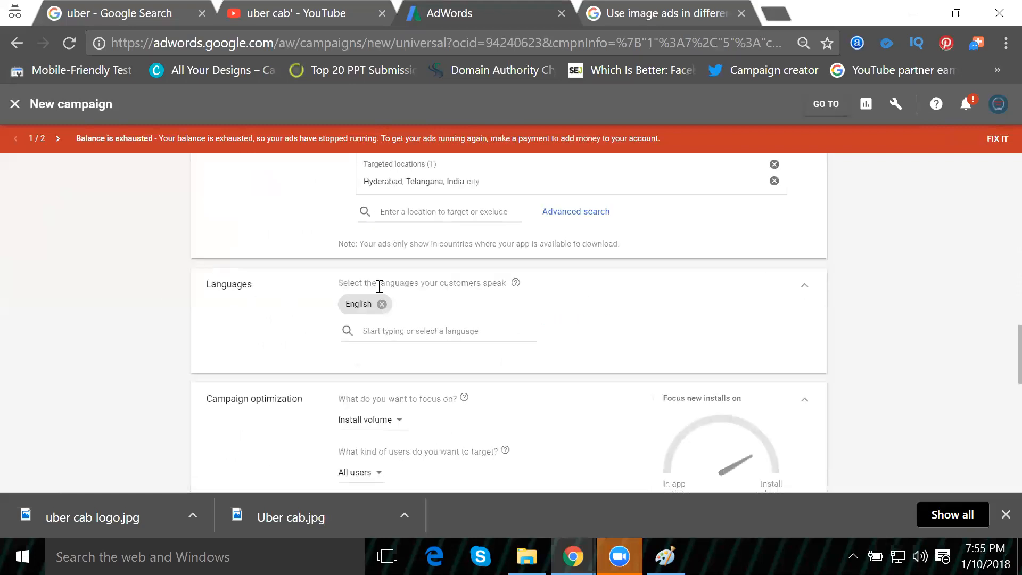
{"action": "scroll", "scroll_direction": "down", "scroll_amount": 3}
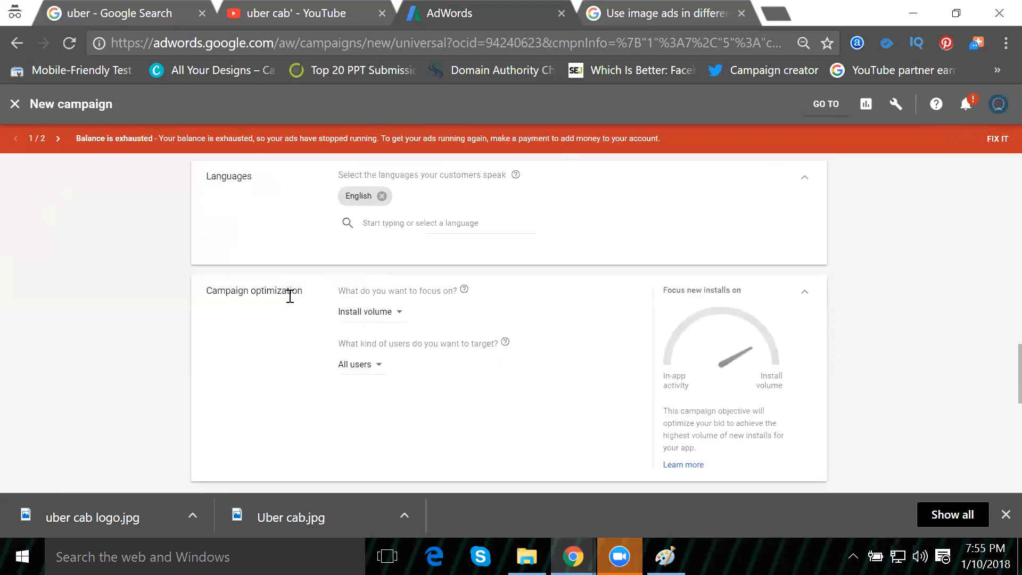
{"action": "left_click", "coordinate": [369, 312]}
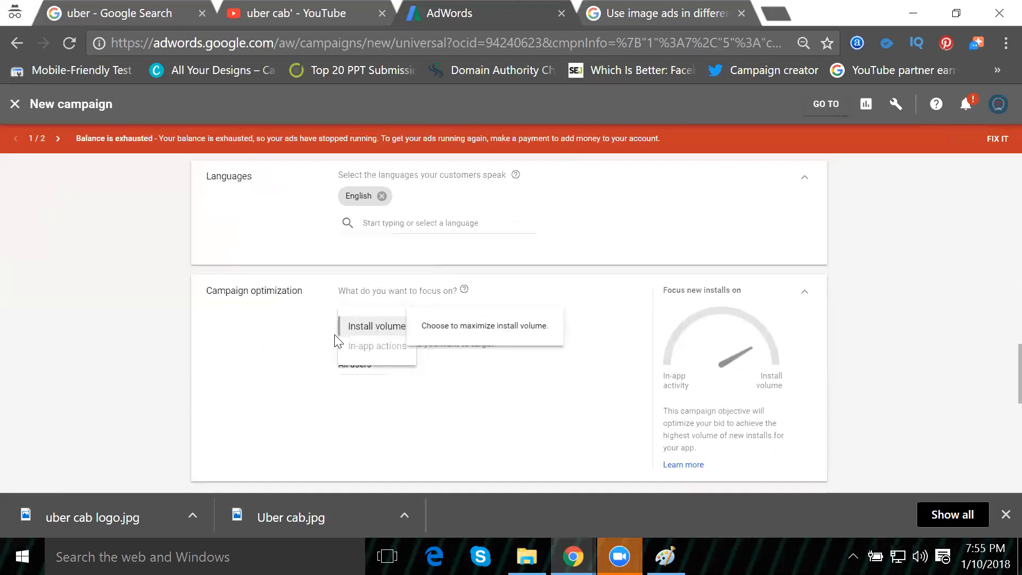
{"action": "mouse_move", "coordinate": [313, 347]}
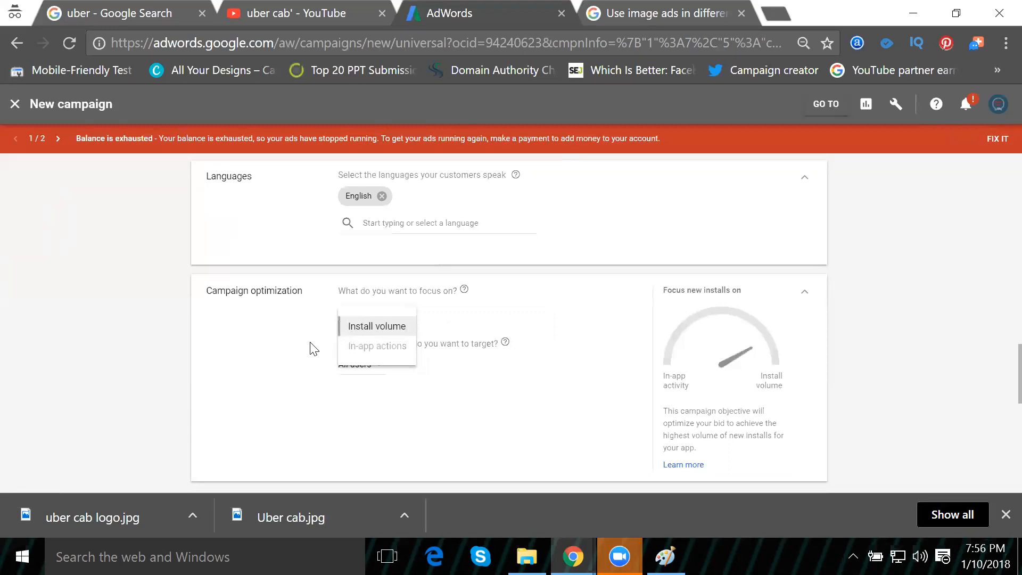
{"action": "left_click", "coordinate": [377, 326]}
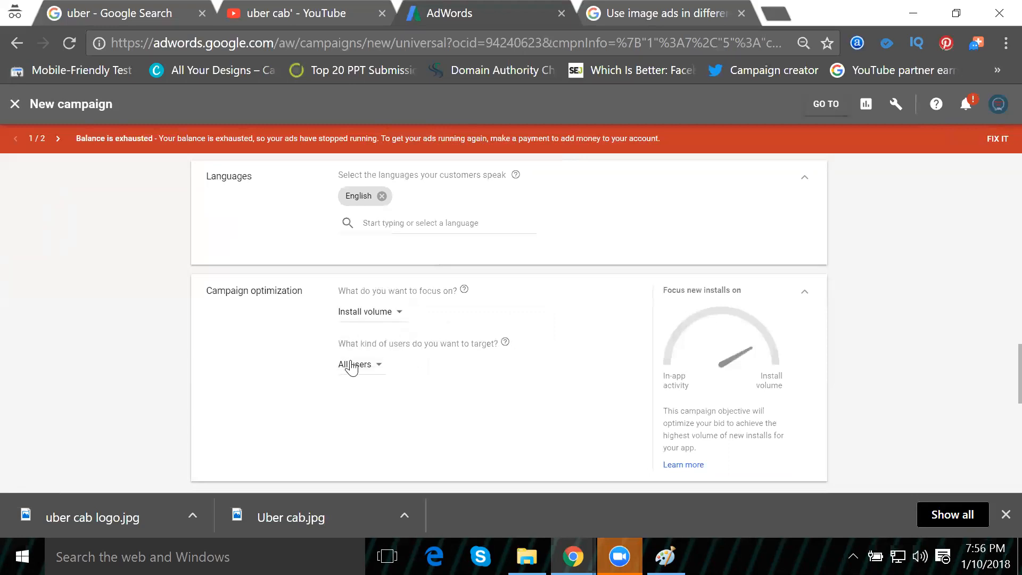
{"action": "scroll", "scroll_direction": "down", "scroll_amount": 3}
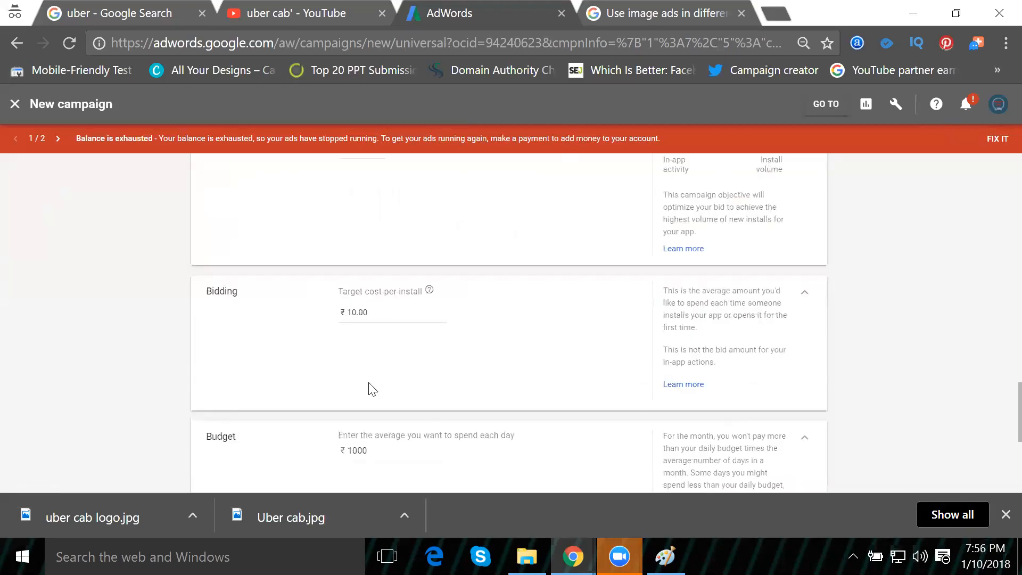
{"action": "scroll", "scroll_direction": "down", "scroll_amount": 3}
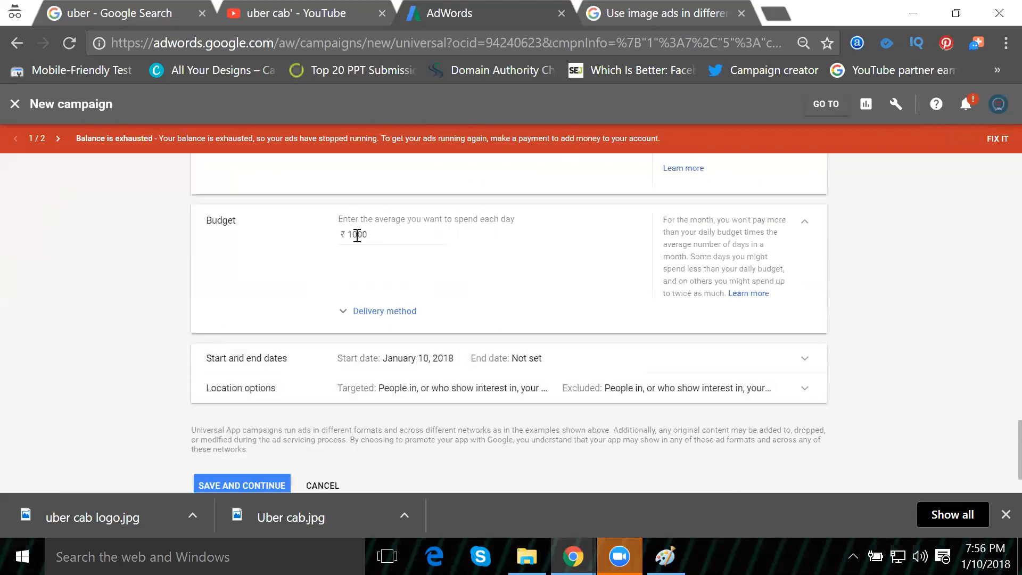
{"action": "scroll", "scroll_direction": "down", "scroll_amount": 3}
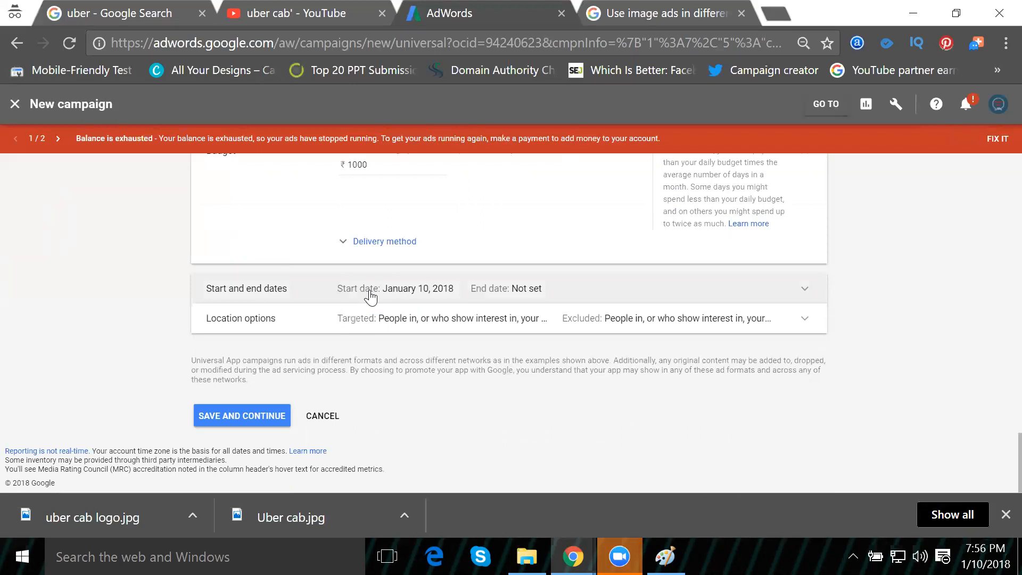
{"action": "mouse_move", "coordinate": [372, 326]}
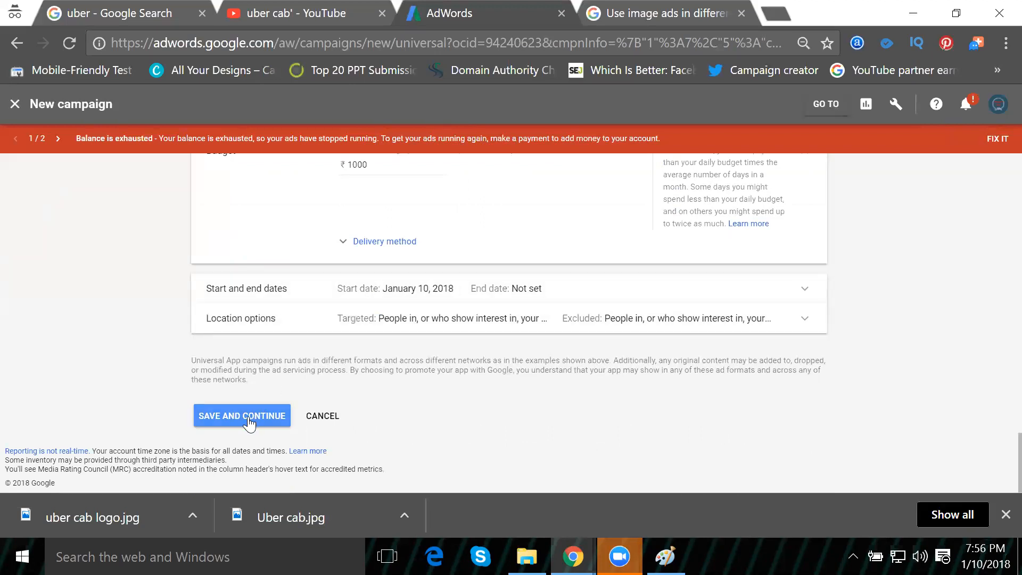
Step: Save and continue to the ready summary: ₹1,000 budget, ₹10 CPI, 4 text ideas, 1 image, 2 videos
{"action": "left_click", "coordinate": [241, 417]}
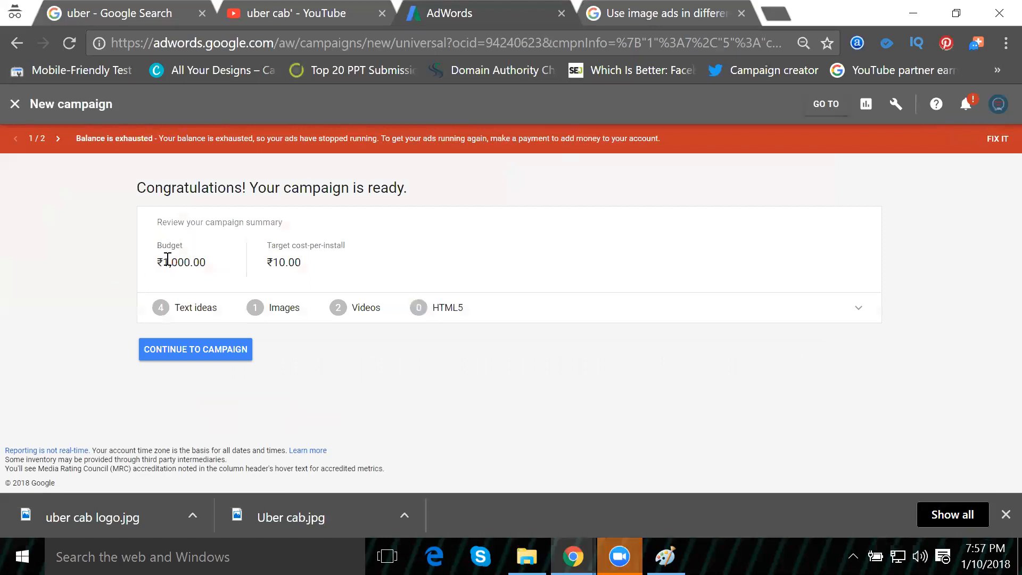
{"action": "mouse_move", "coordinate": [276, 246]}
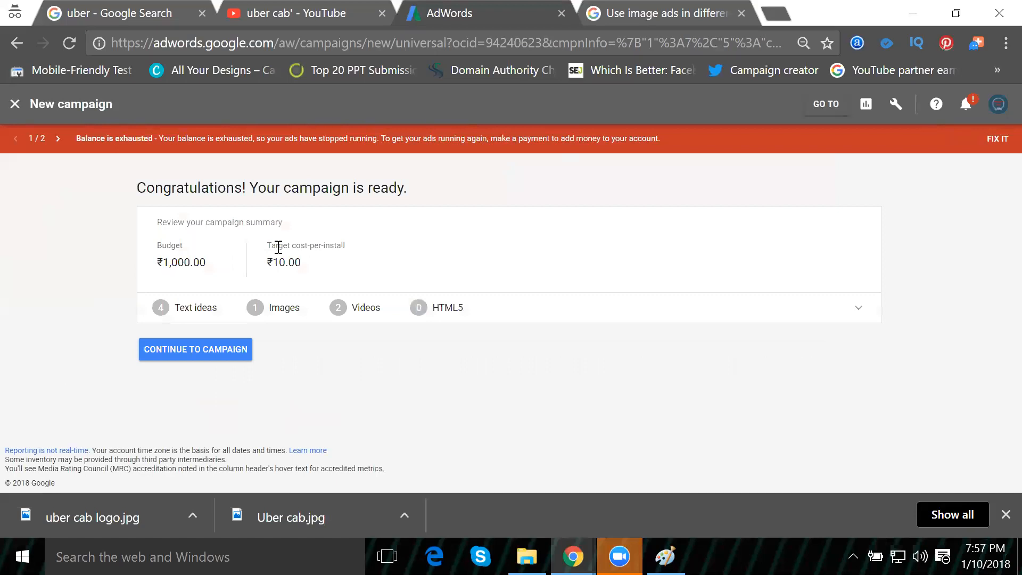
{"action": "mouse_move", "coordinate": [184, 307]}
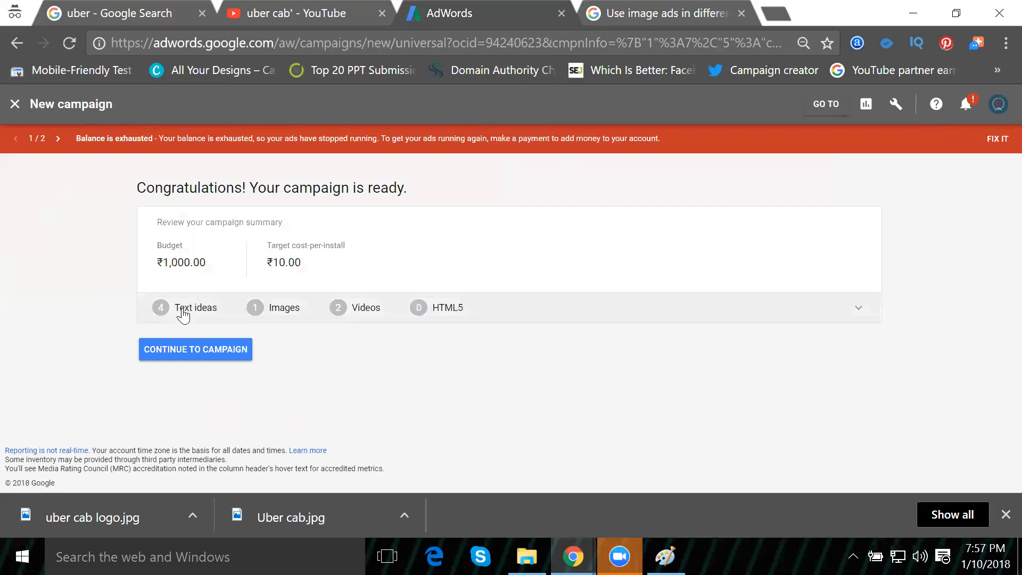
{"action": "mouse_move", "coordinate": [228, 315]}
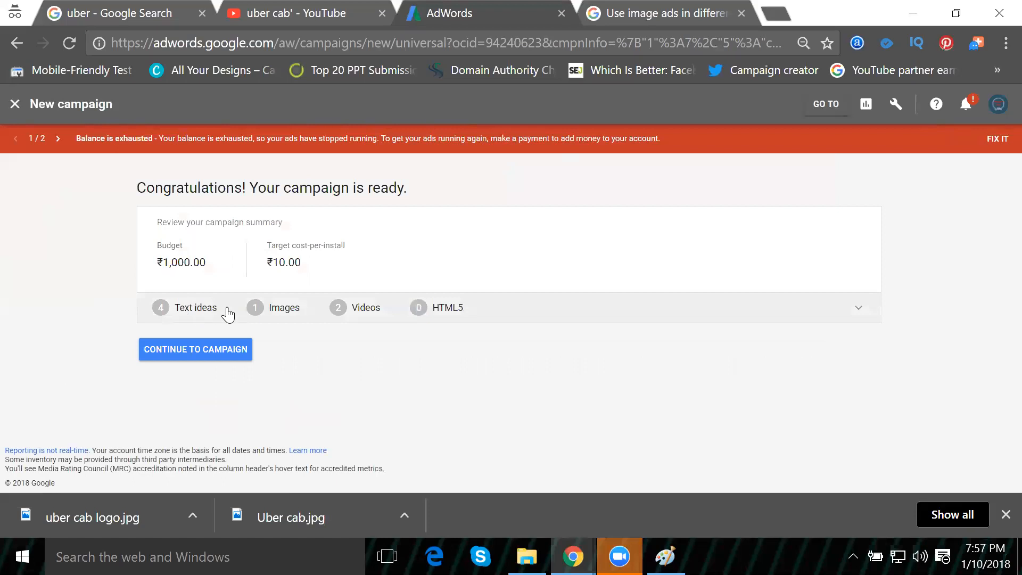
{"action": "mouse_move", "coordinate": [424, 317]}
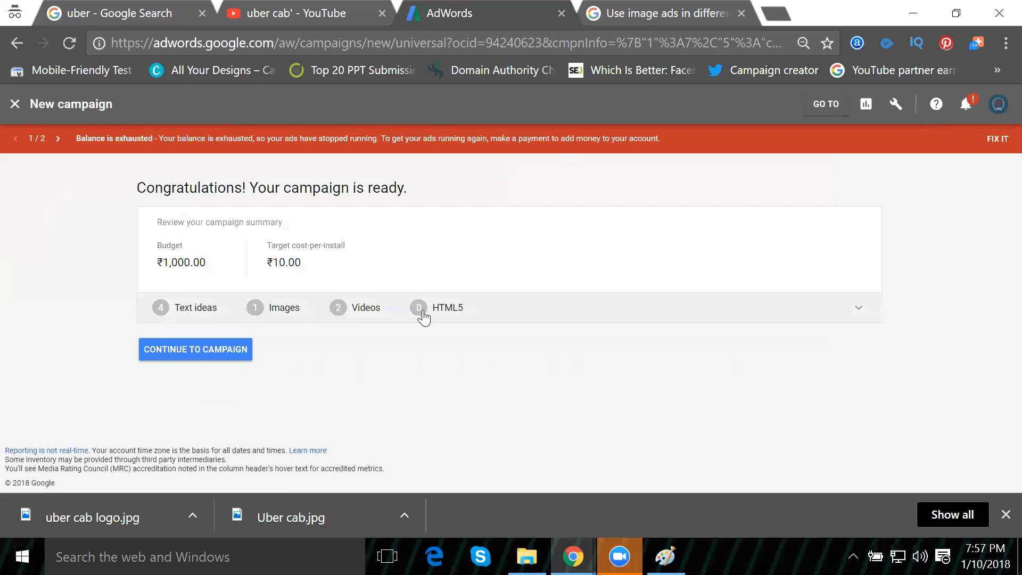
{"action": "mouse_move", "coordinate": [427, 307]}
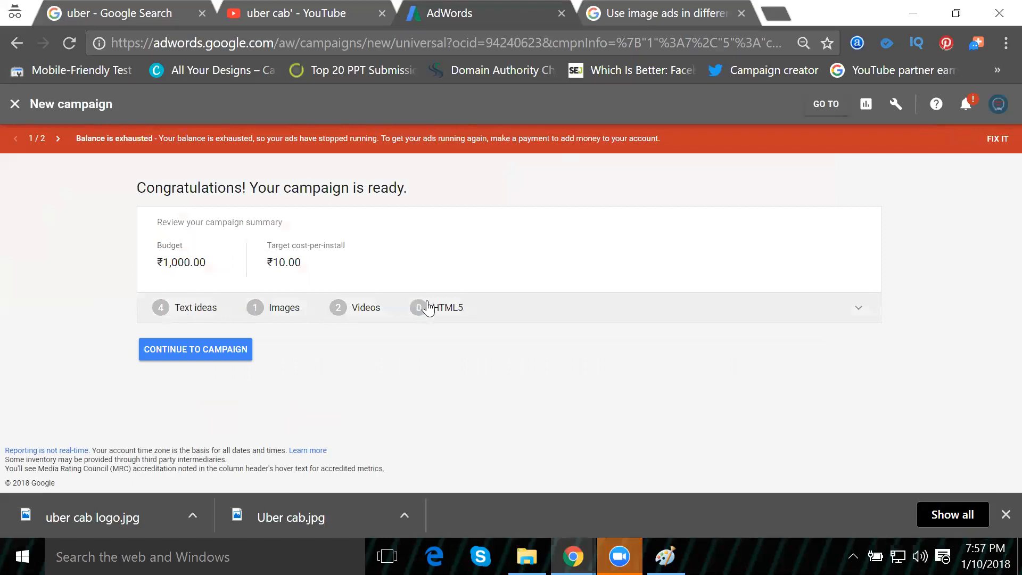
{"action": "mouse_move", "coordinate": [185, 358]}
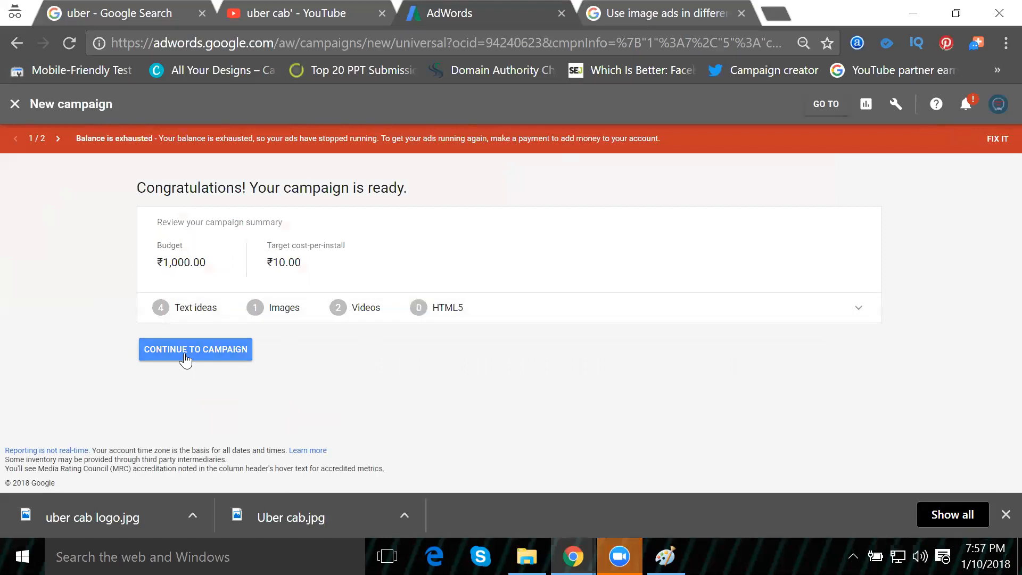
Step: Continue to the uber traffic campaign page and review its Eligible row with ₹1,000/day budget and Target CPA
{"action": "left_click", "coordinate": [195, 349]}
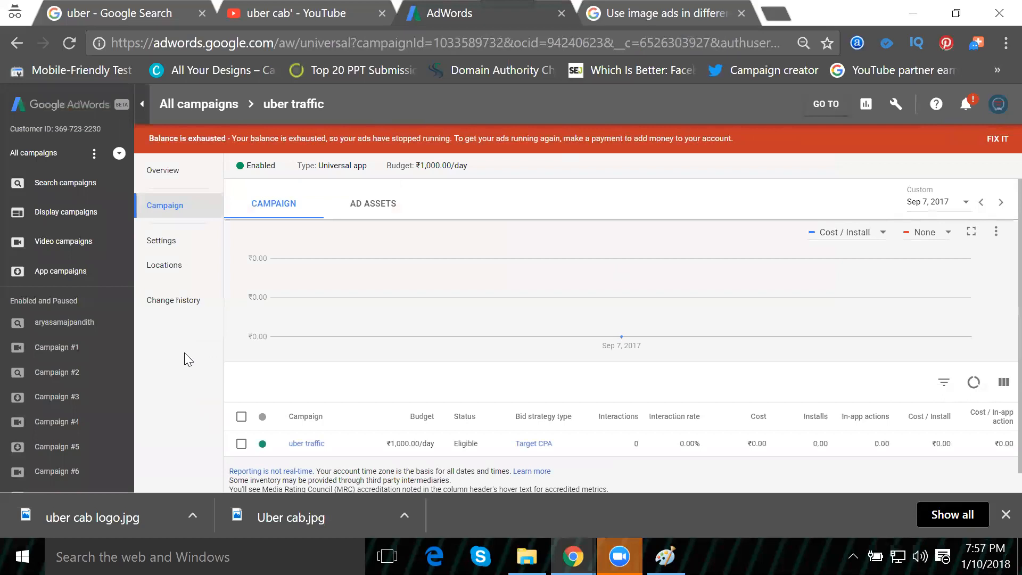
{"action": "mouse_move", "coordinate": [269, 417]}
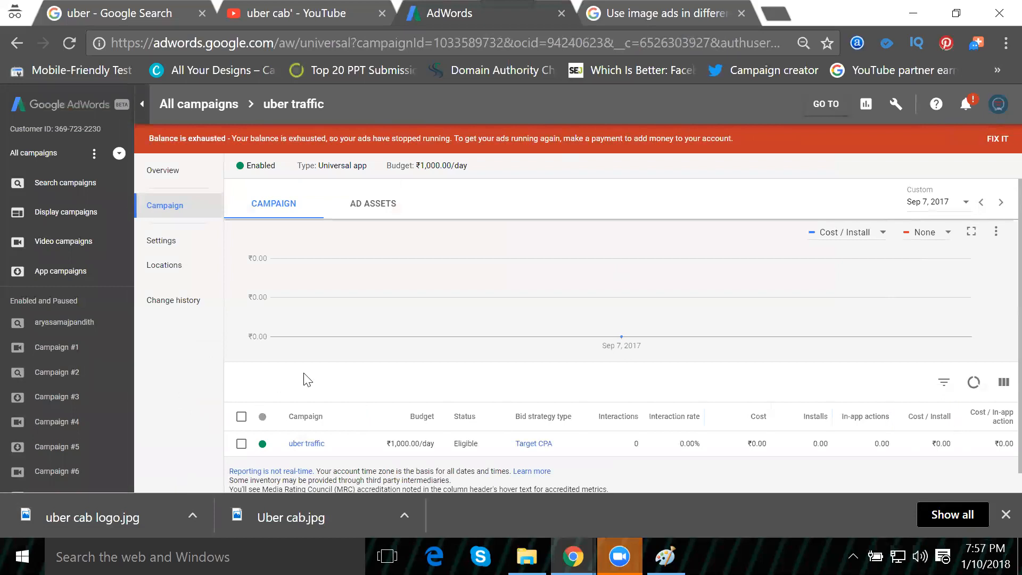
{"action": "scroll", "scroll_direction": "down", "scroll_amount": 3}
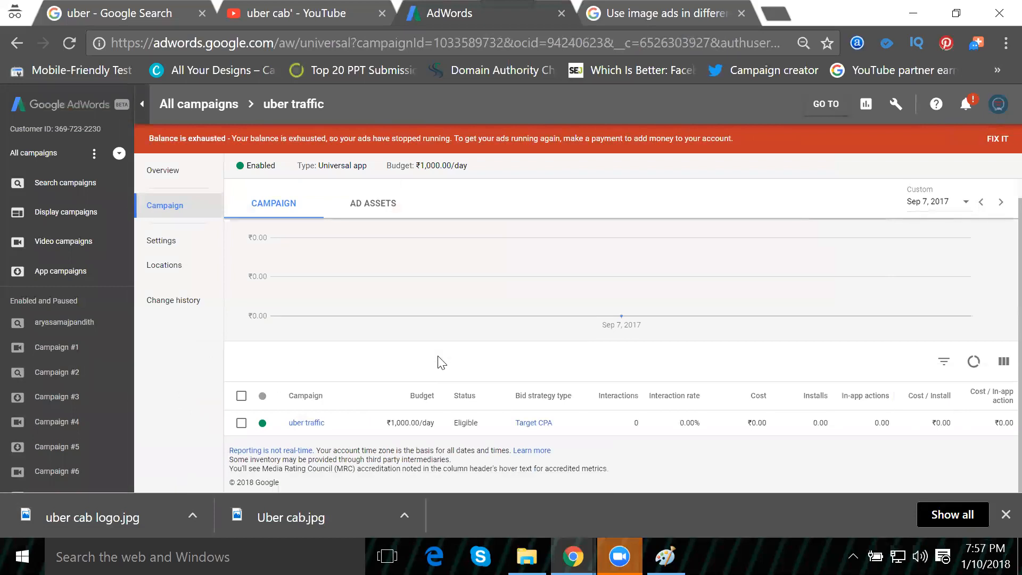
{"action": "mouse_move", "coordinate": [534, 422]}
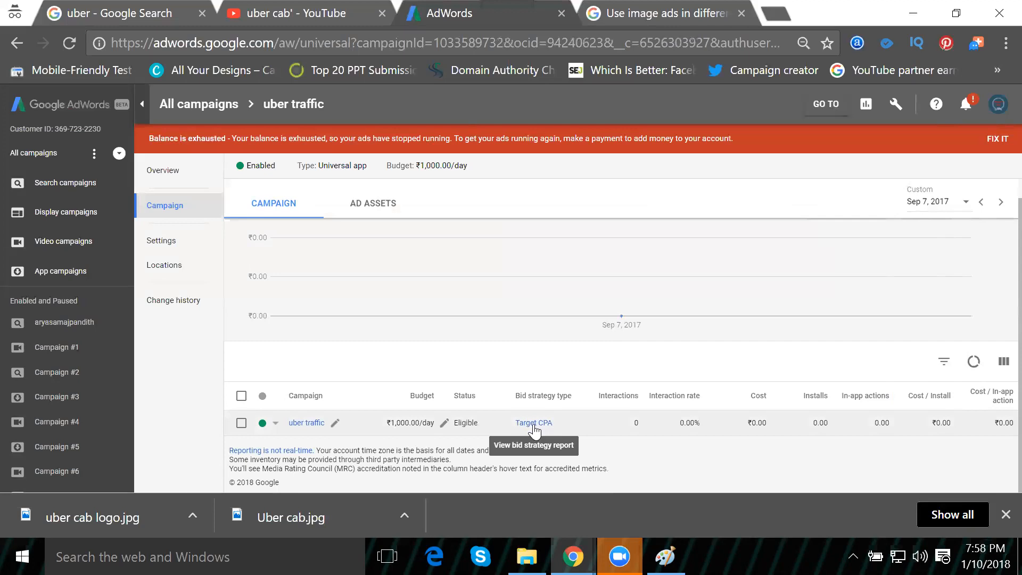
{"action": "mouse_move", "coordinate": [553, 437]}
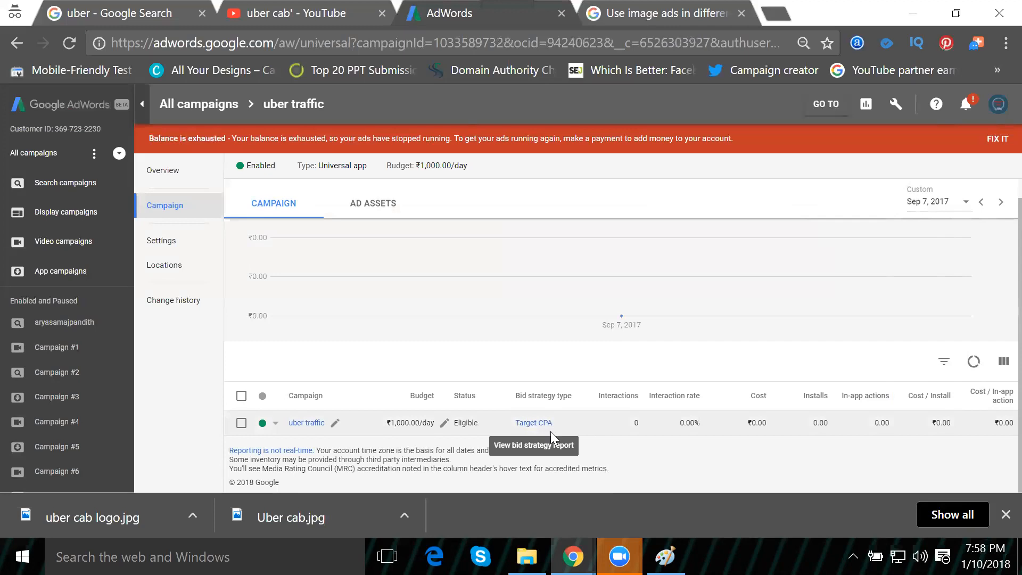
{"action": "mouse_move", "coordinate": [988, 417]}
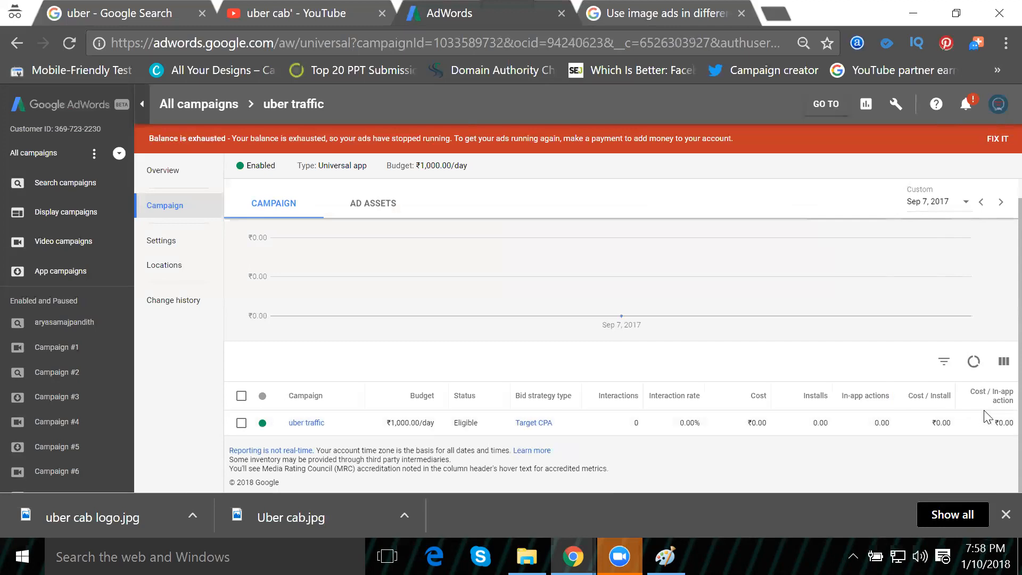
{"action": "mouse_move", "coordinate": [658, 445]}
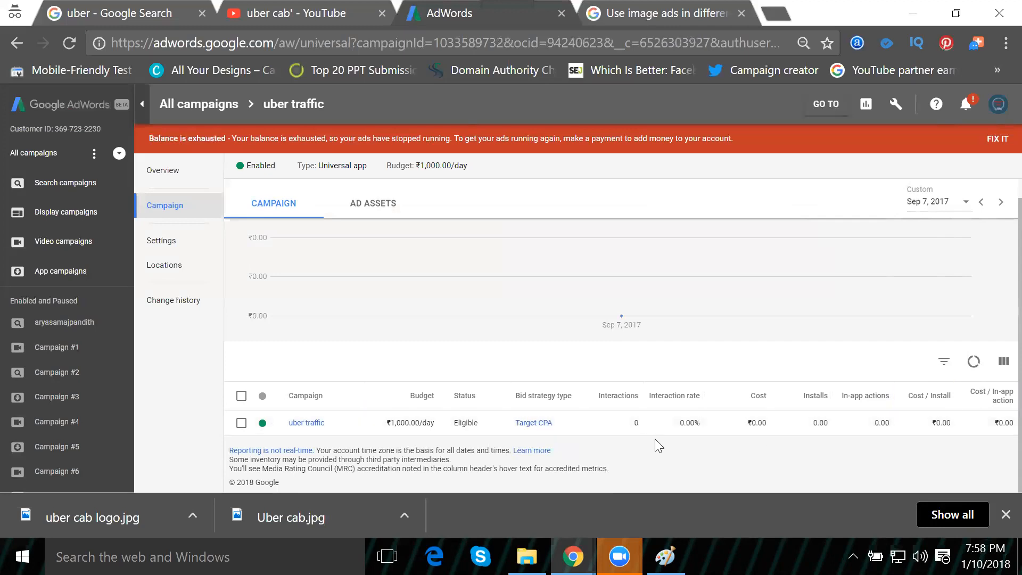
{"action": "mouse_move", "coordinate": [884, 422]}
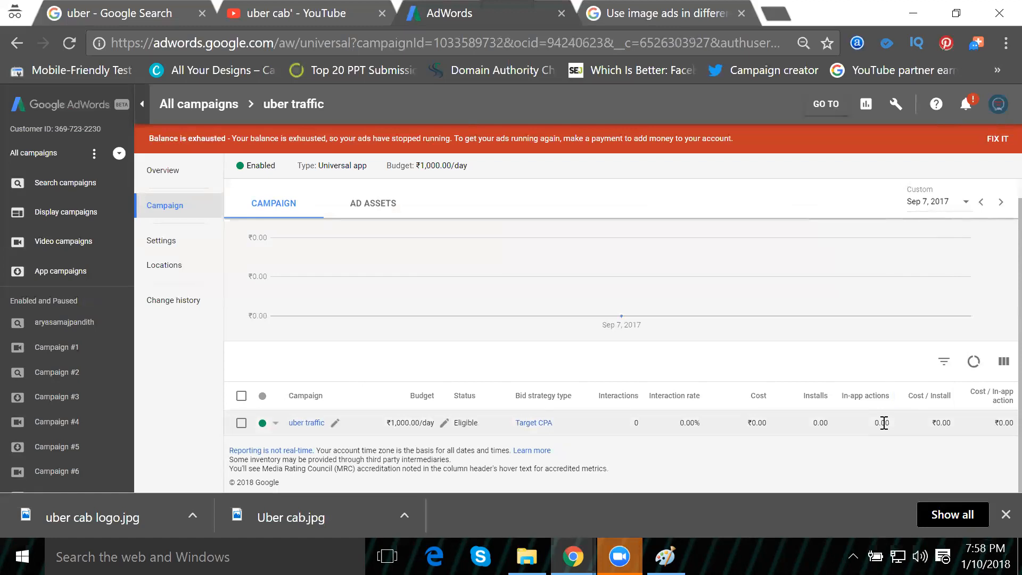
{"action": "mouse_move", "coordinate": [843, 473]}
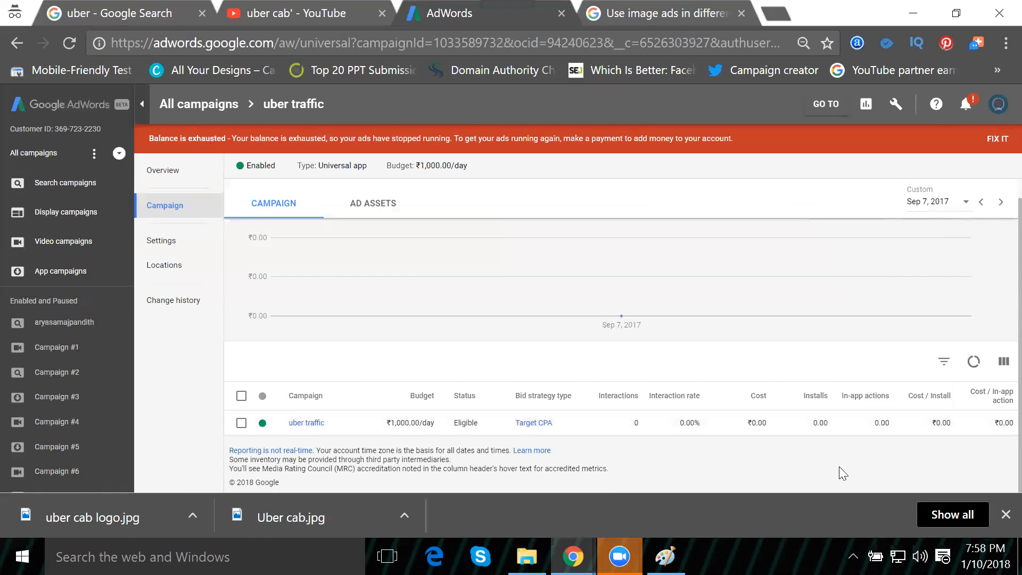